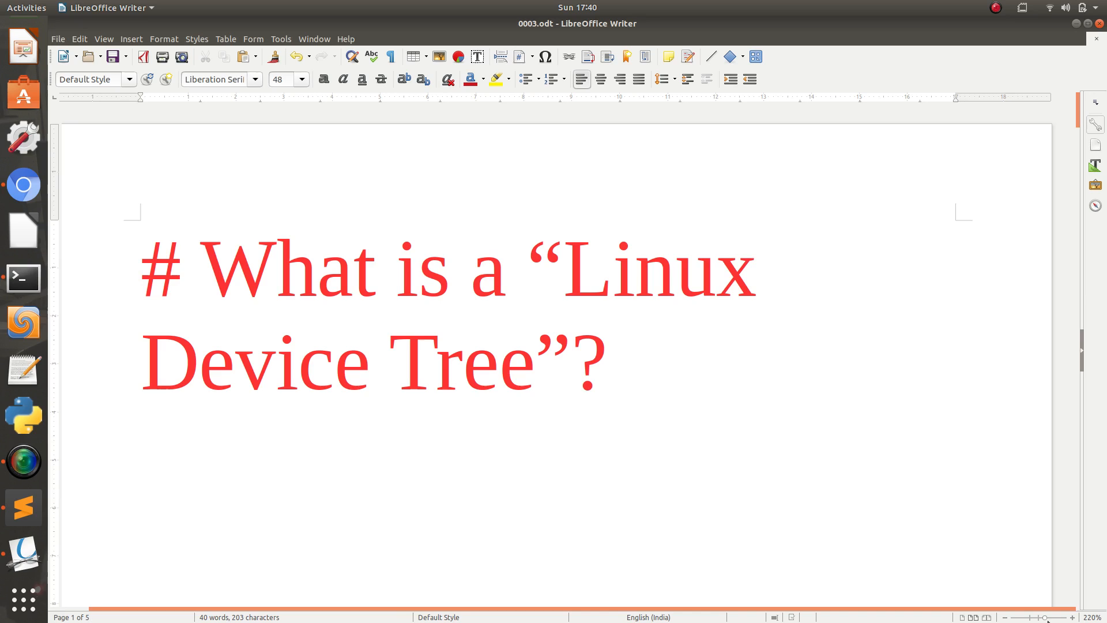
Step: Place the cursor in the heading to reword it as 'What is a Flattened Device Tree?'
click(141, 270)
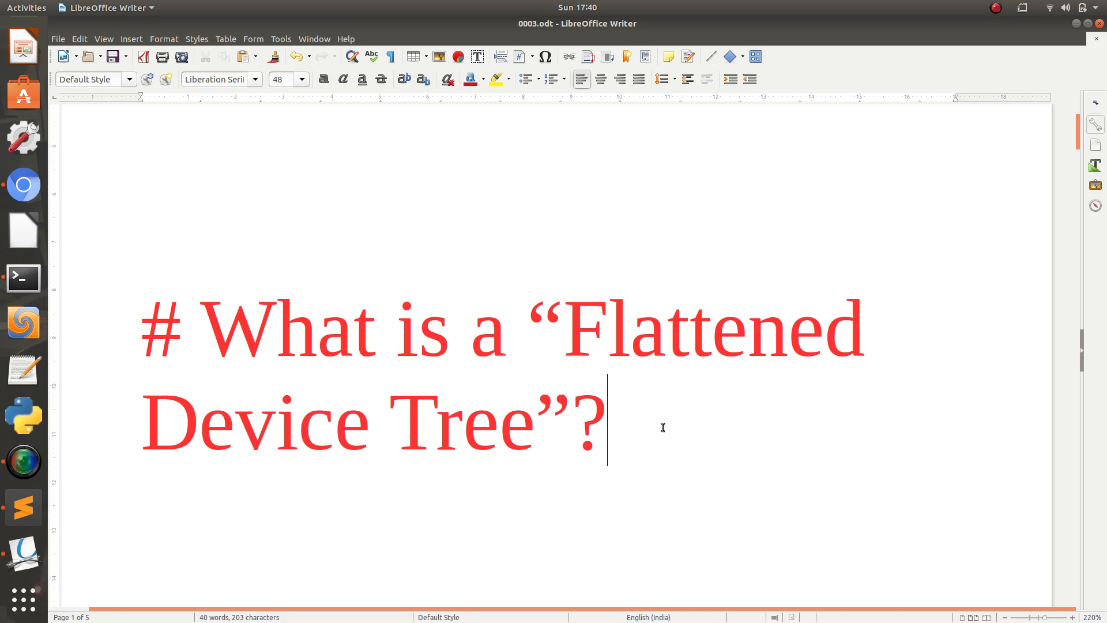
mouse_move(667, 420)
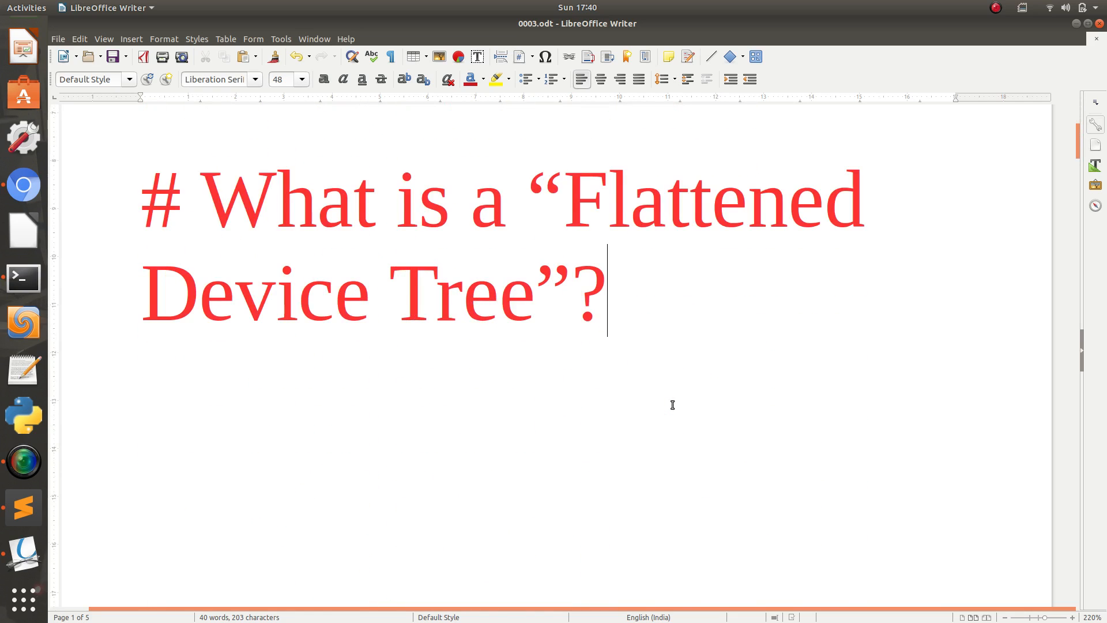
Step: Scroll through the covered-topics page down to the DTB bullet, then switch to the notes editor
scroll(down, 3)
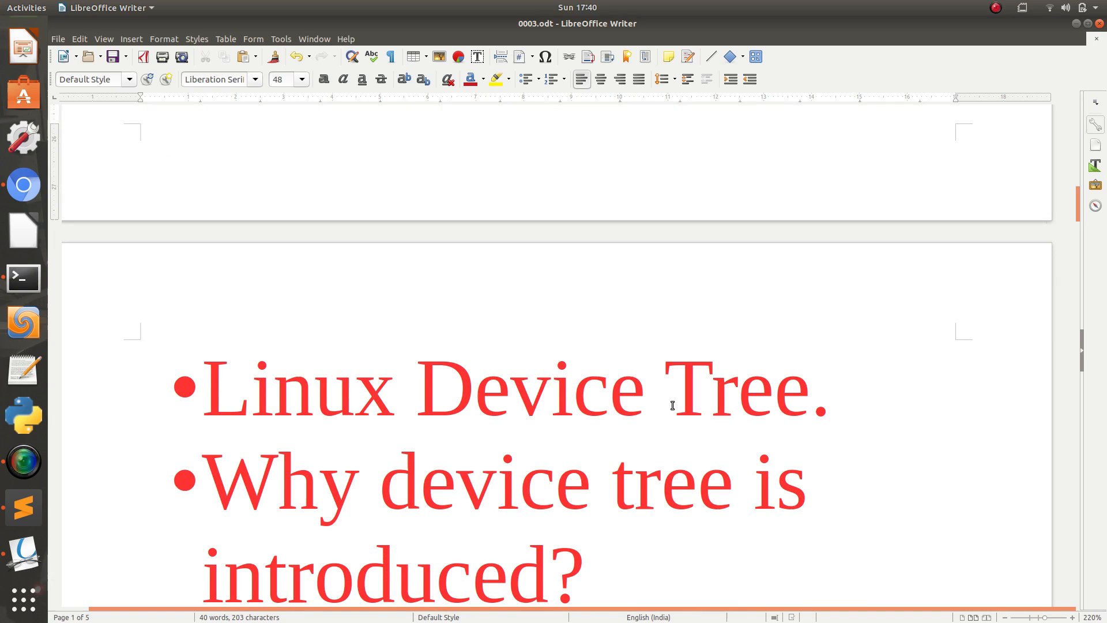
scroll(down, 3)
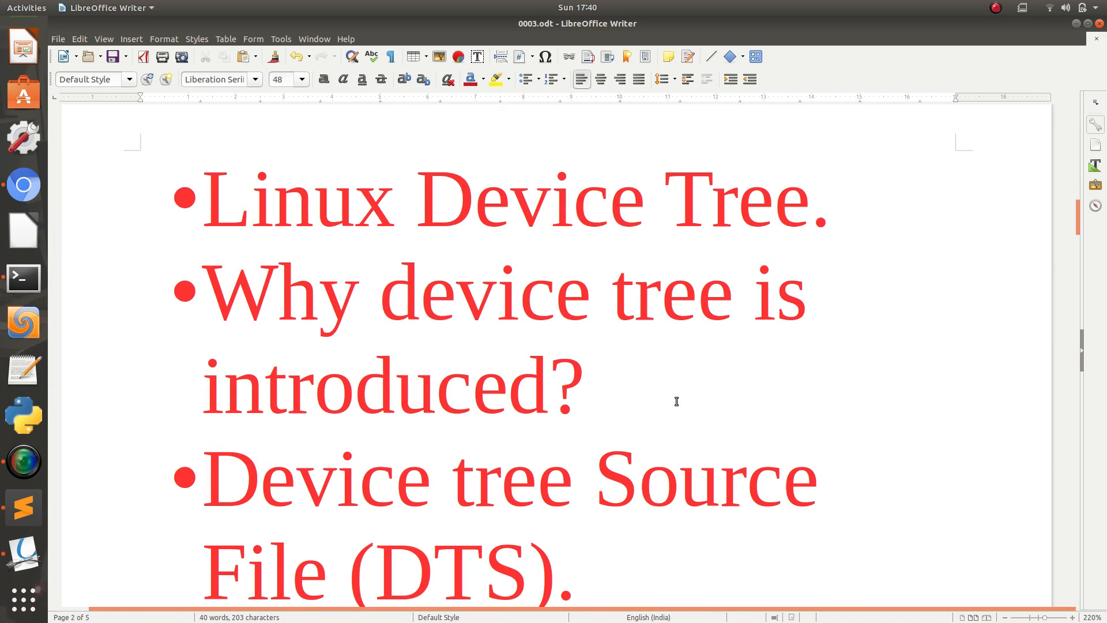
scroll(down, 3)
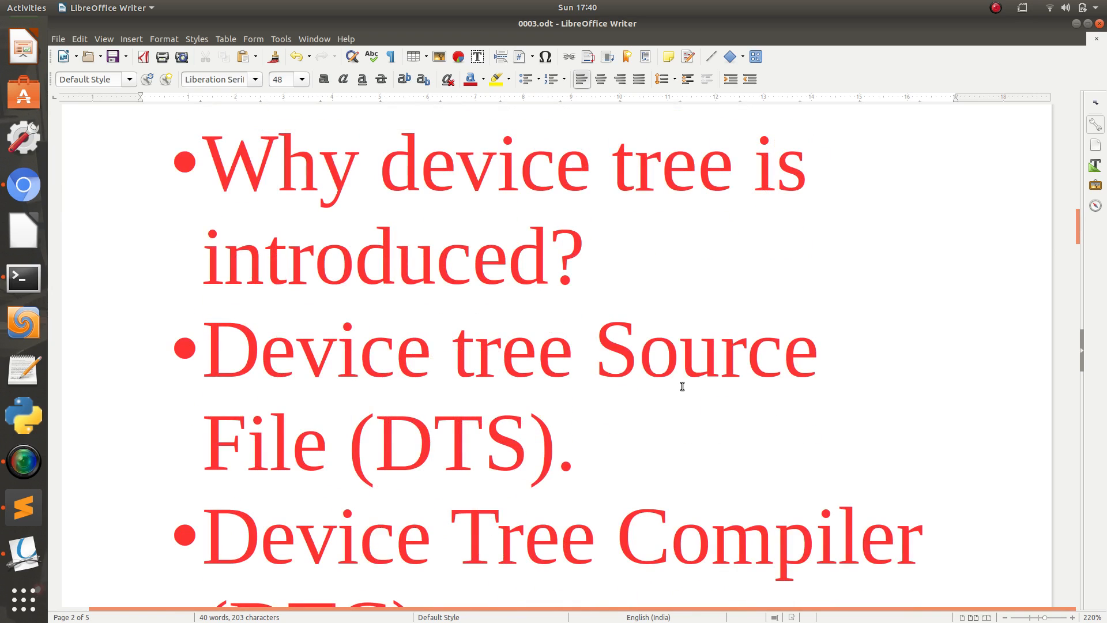
mouse_move(649, 484)
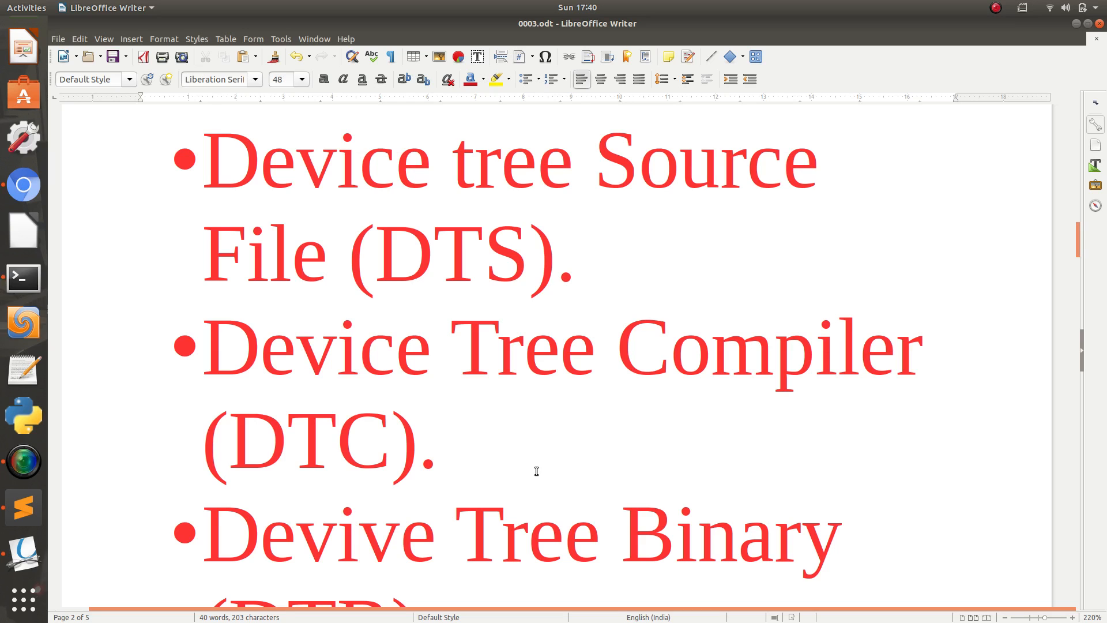
mouse_move(532, 465)
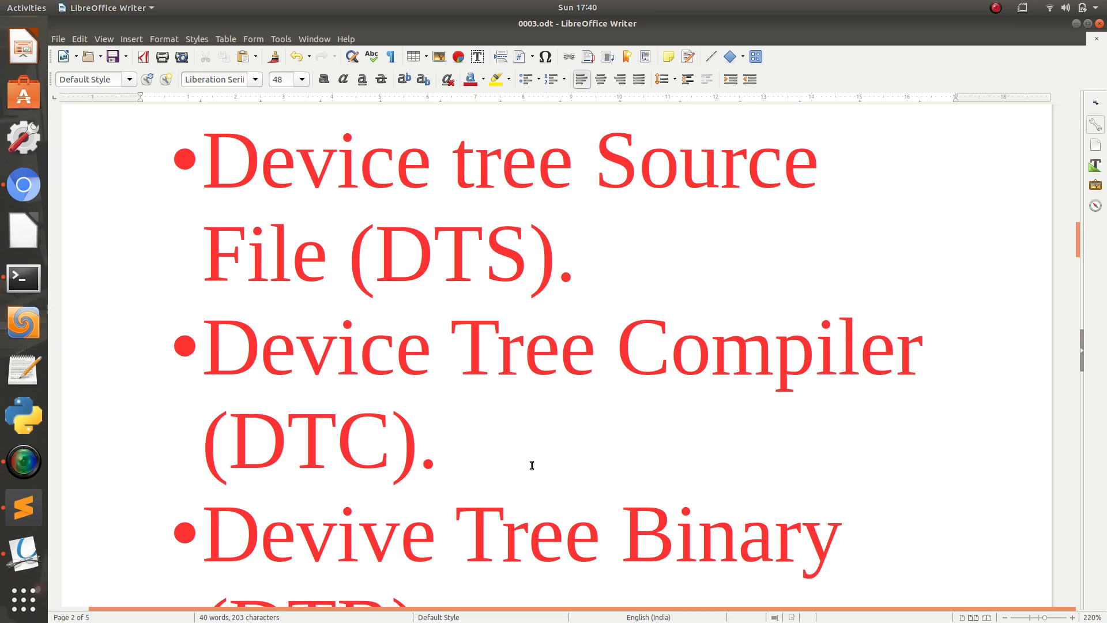
scroll(down, 3)
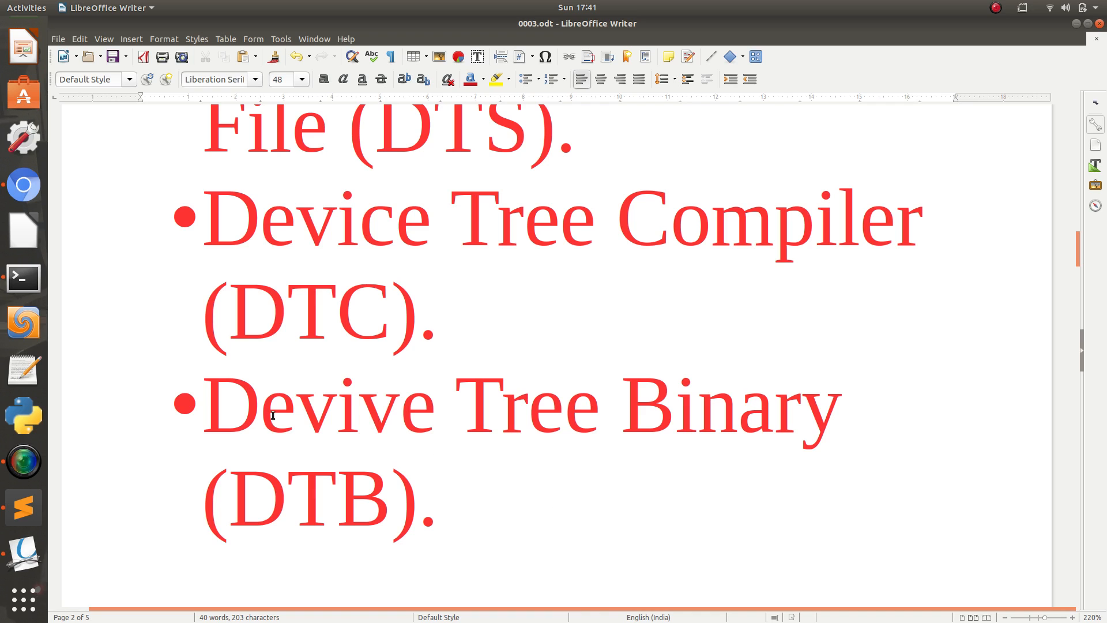
click(23, 506)
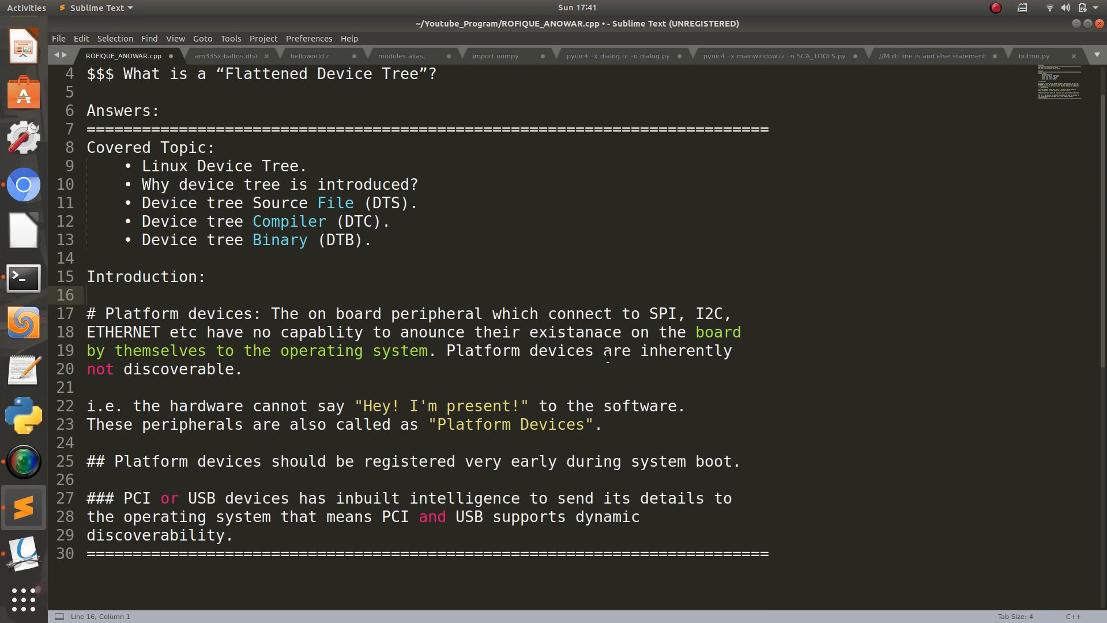
Step: Point at the platform devices introduction line in the ROFIQUE_ANOWAR.cpp notes while explaining
click(602, 350)
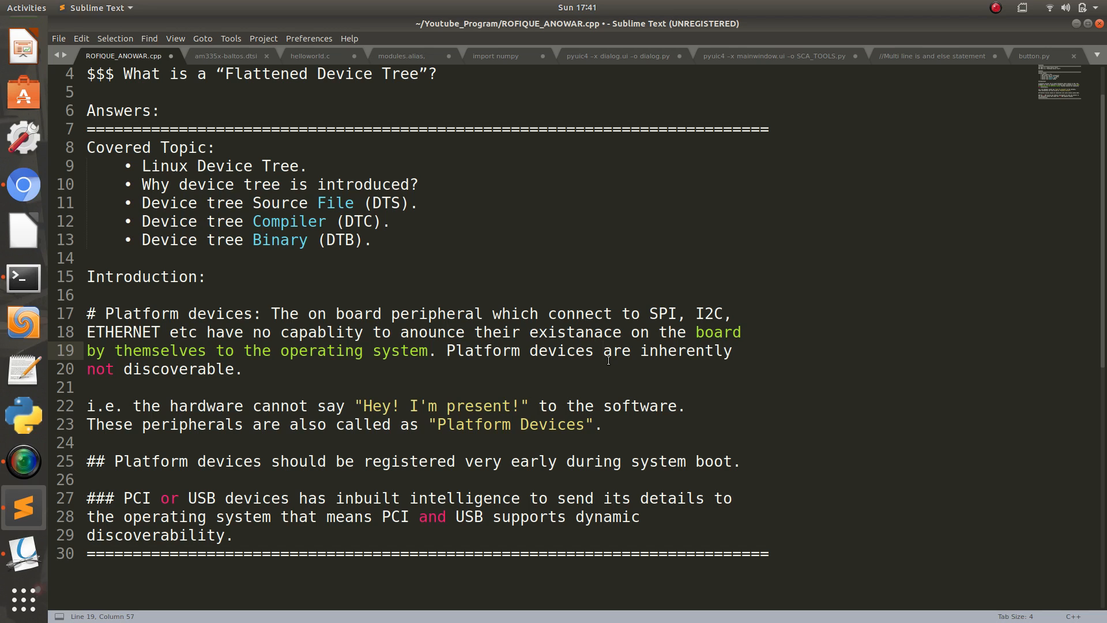
click(604, 351)
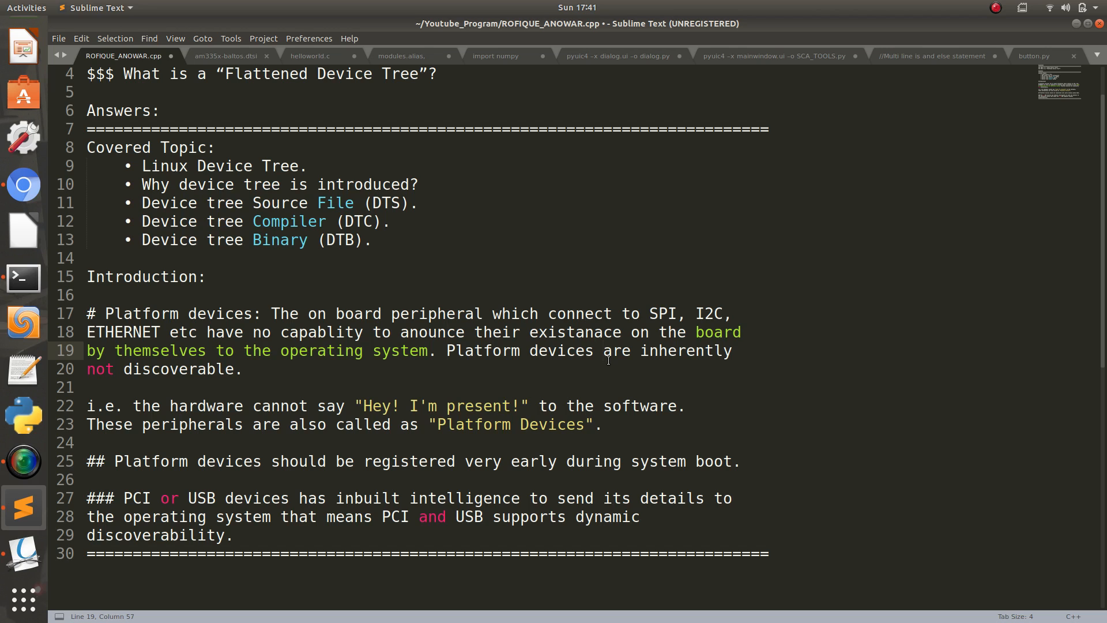
click(602, 351)
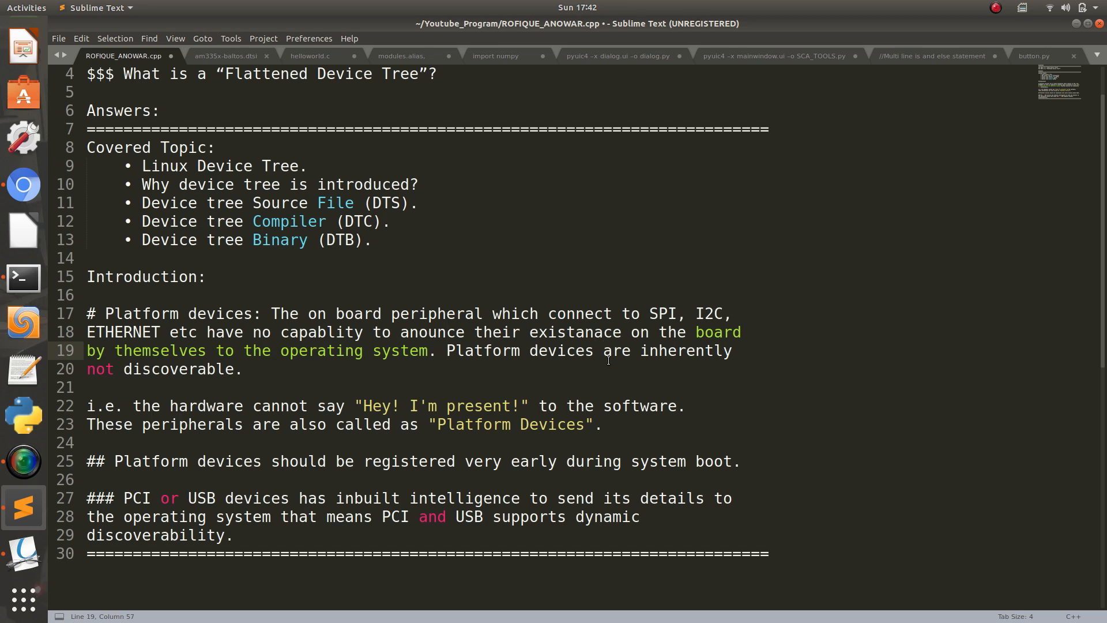
click(604, 350)
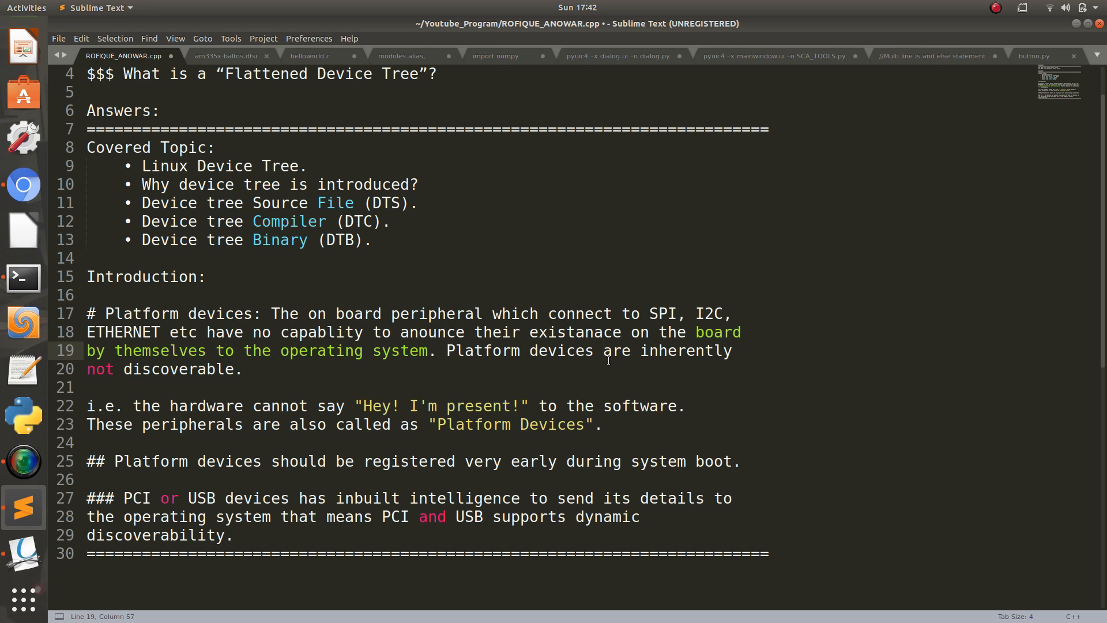
click(603, 350)
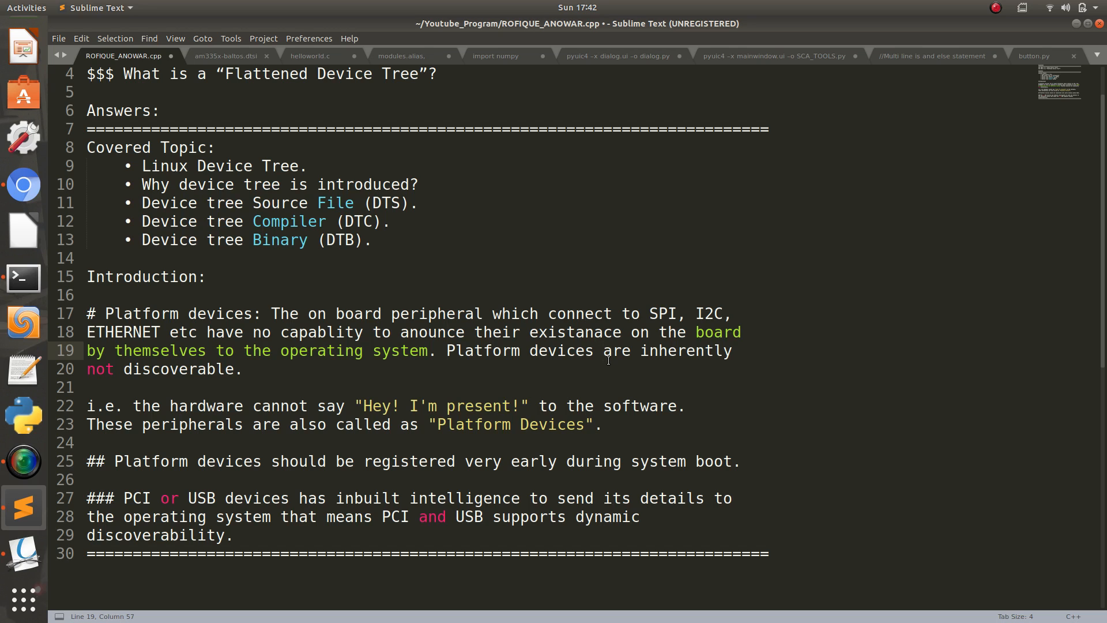
click(601, 350)
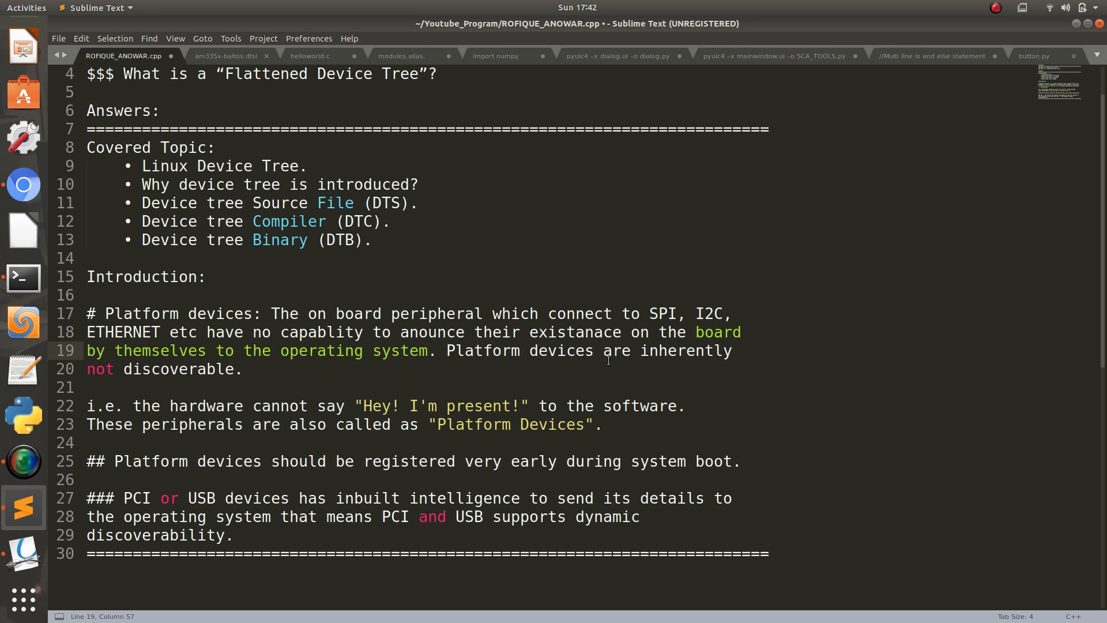
click(603, 351)
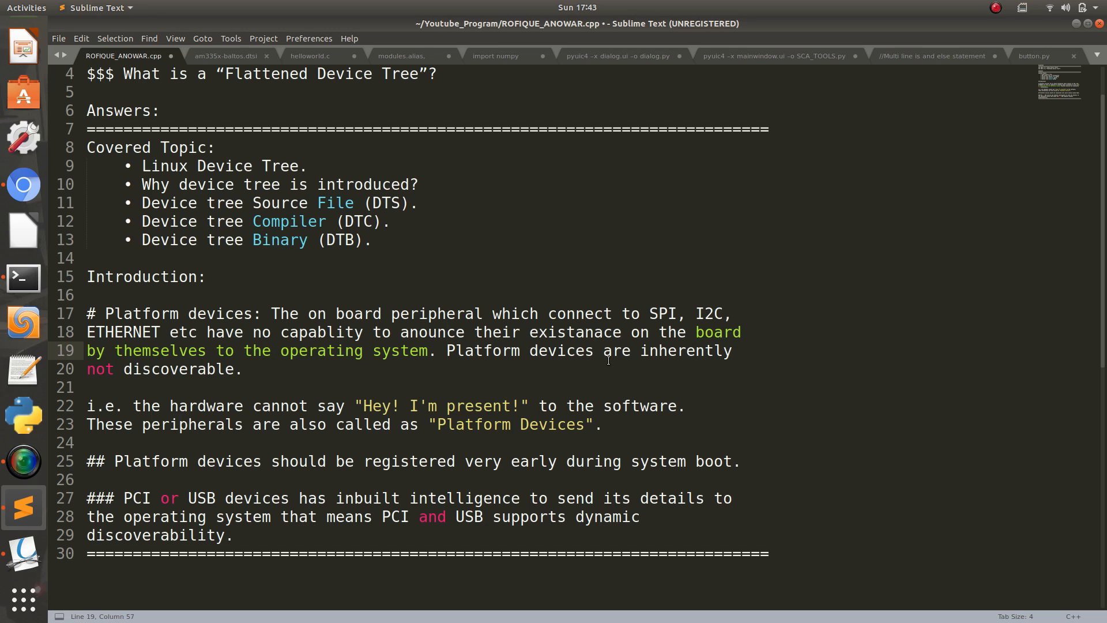
click(602, 350)
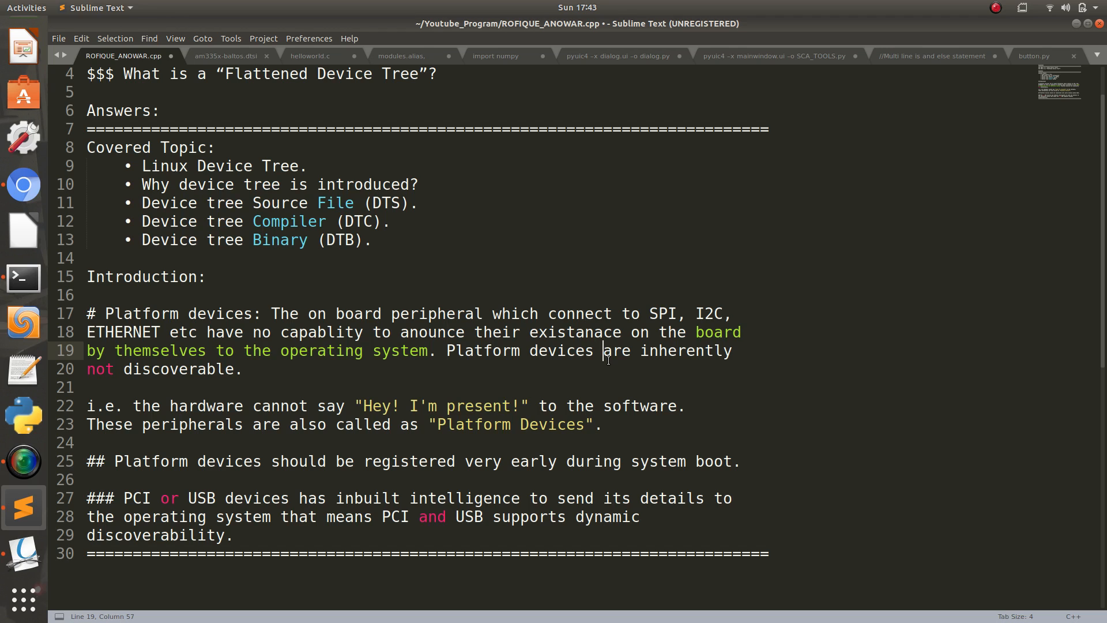
mouse_move(689, 477)
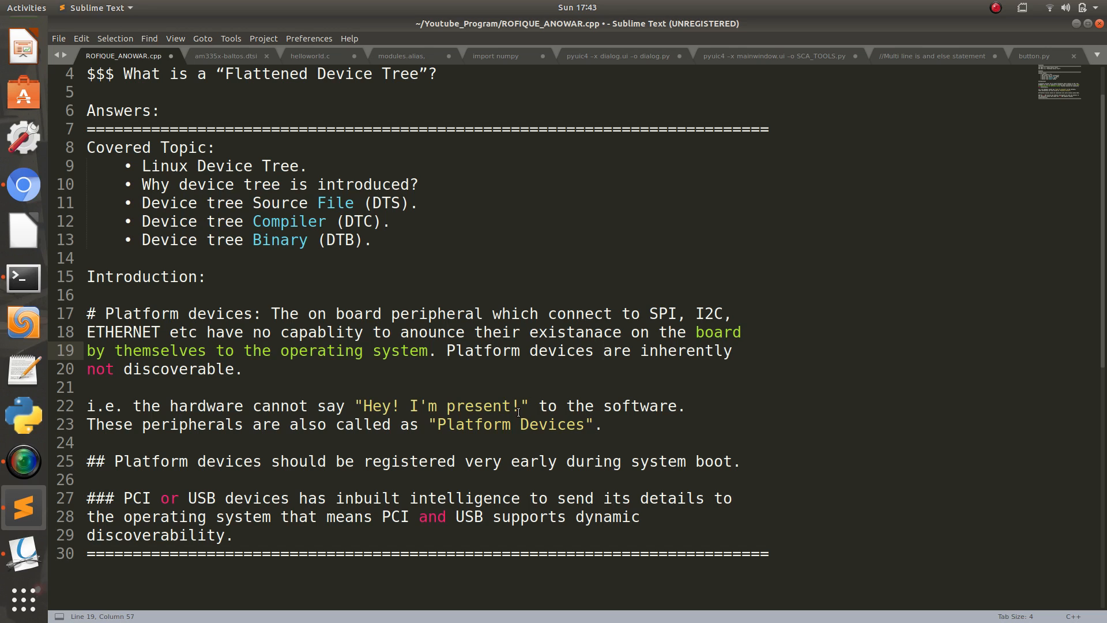
click(603, 350)
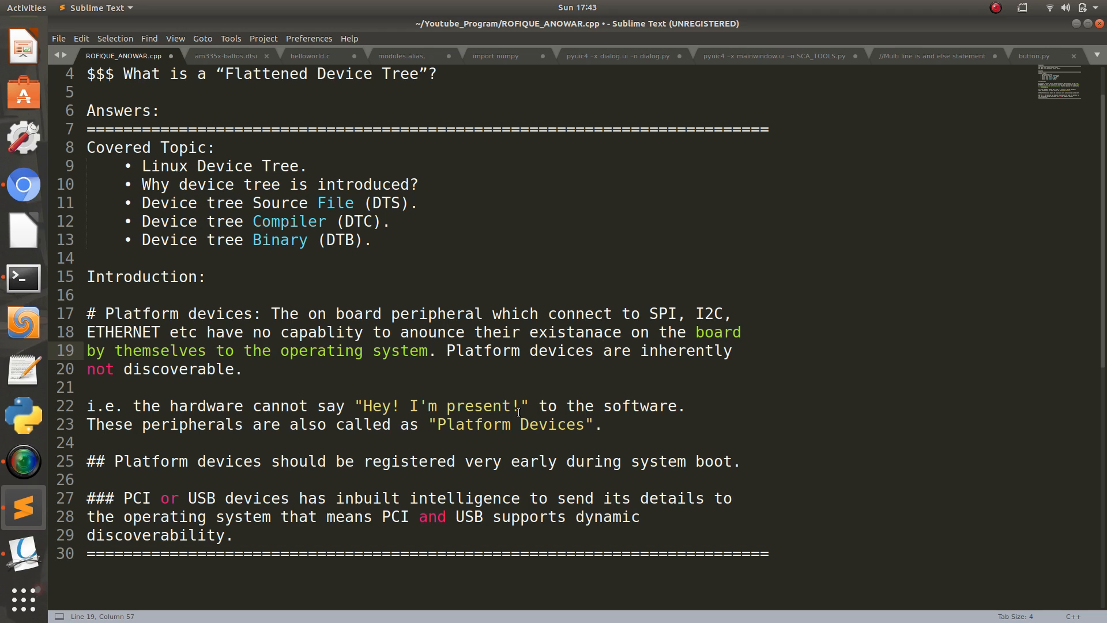
click(604, 351)
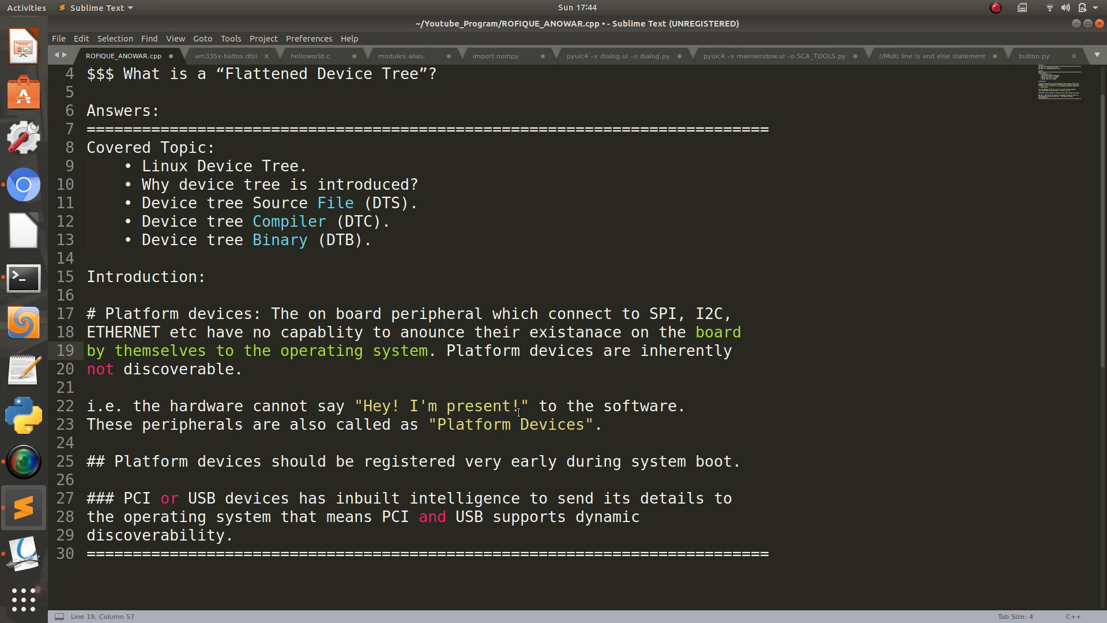
click(603, 350)
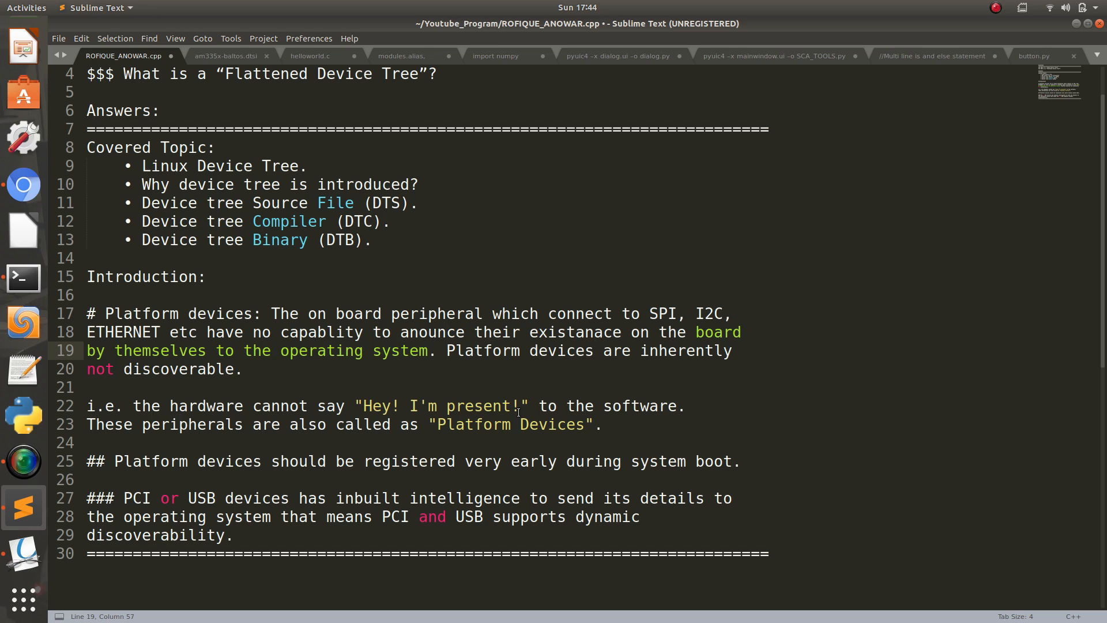
click(603, 350)
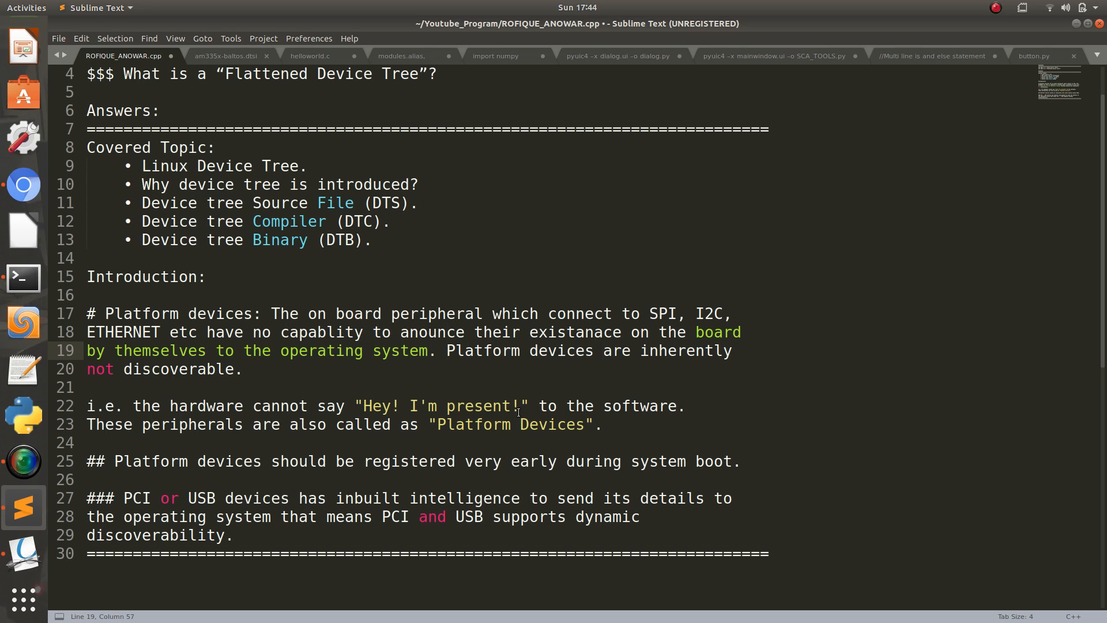
click(604, 351)
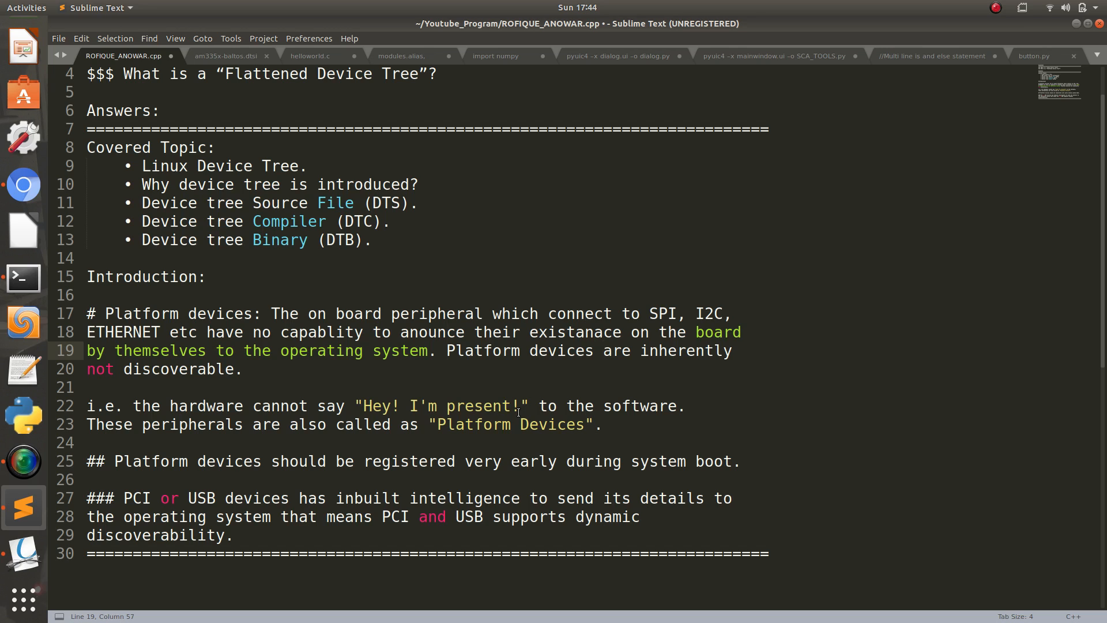
click(603, 351)
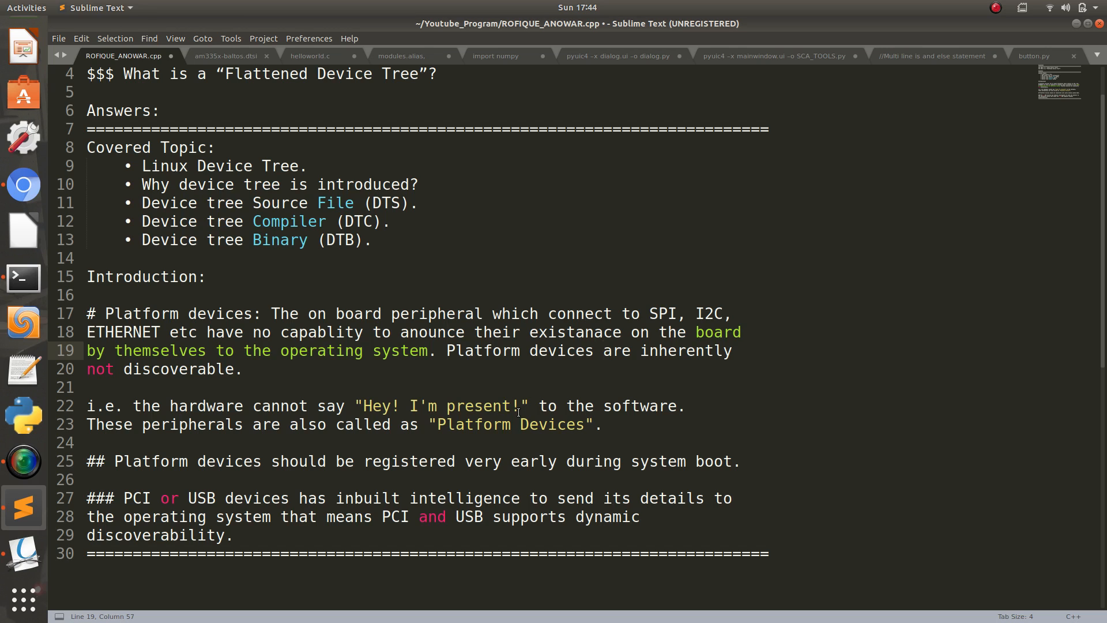
click(603, 351)
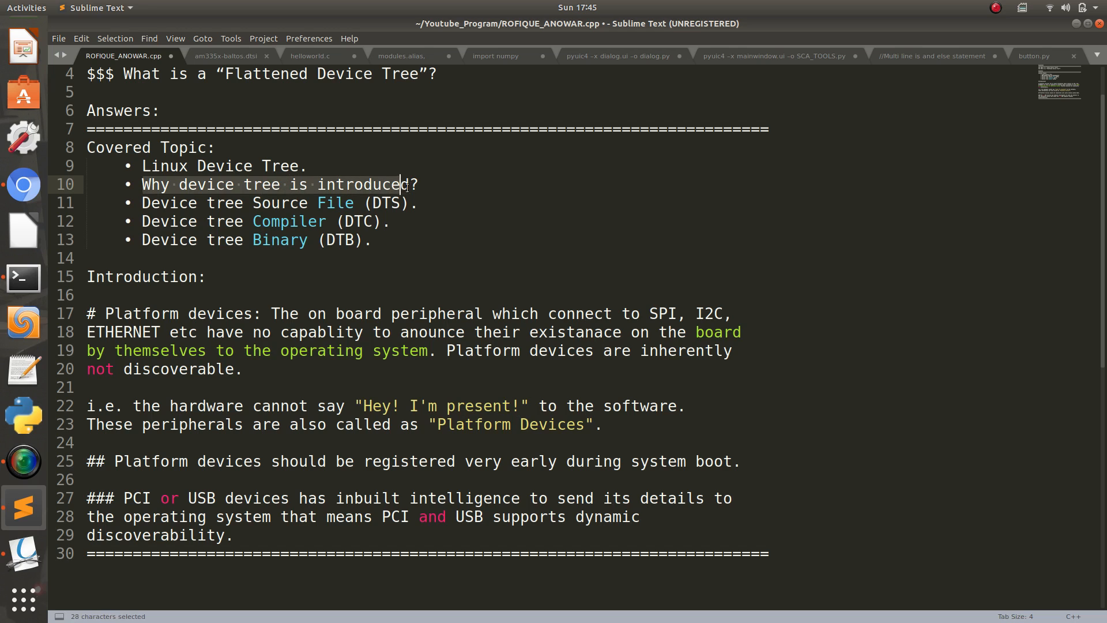
Step: Point at the covered-topics bullets ending with Device tree Binary (DTB) in the notes
click(460, 350)
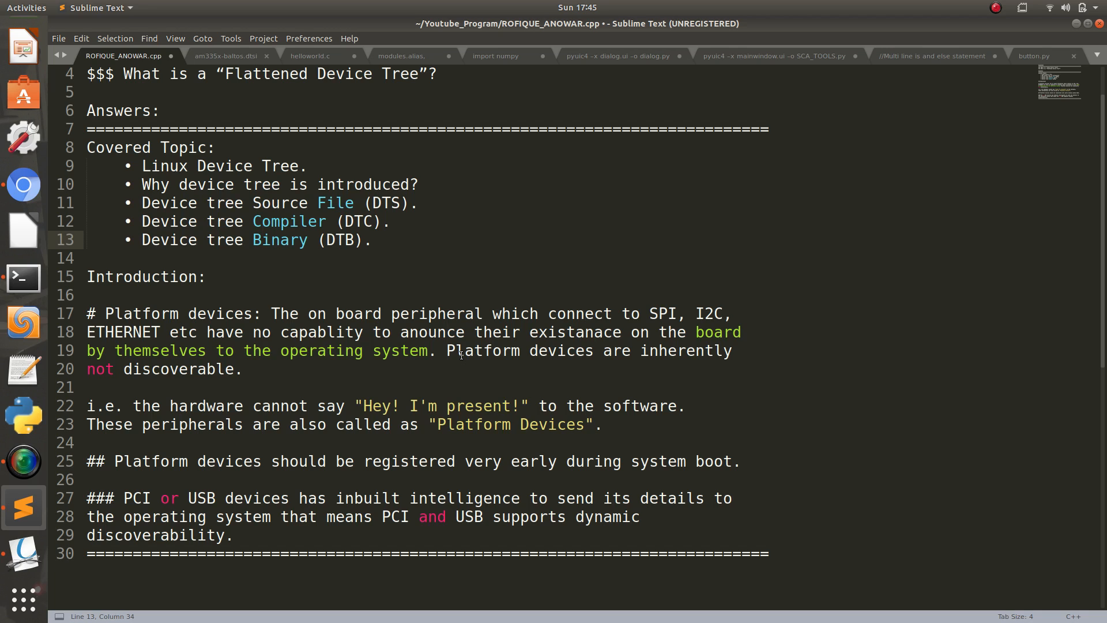
click(389, 240)
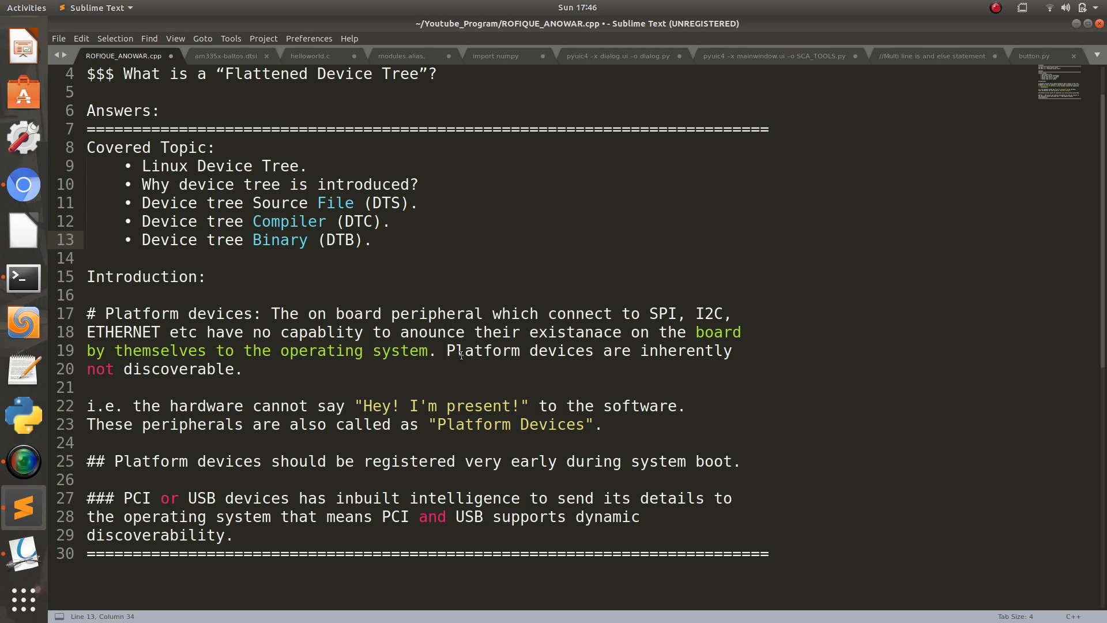
click(387, 240)
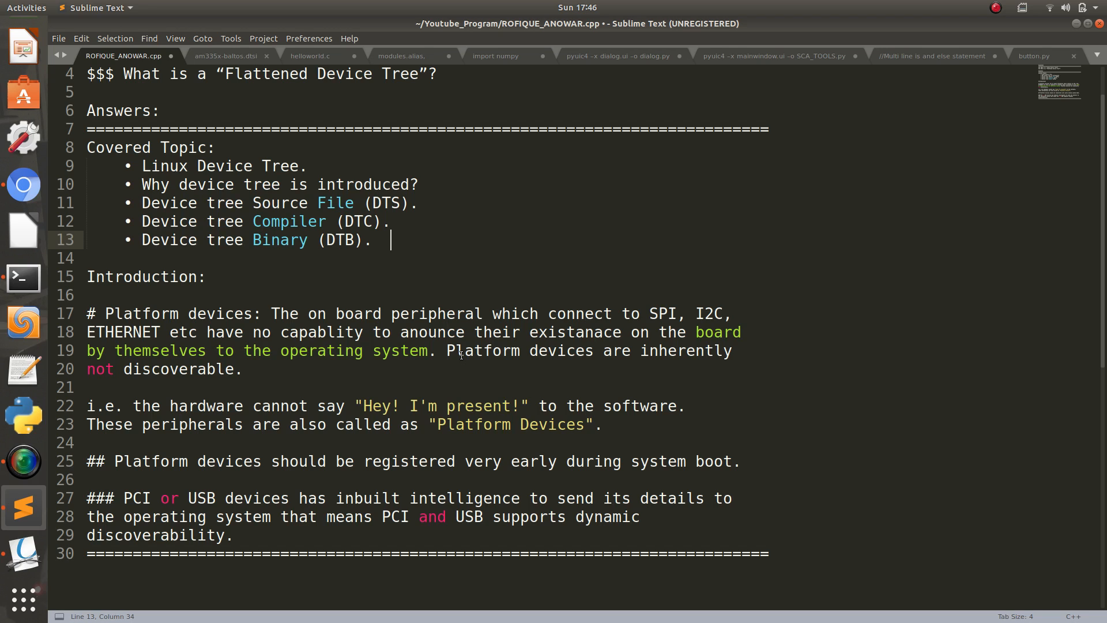
mouse_move(23, 184)
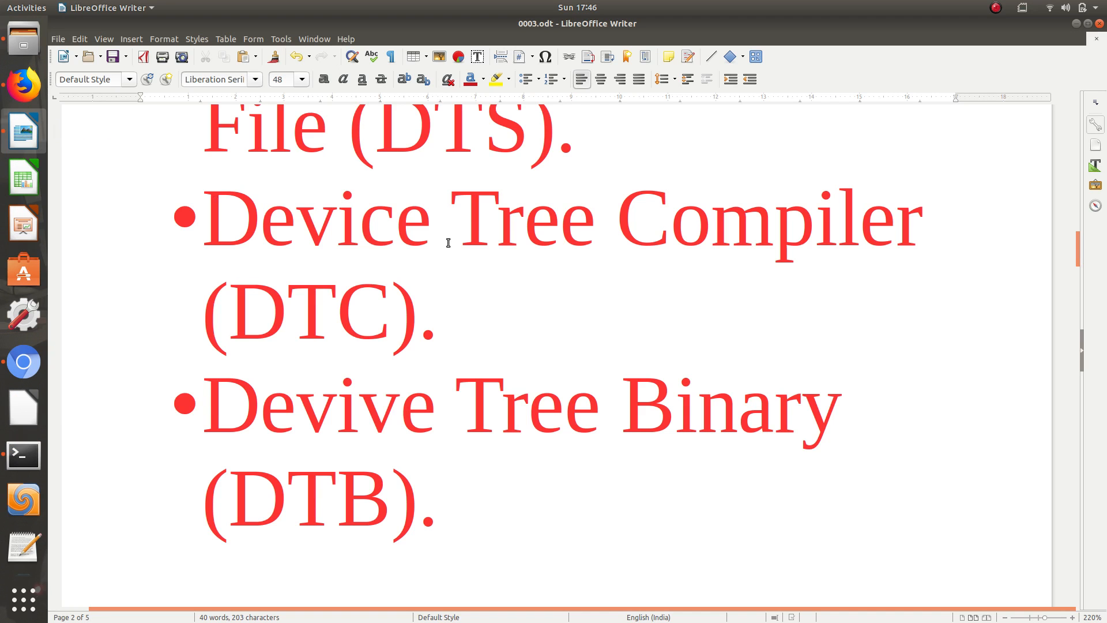
Step: Scroll to the hand-drawn three-AM335x-board diagram in Writer, then return to the notes
scroll(down, 3)
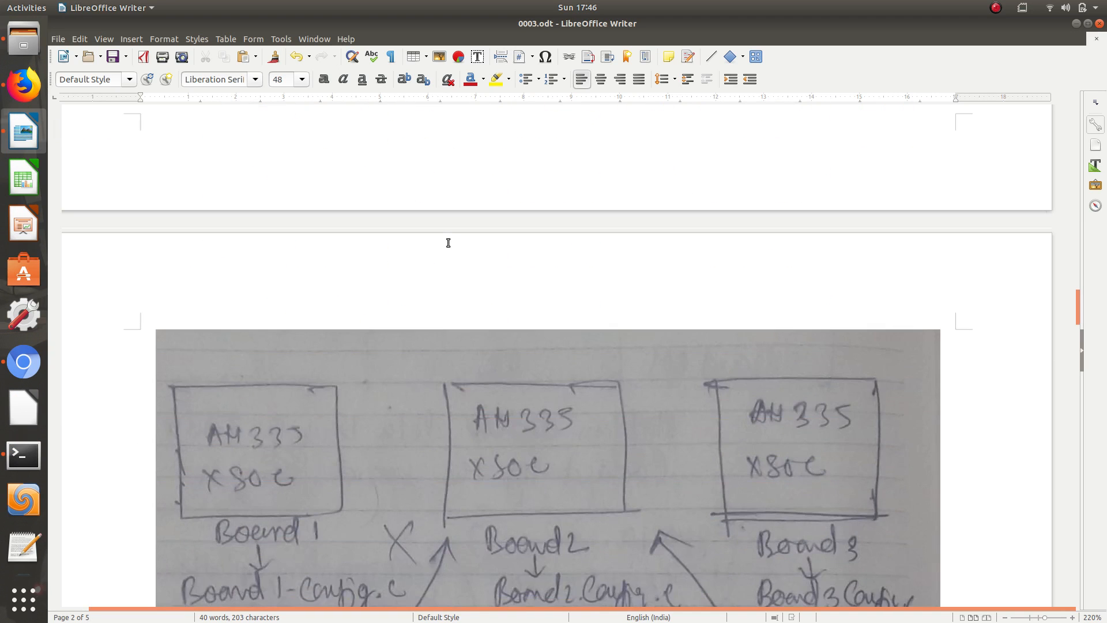
scroll(down, 3)
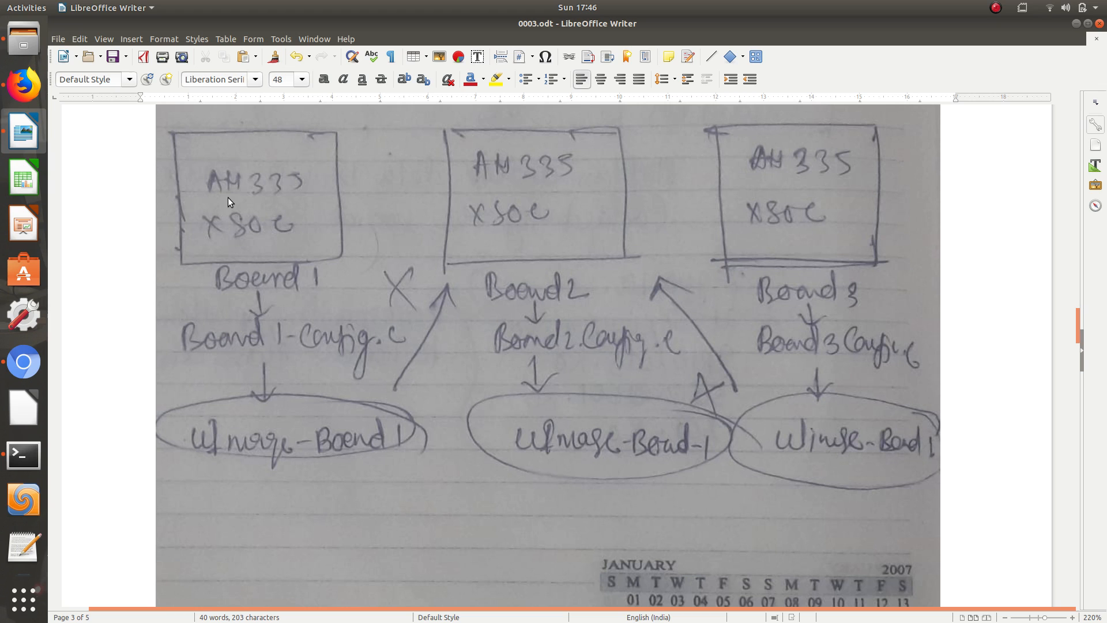
mouse_move(251, 198)
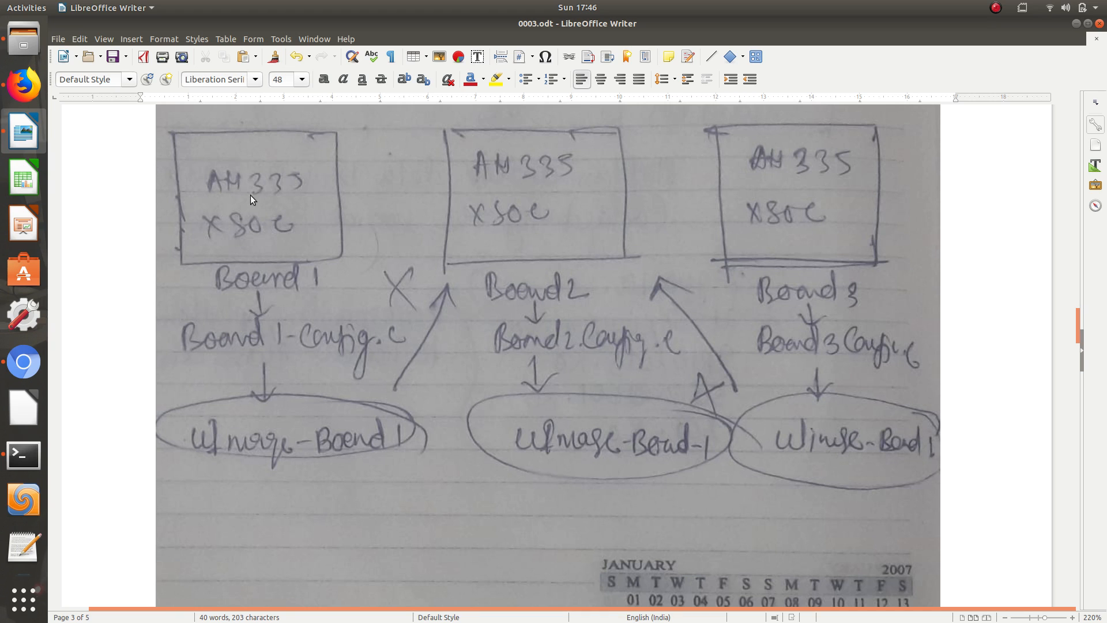
mouse_move(282, 196)
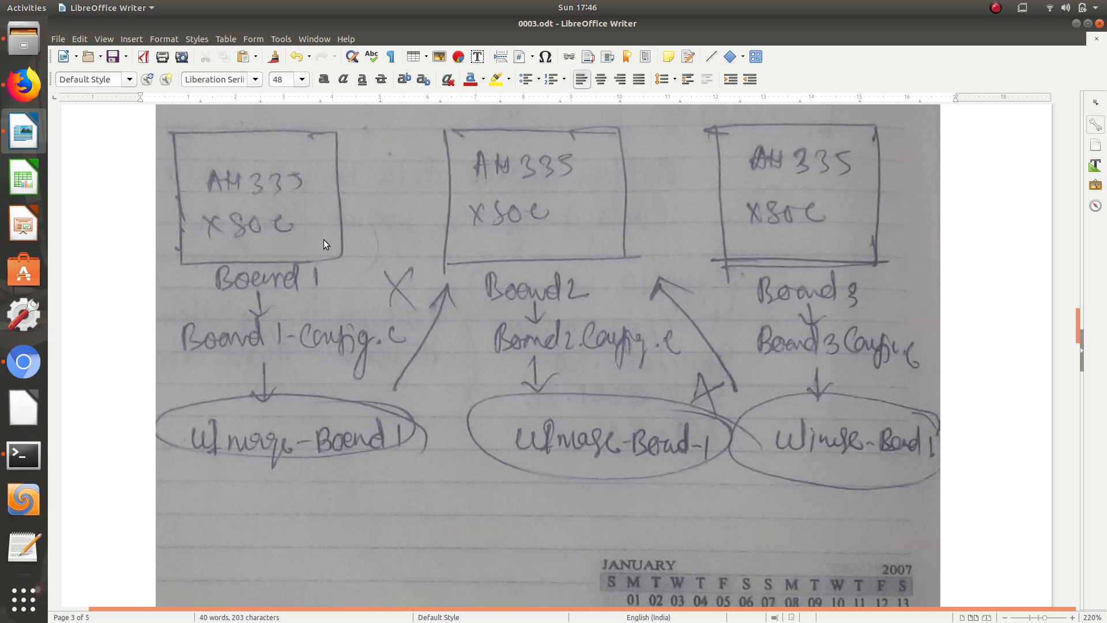
mouse_move(288, 256)
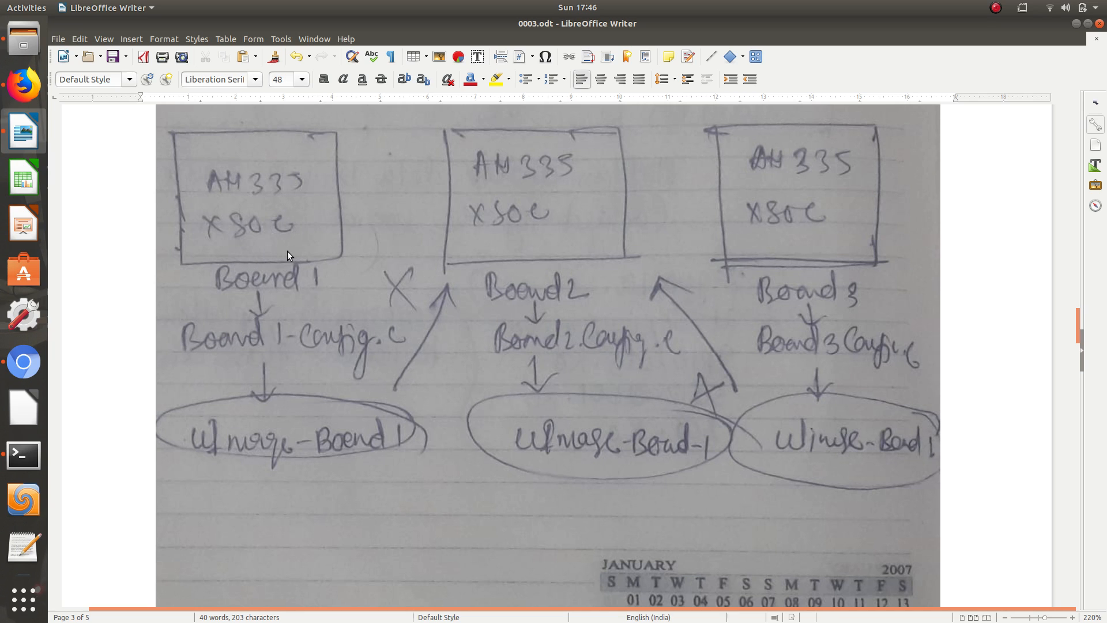
mouse_move(356, 260)
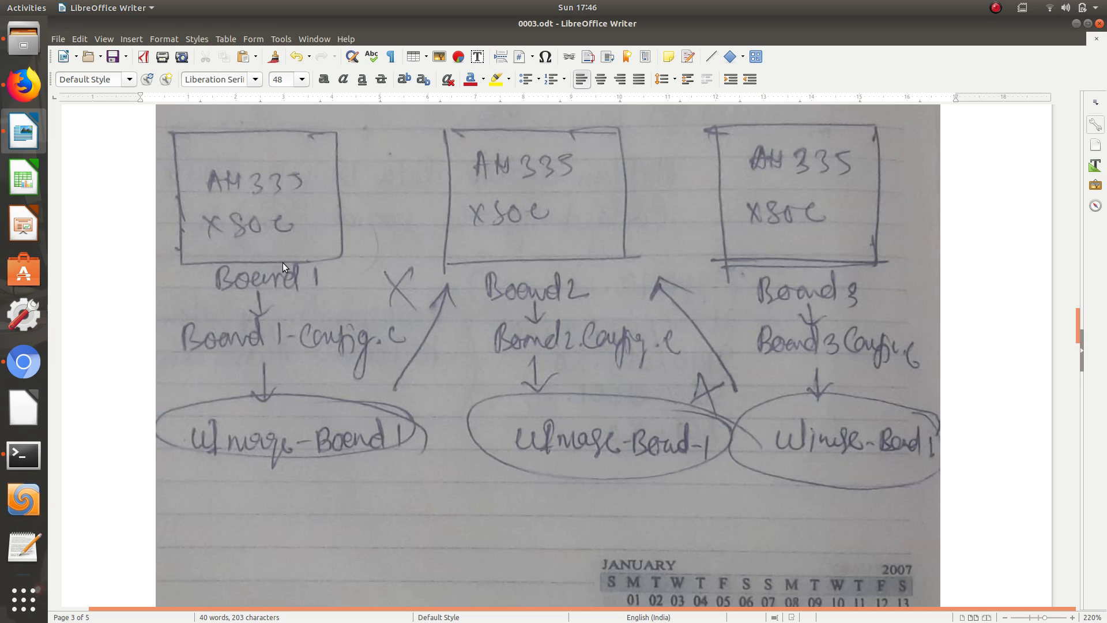
mouse_move(341, 343)
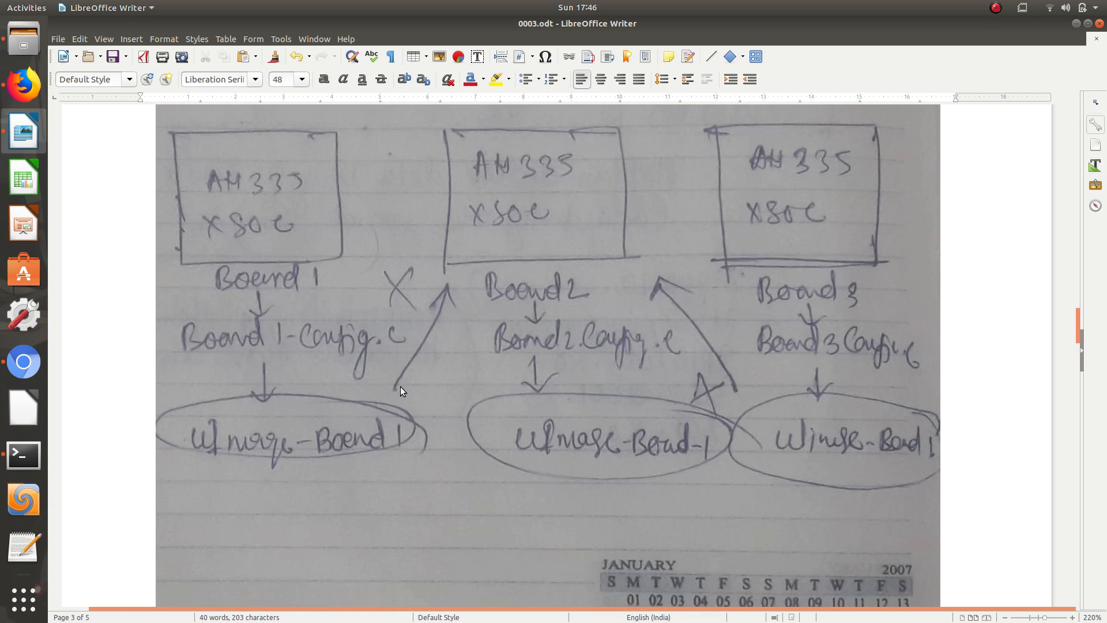
mouse_move(281, 446)
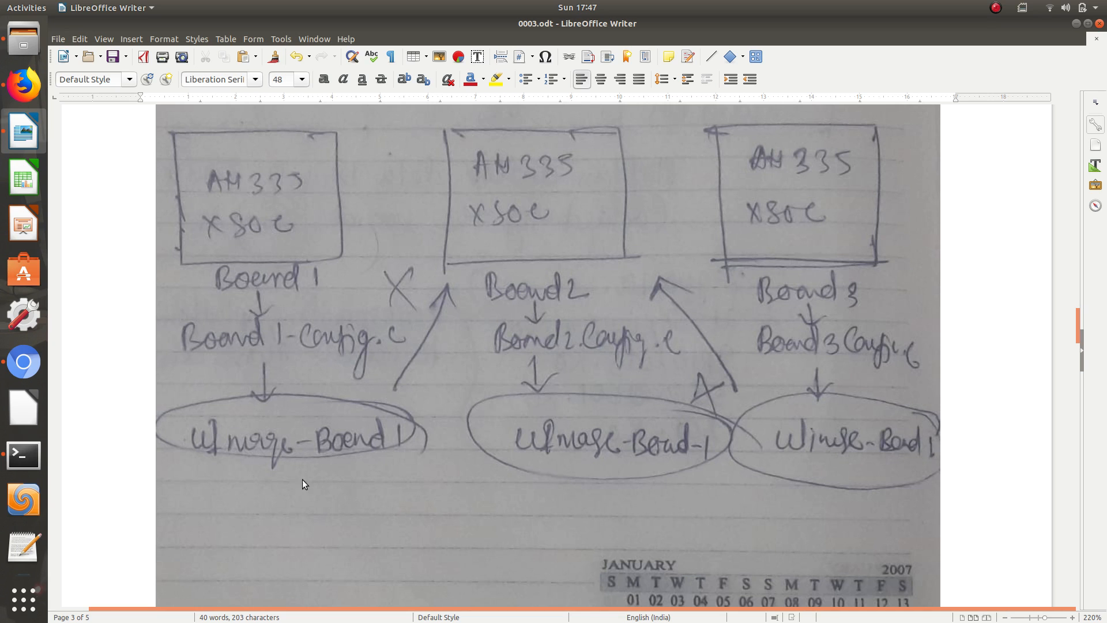
mouse_move(313, 442)
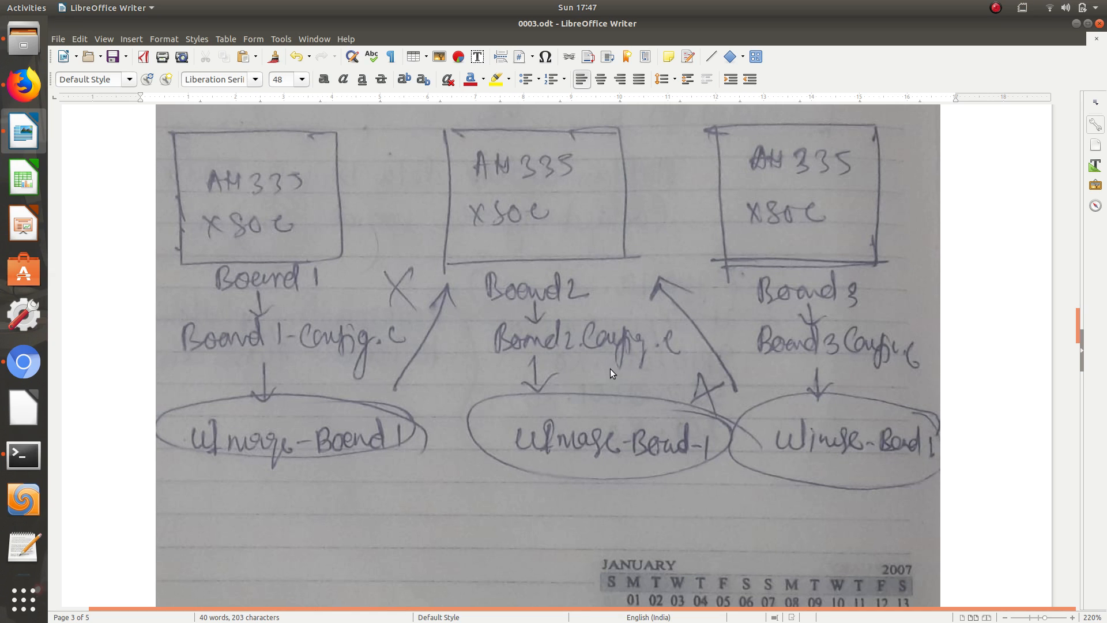
mouse_move(579, 357)
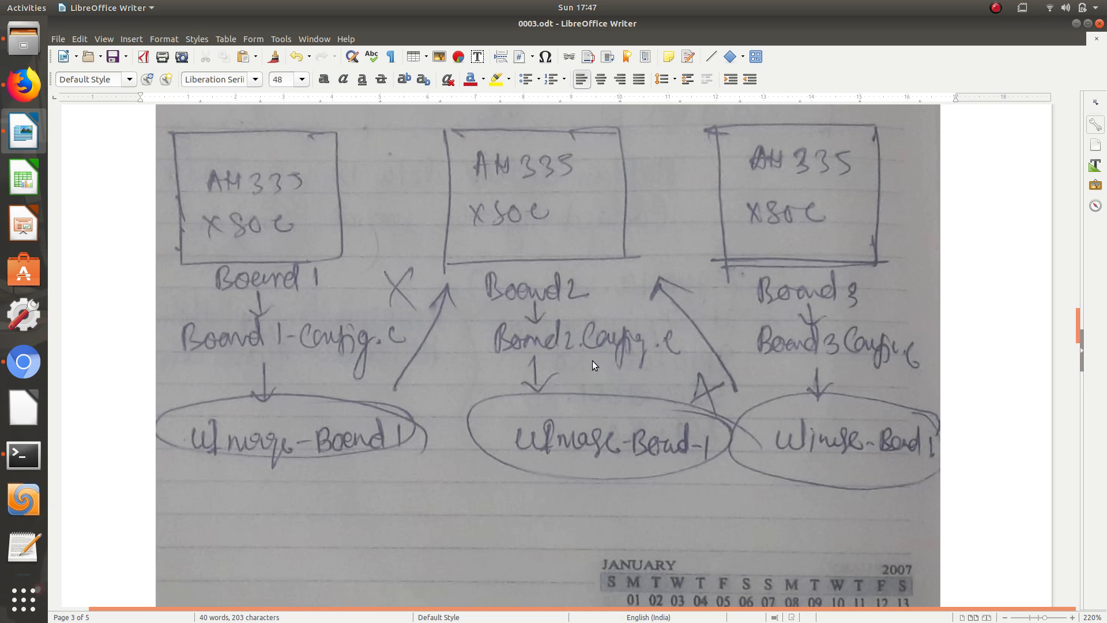
mouse_move(895, 244)
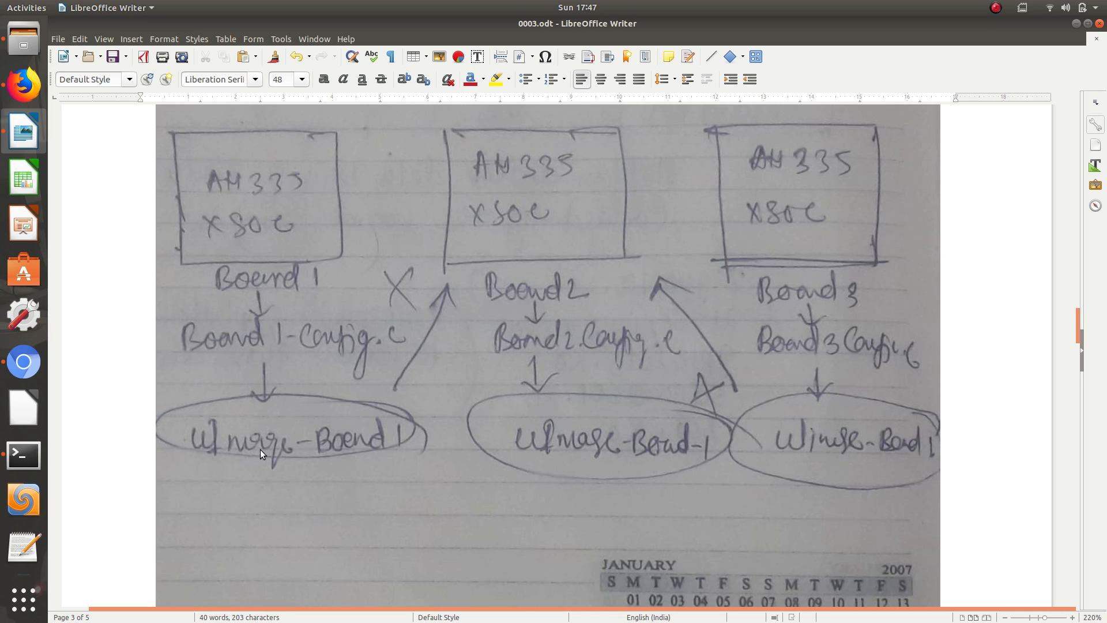
mouse_move(770, 406)
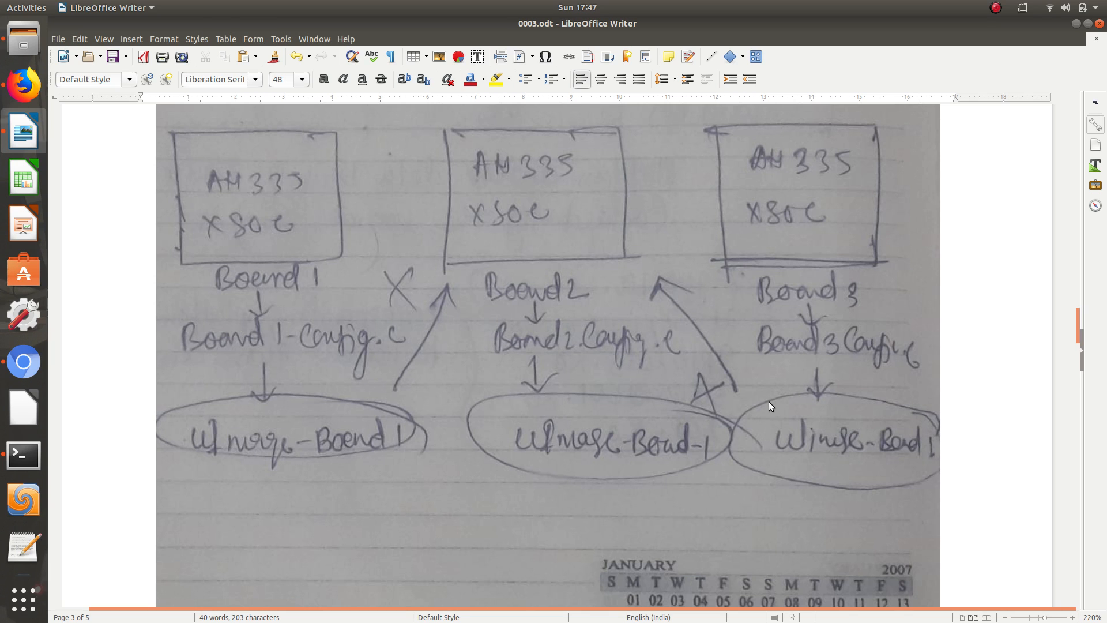
mouse_move(275, 440)
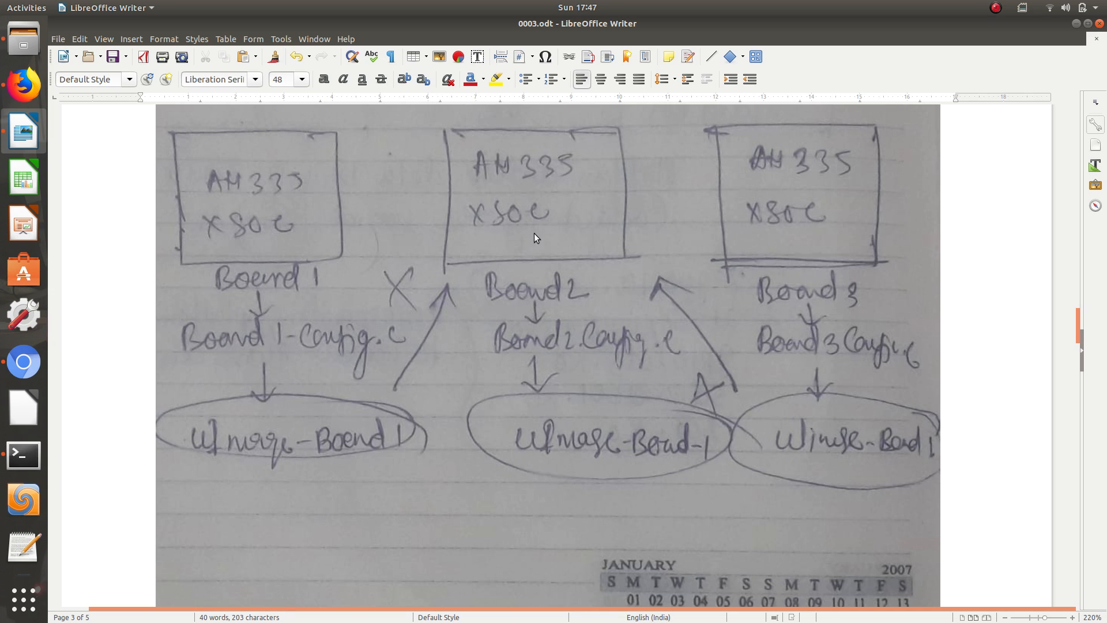
mouse_move(609, 421)
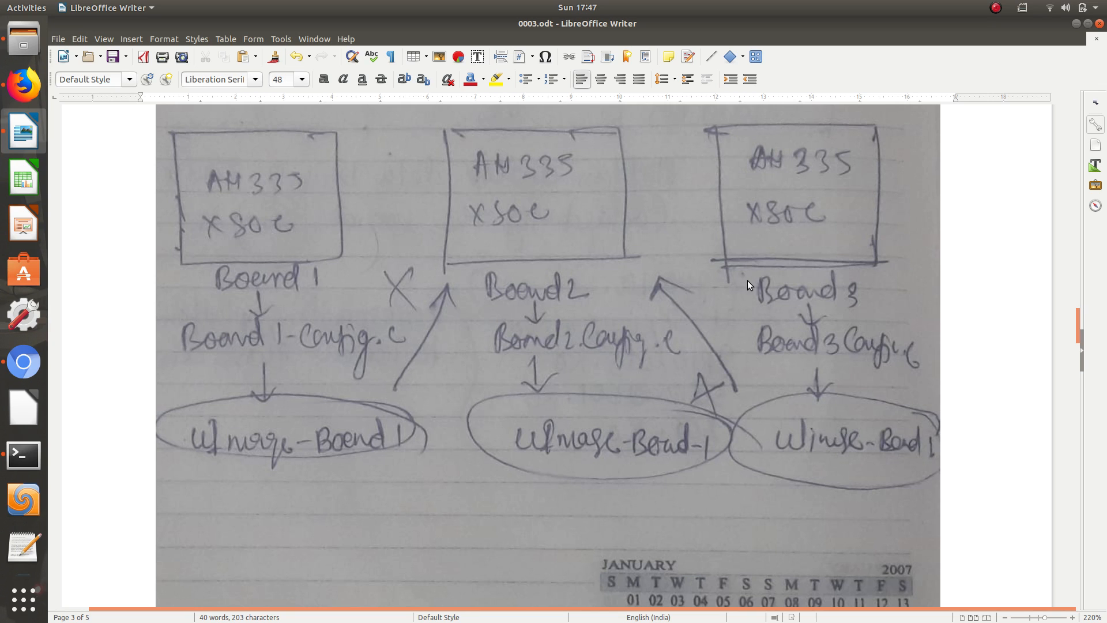
mouse_move(736, 318)
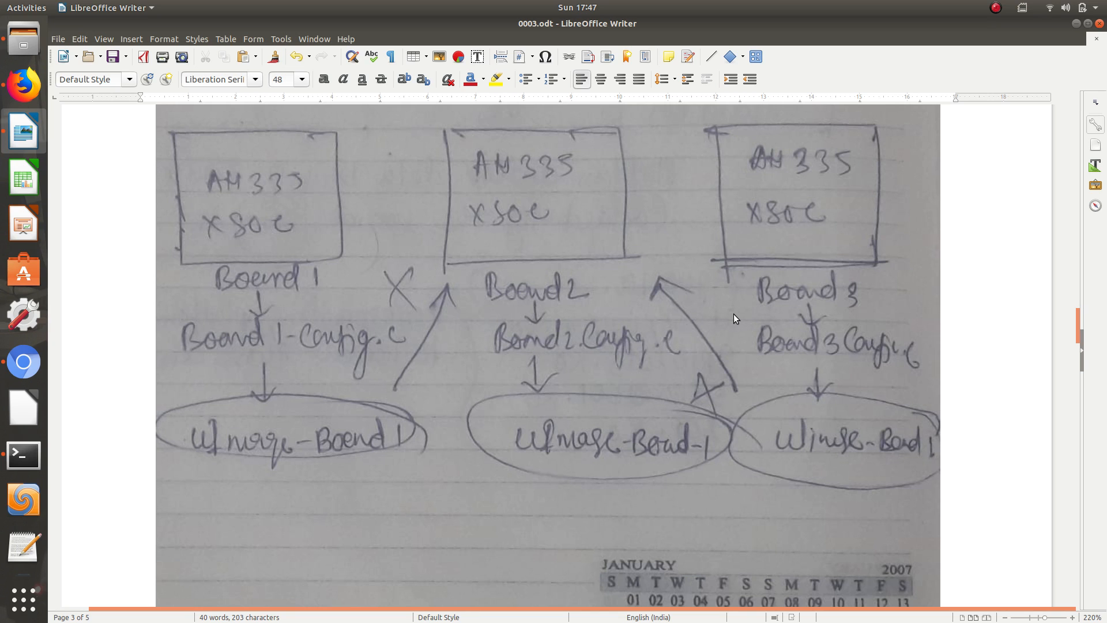
mouse_move(740, 317)
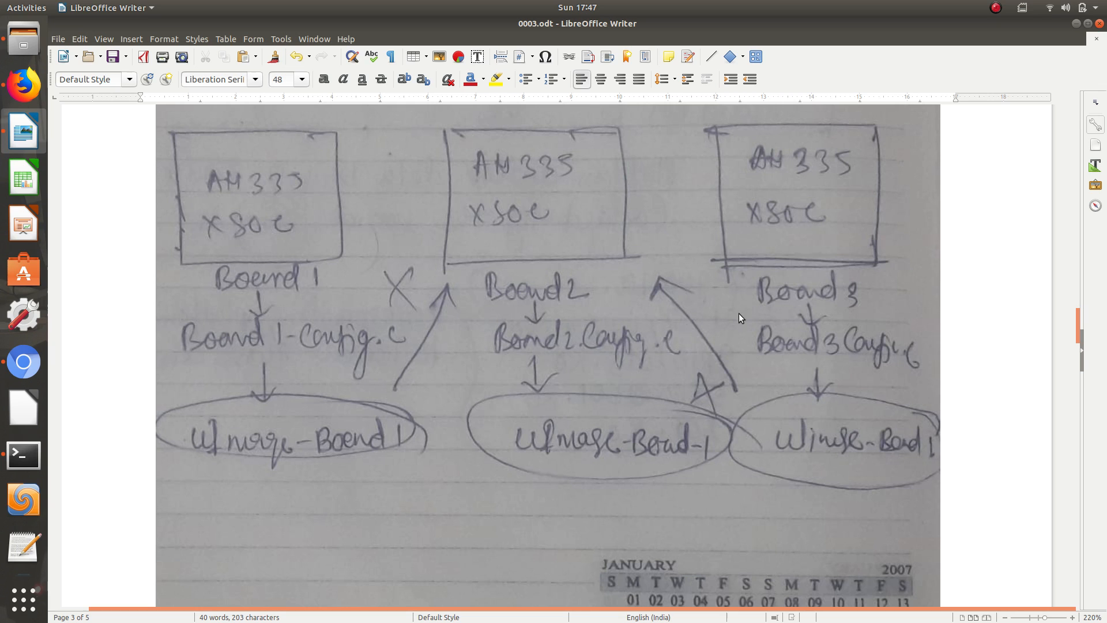
mouse_move(749, 313)
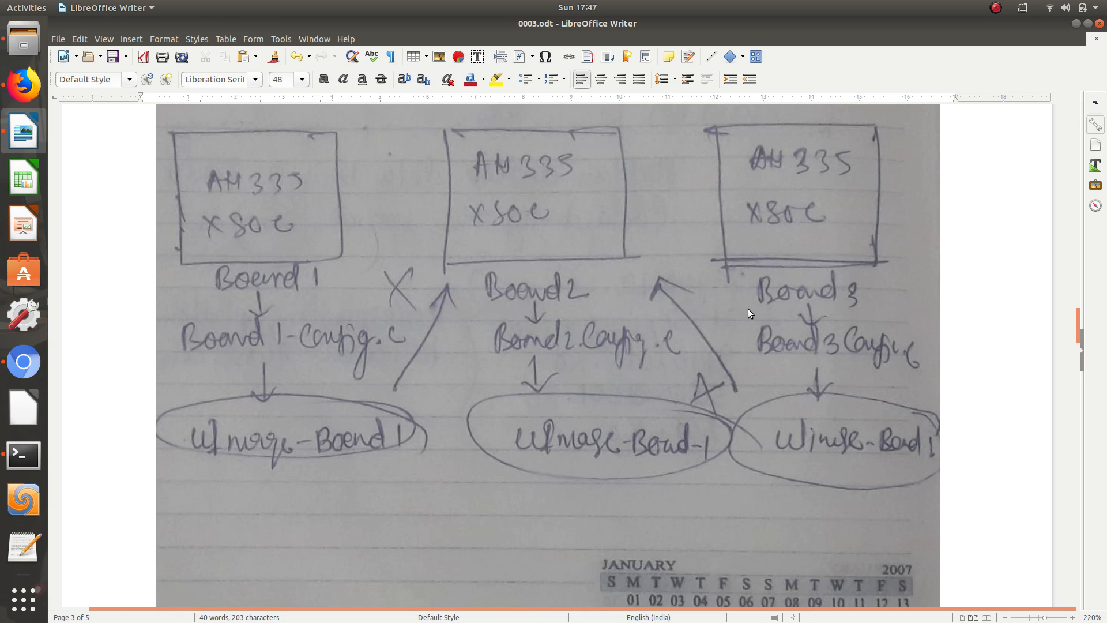
mouse_move(742, 319)
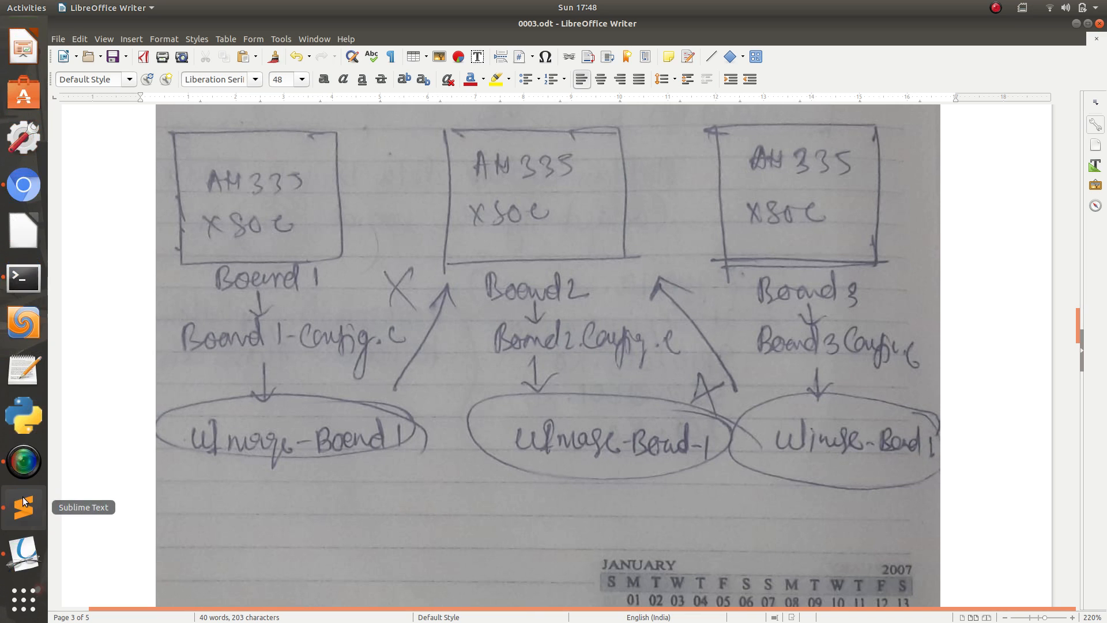
click(23, 506)
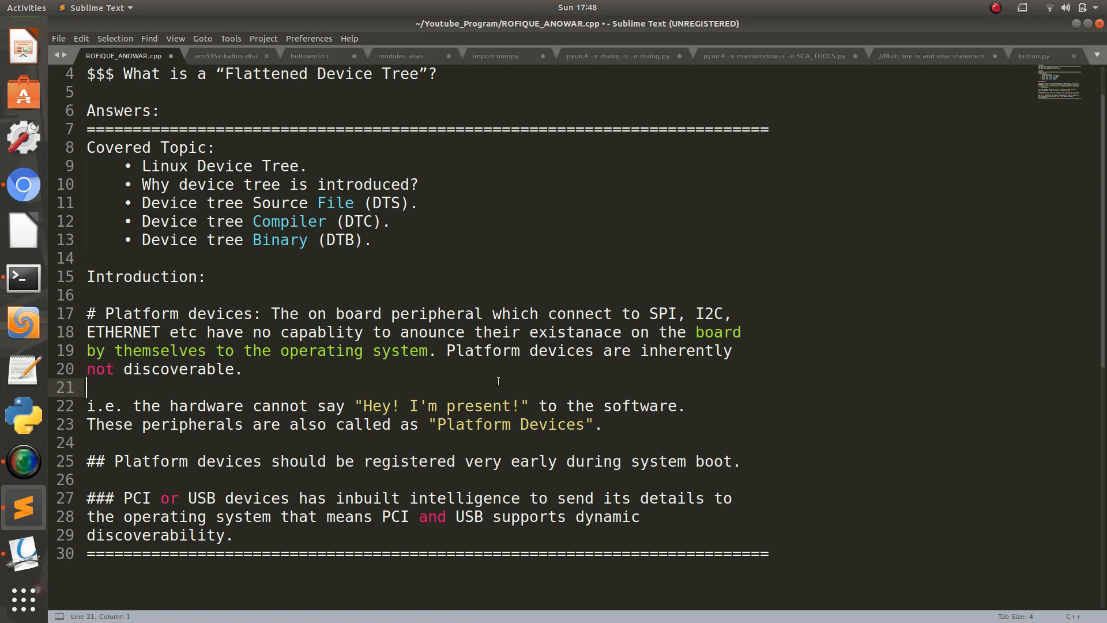
Step: Mark the Device tree Source File (DTS) topic, then return to the board diagram in Writer
click(407, 257)
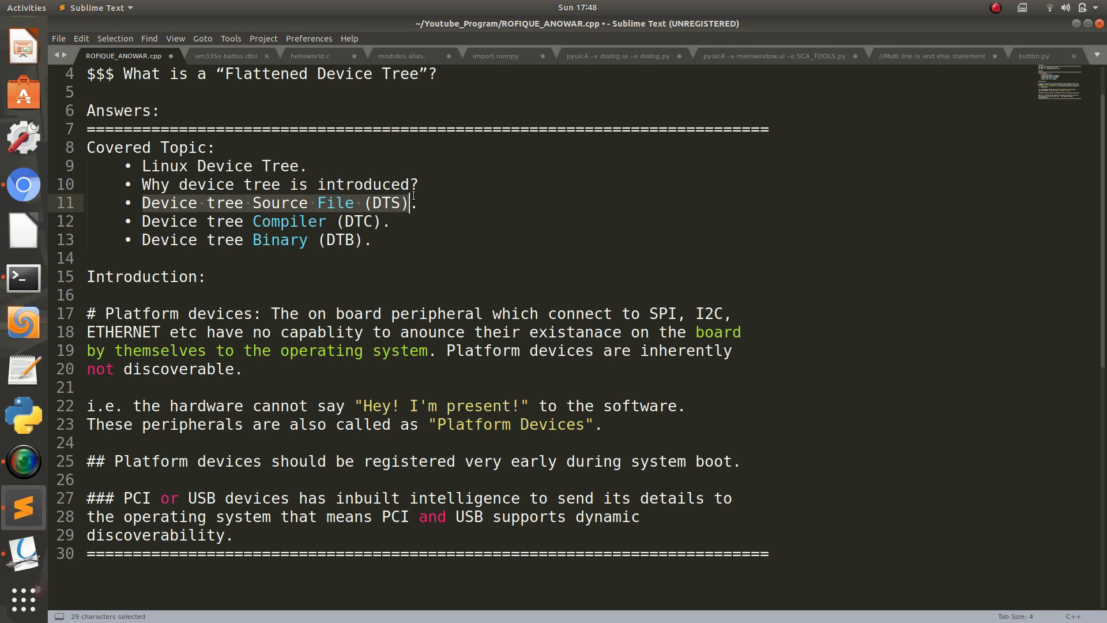
mouse_move(486, 382)
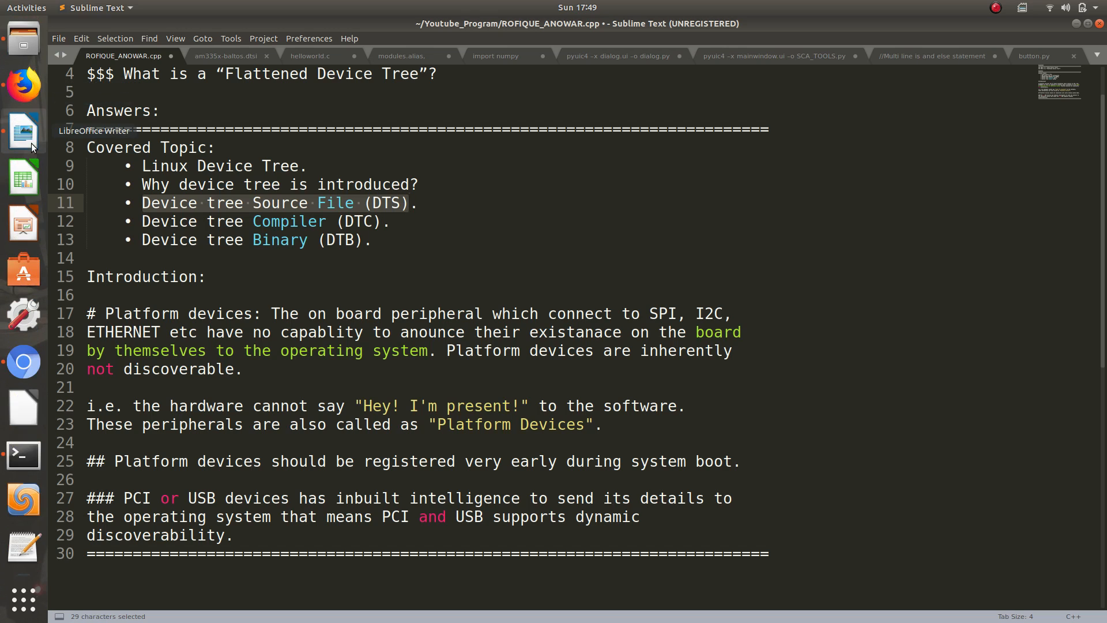
click(23, 132)
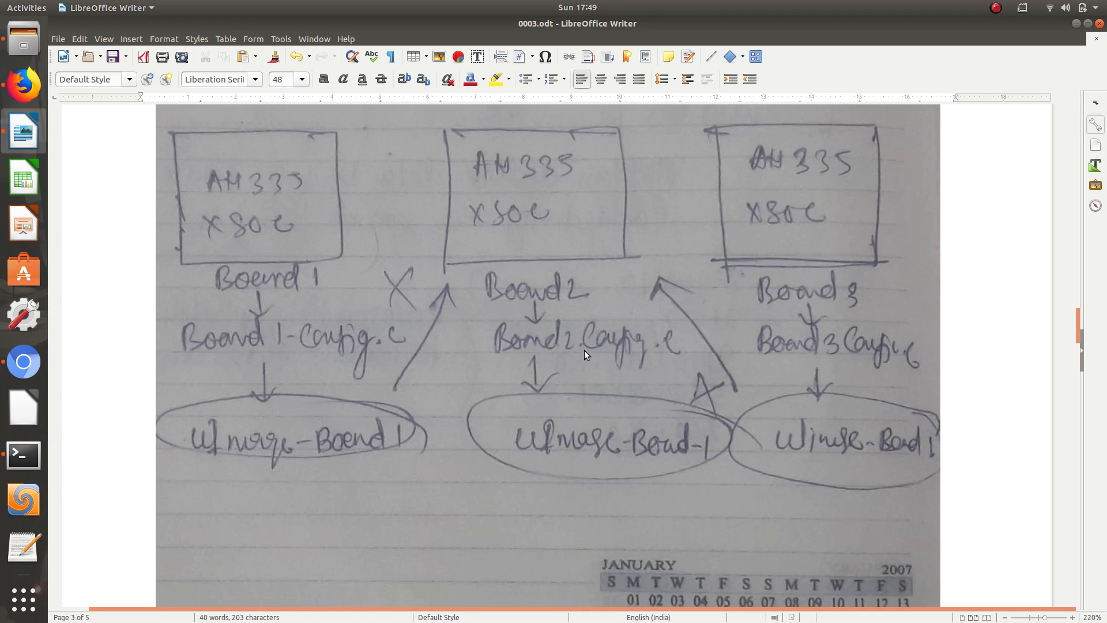
mouse_move(554, 372)
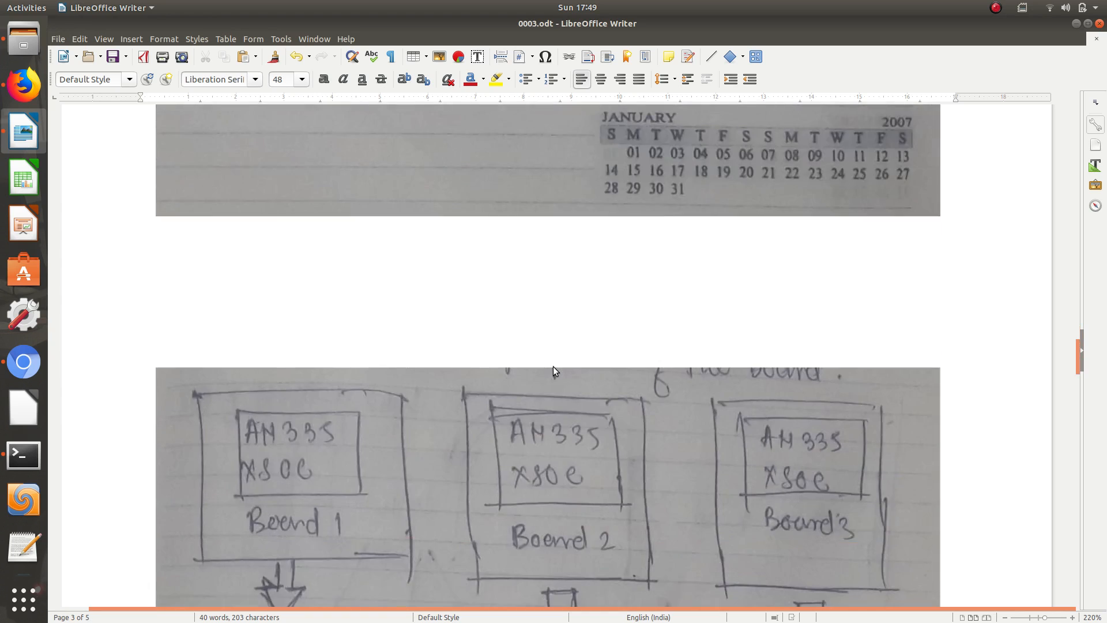
scroll(down, 3)
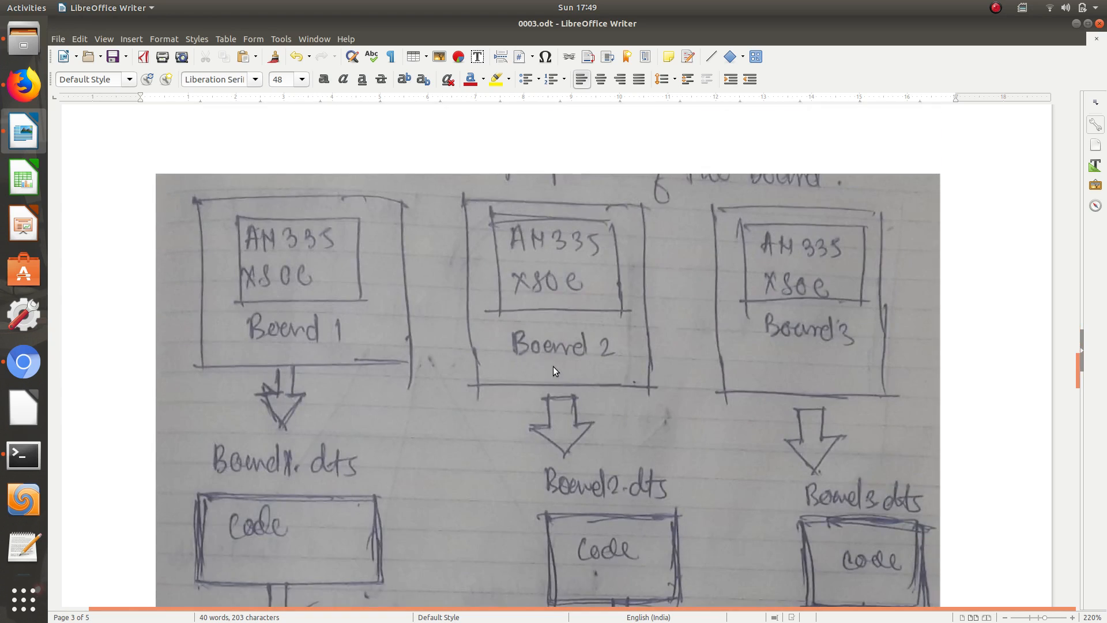
scroll(down, 3)
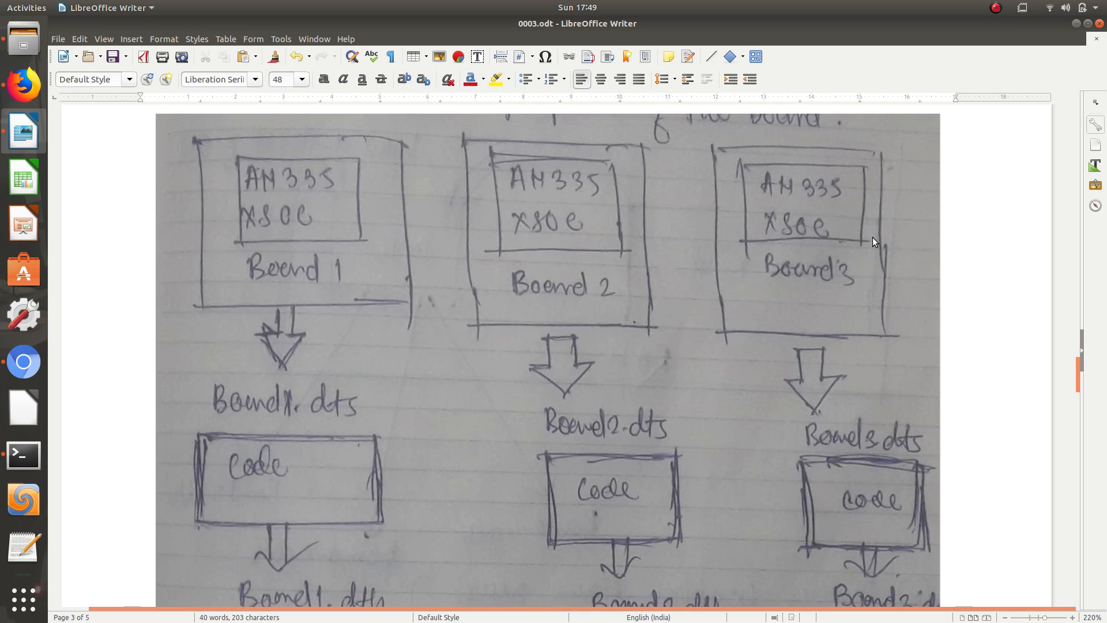
mouse_move(689, 294)
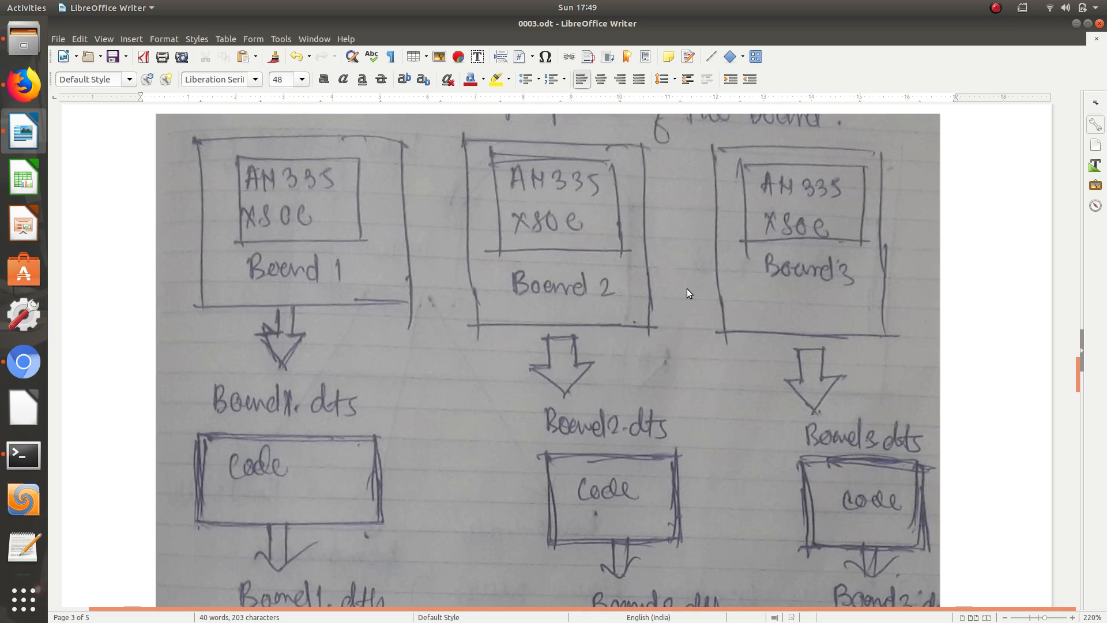
mouse_move(367, 429)
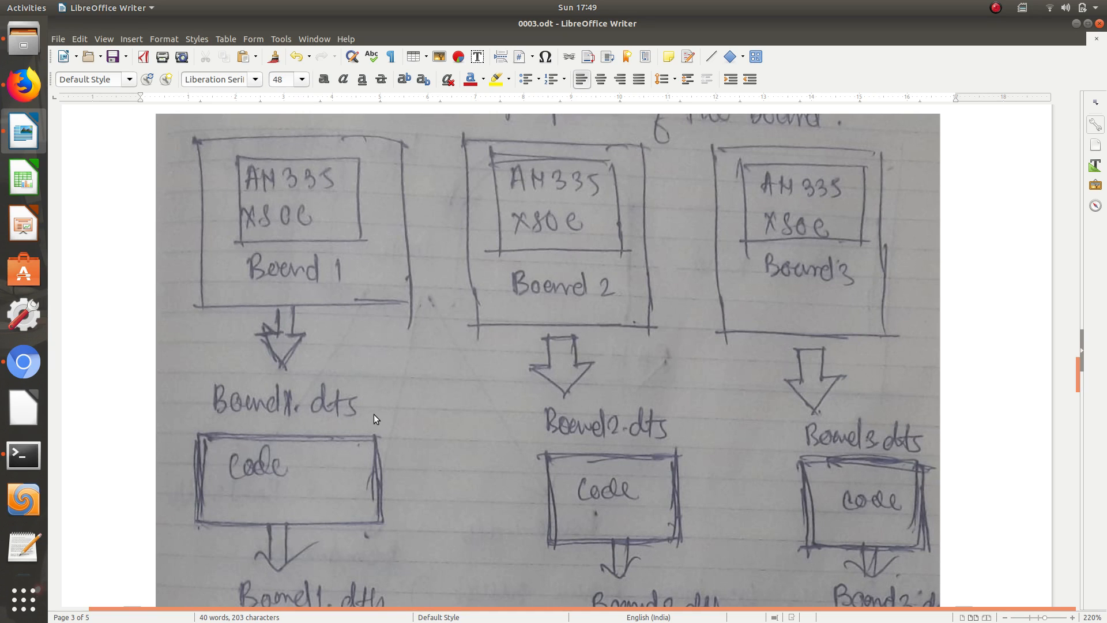
mouse_move(889, 453)
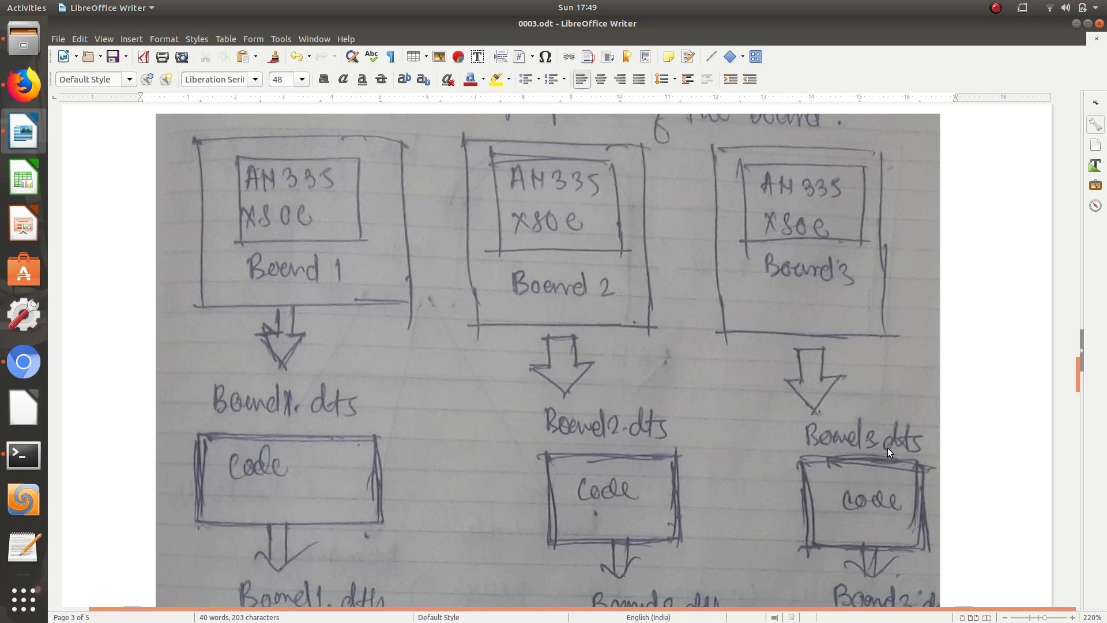
scroll(down, 3)
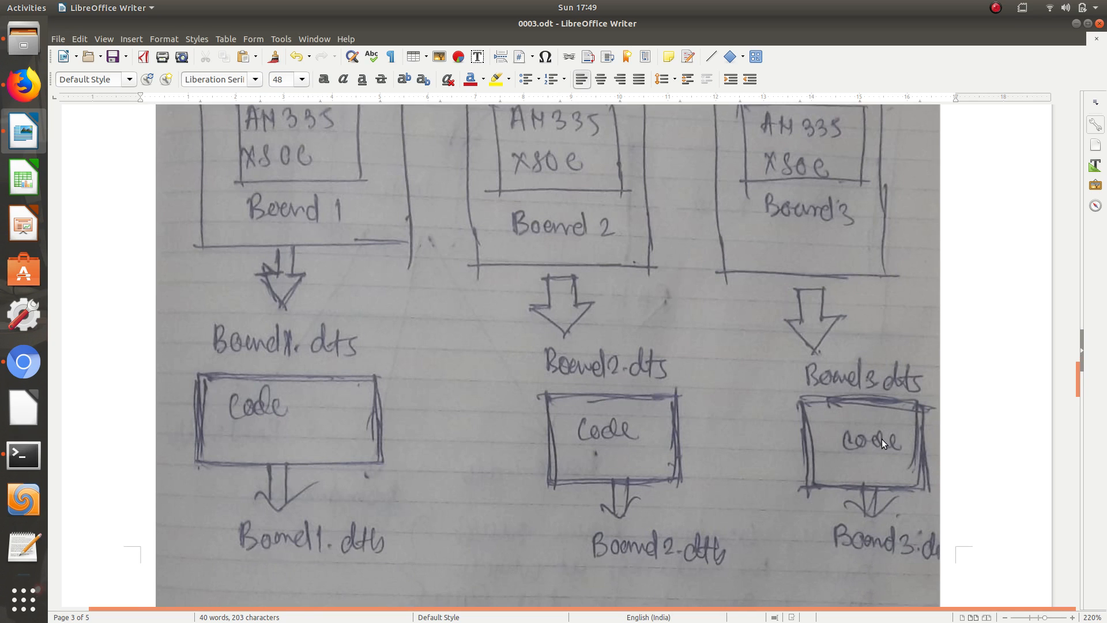
mouse_move(334, 533)
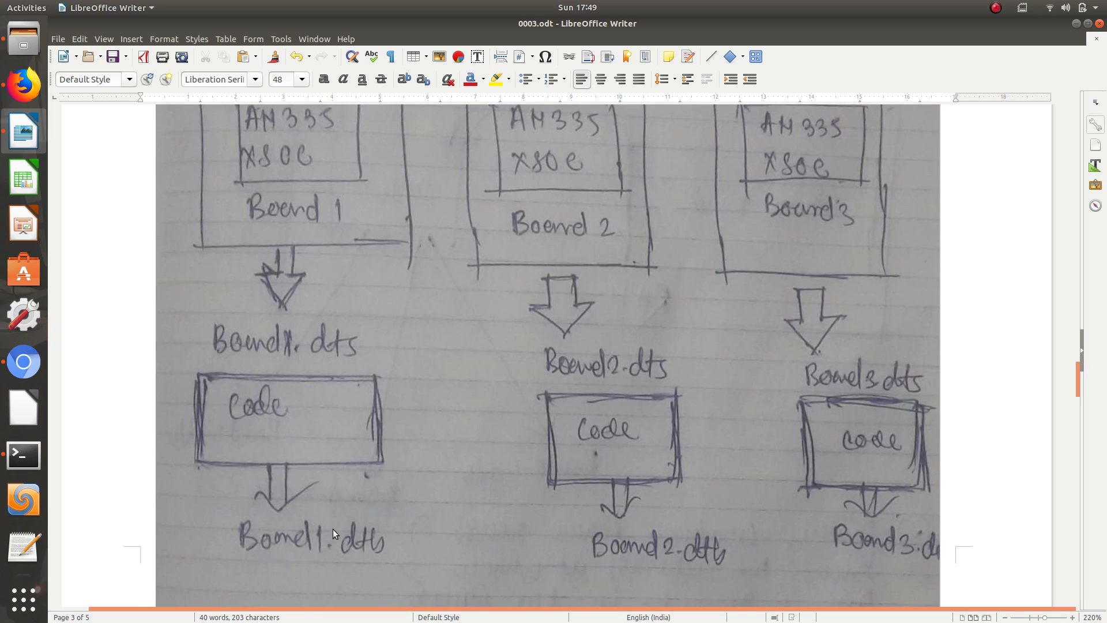
mouse_move(245, 422)
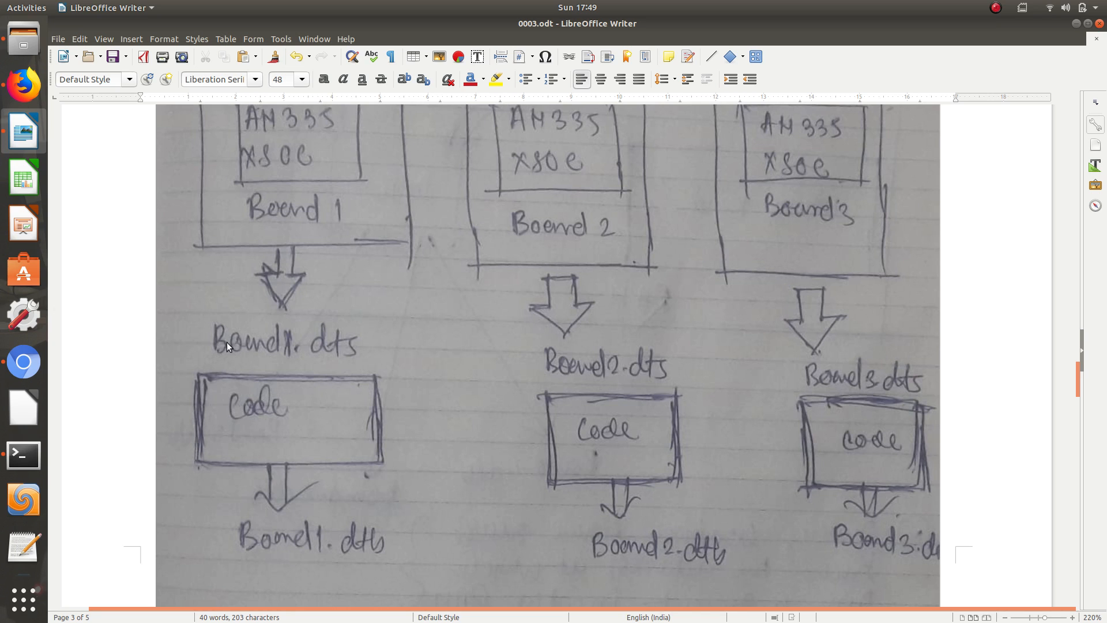
mouse_move(620, 429)
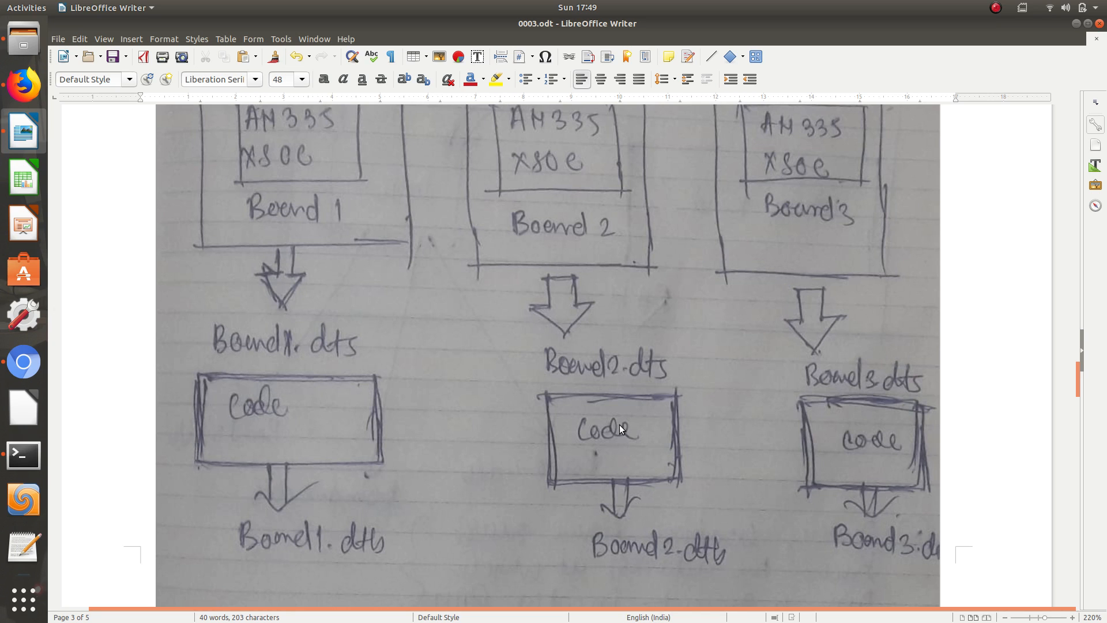
mouse_move(595, 436)
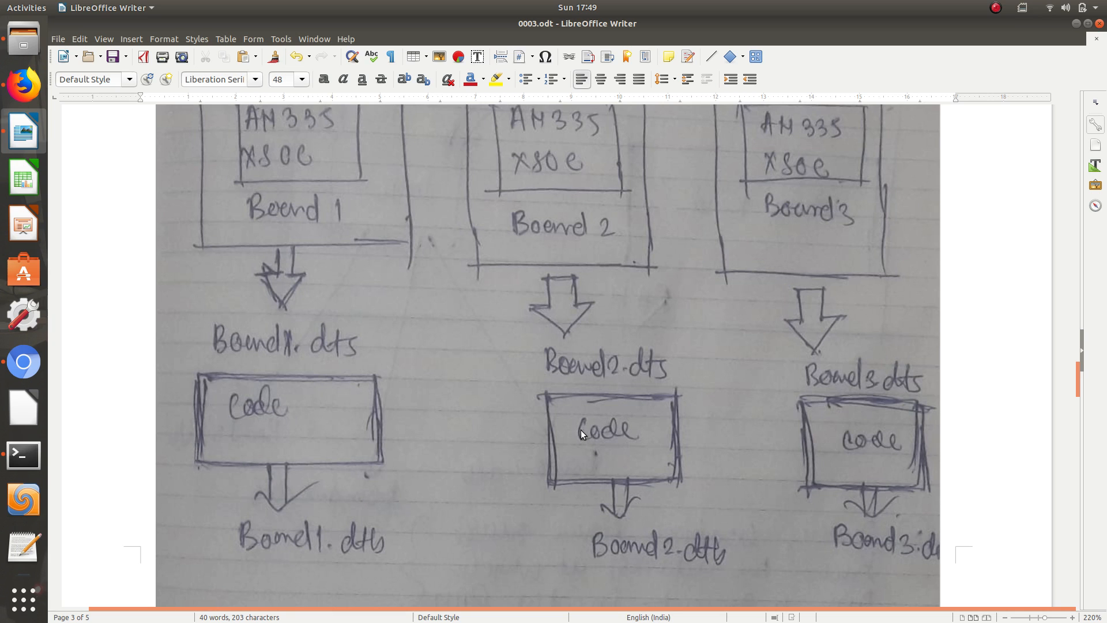
mouse_move(263, 560)
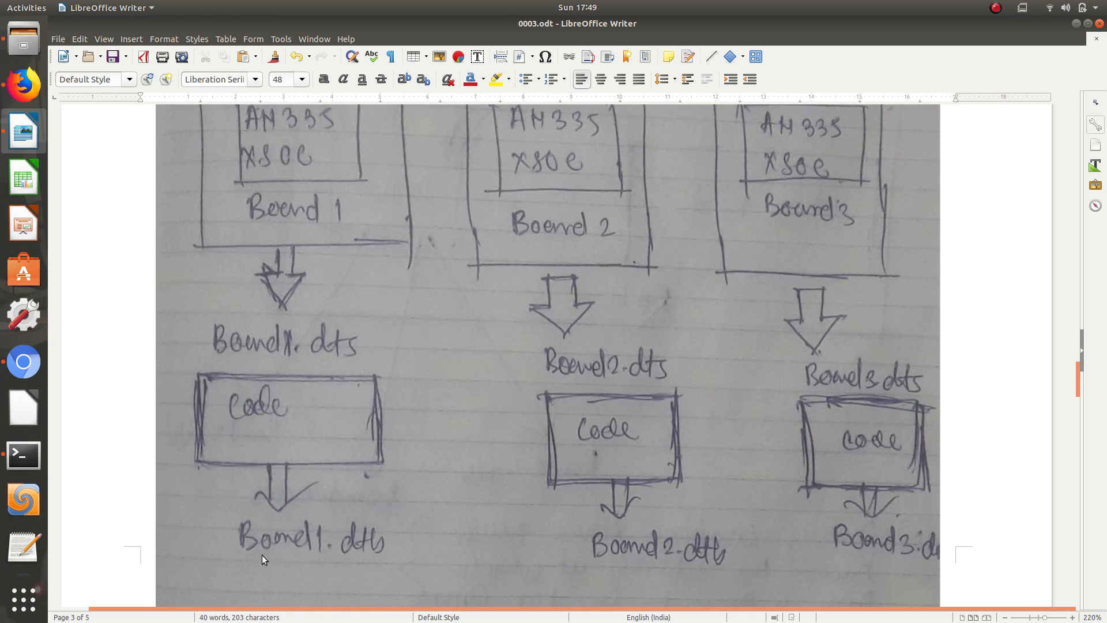
mouse_move(357, 552)
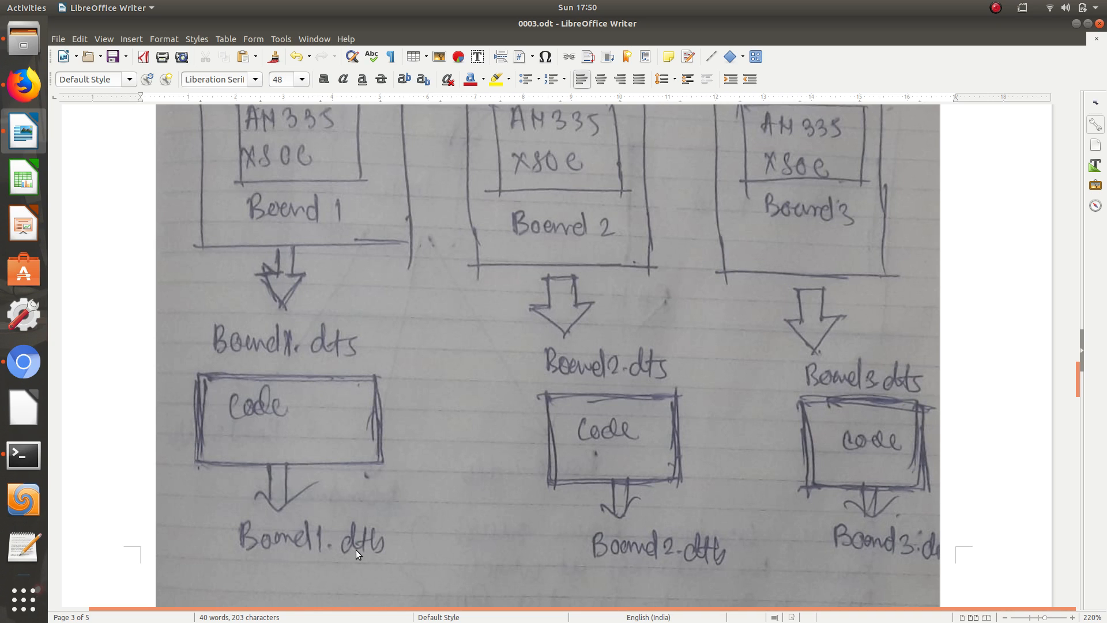
mouse_move(347, 557)
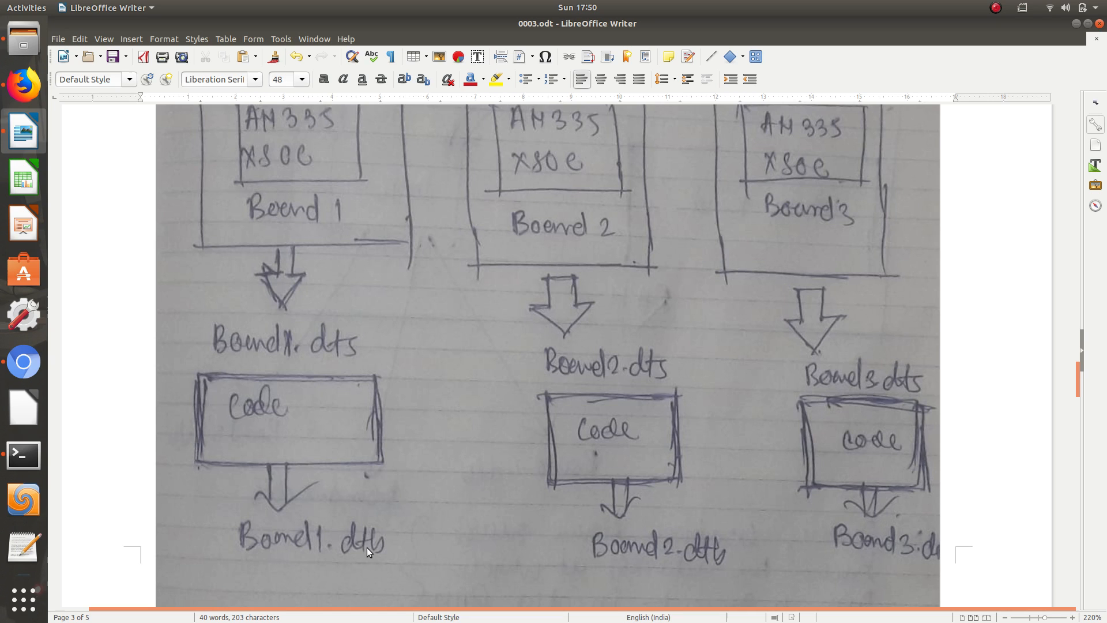
mouse_move(662, 557)
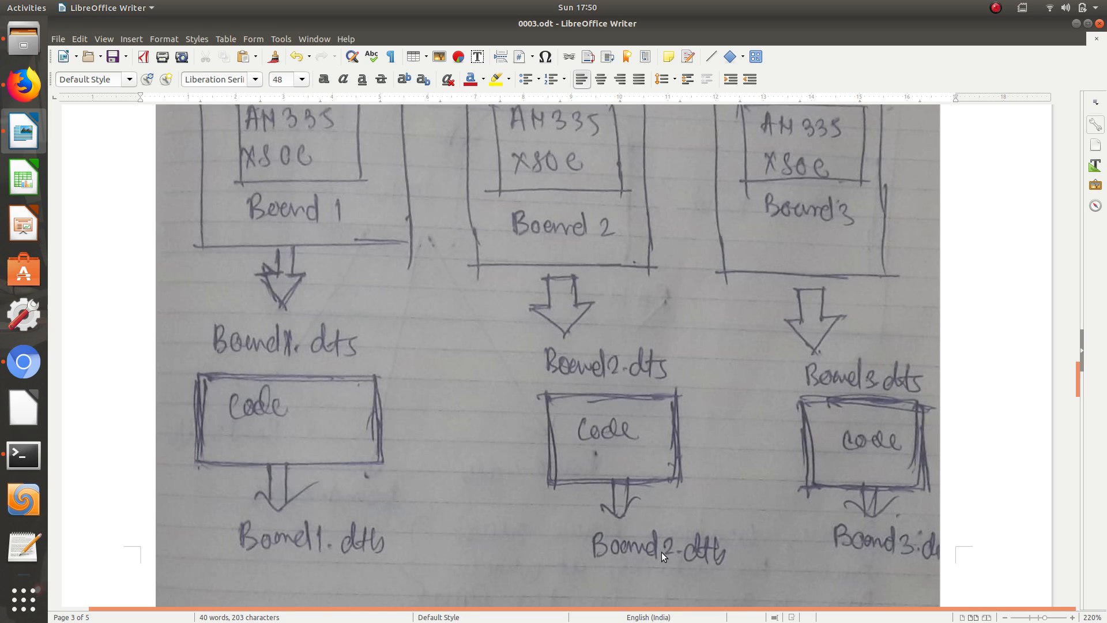
mouse_move(935, 574)
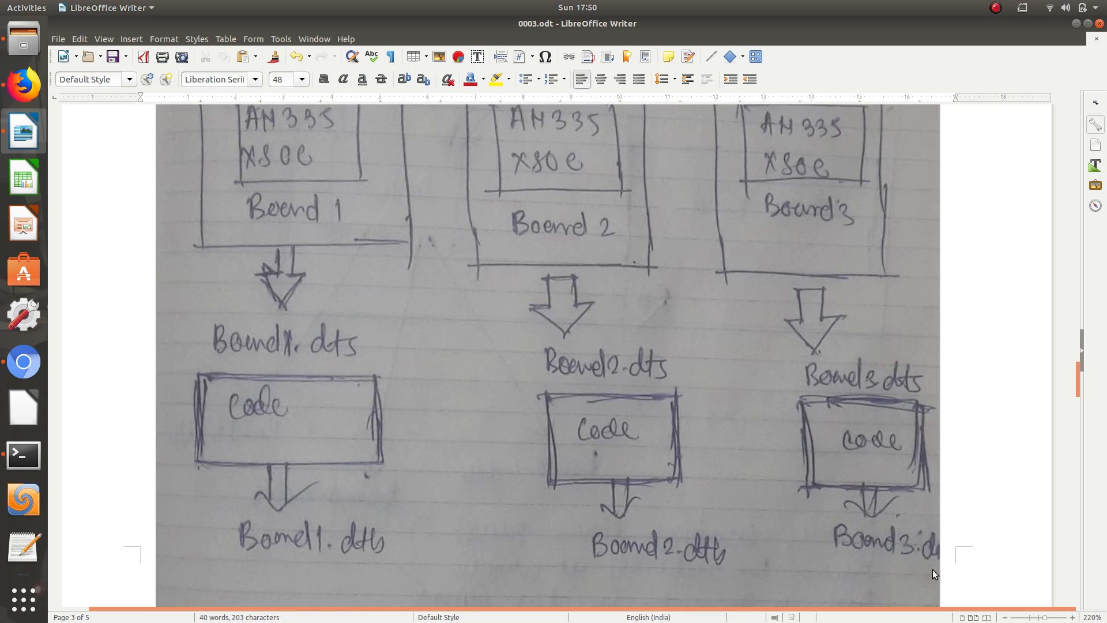
mouse_move(892, 551)
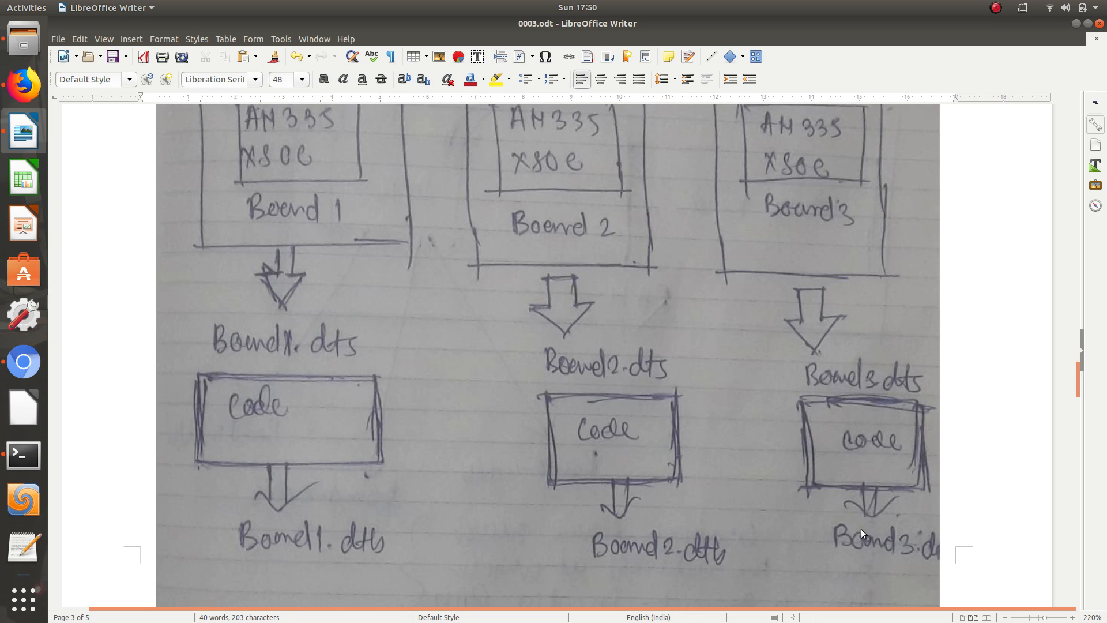
mouse_move(857, 532)
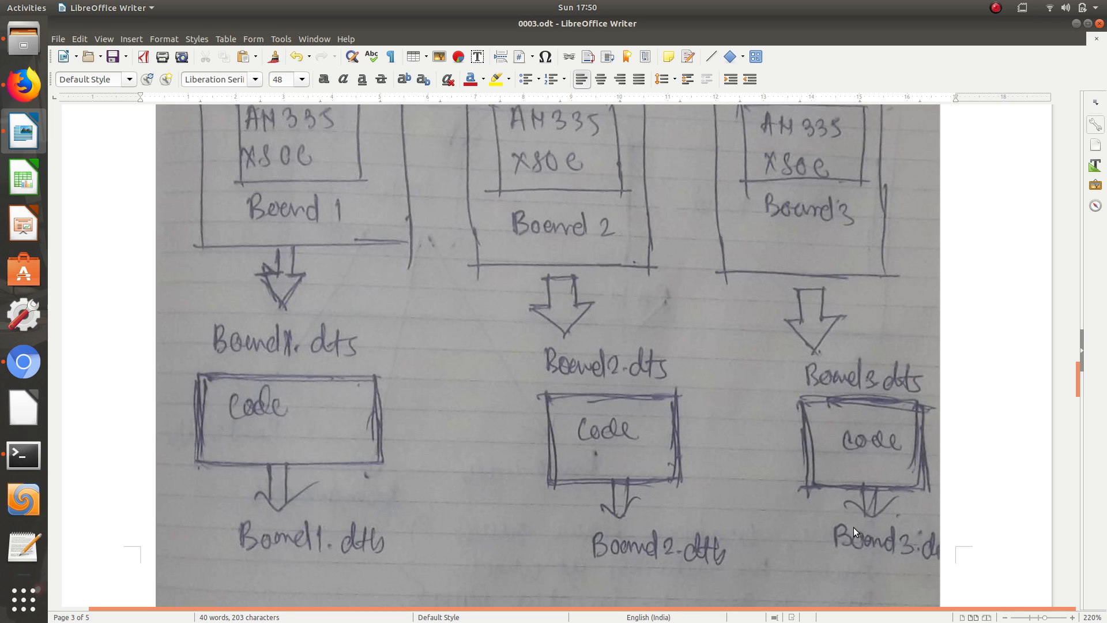
mouse_move(857, 533)
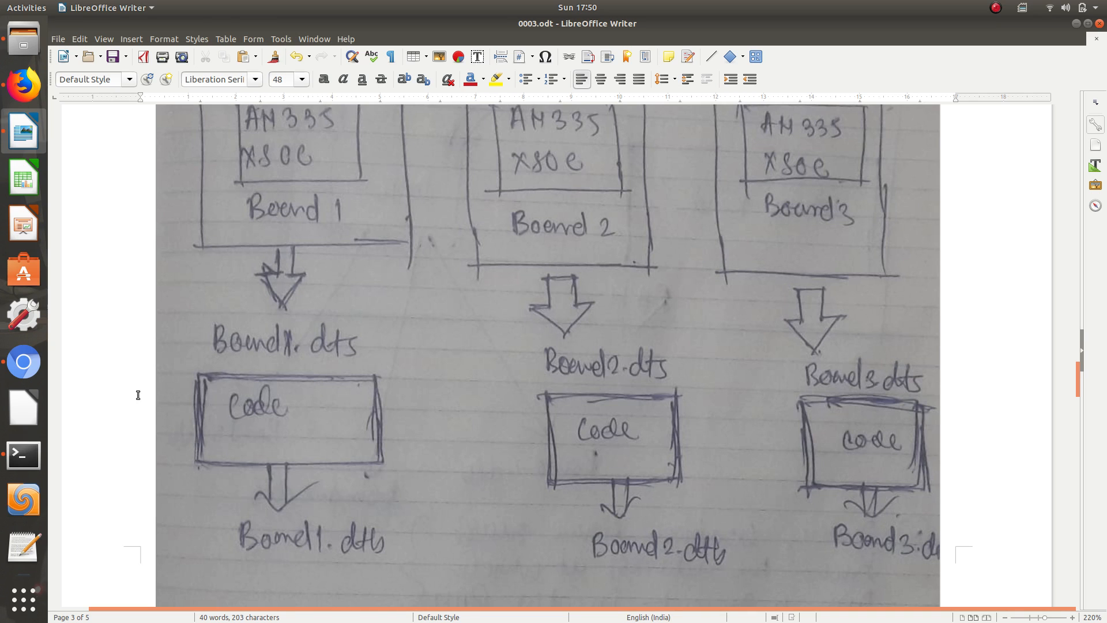
mouse_move(23, 456)
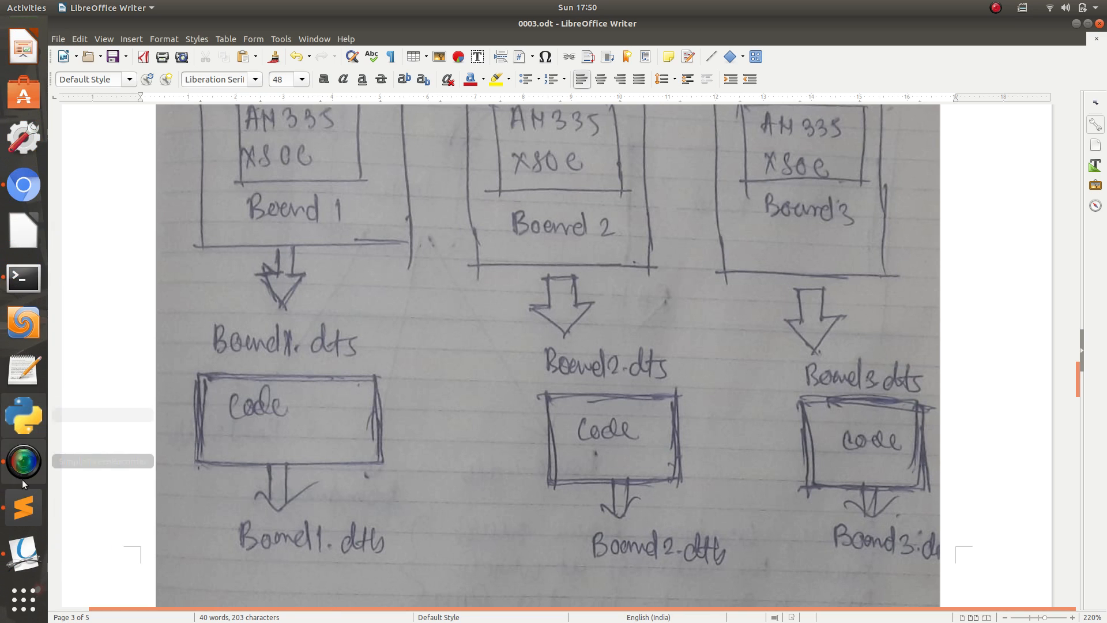
Step: Bring the notes forward and highlight the DTC and DTB topics and the platform devices paragraph
click(23, 508)
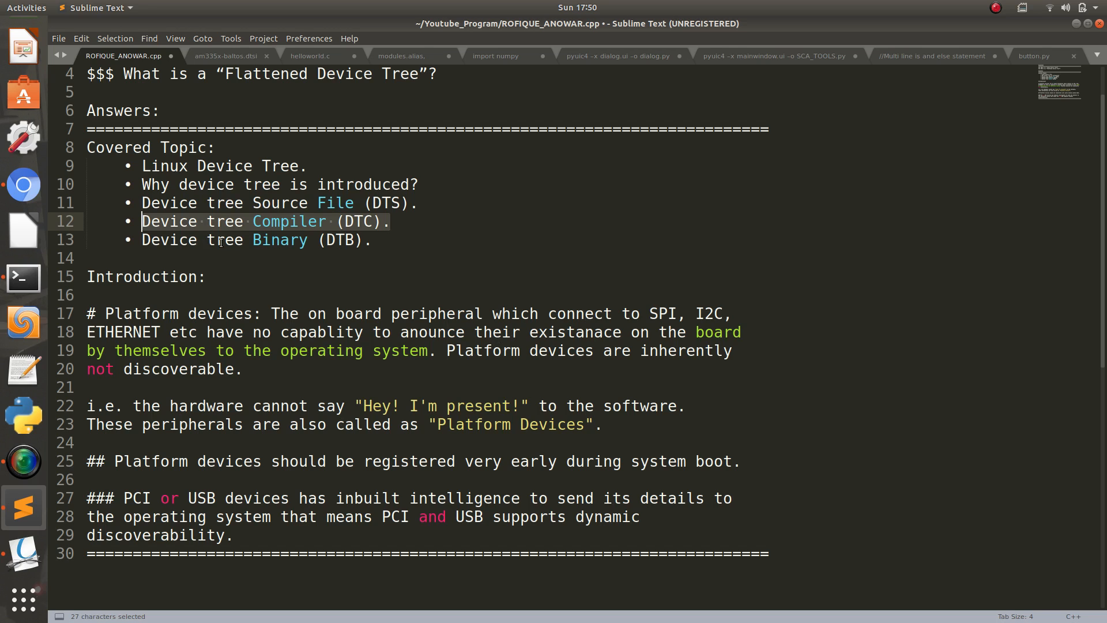
click(210, 239)
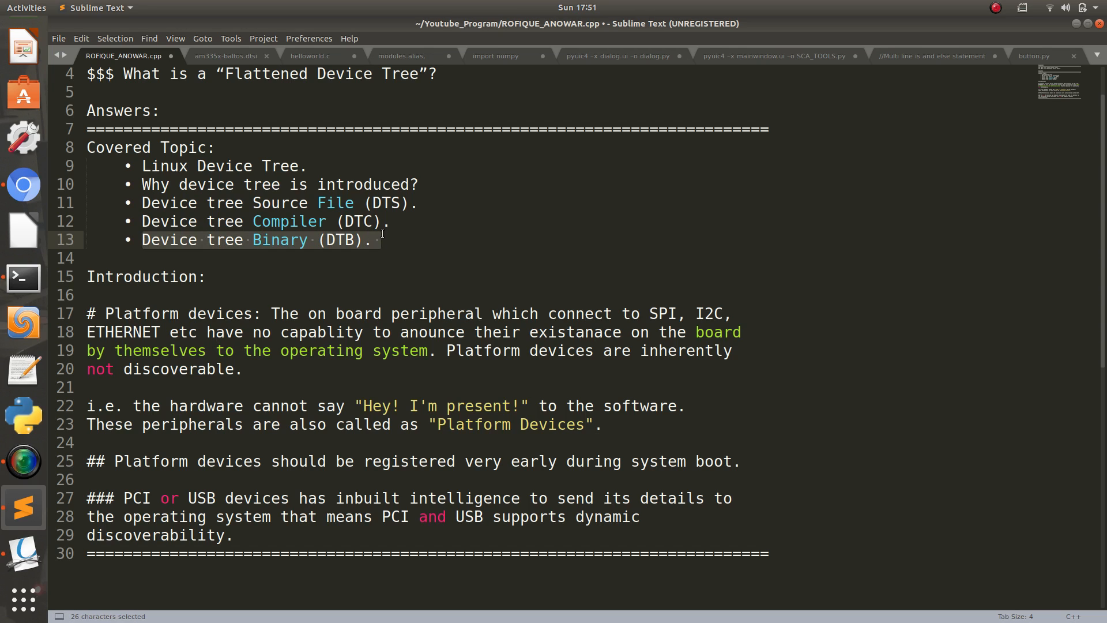
click(420, 236)
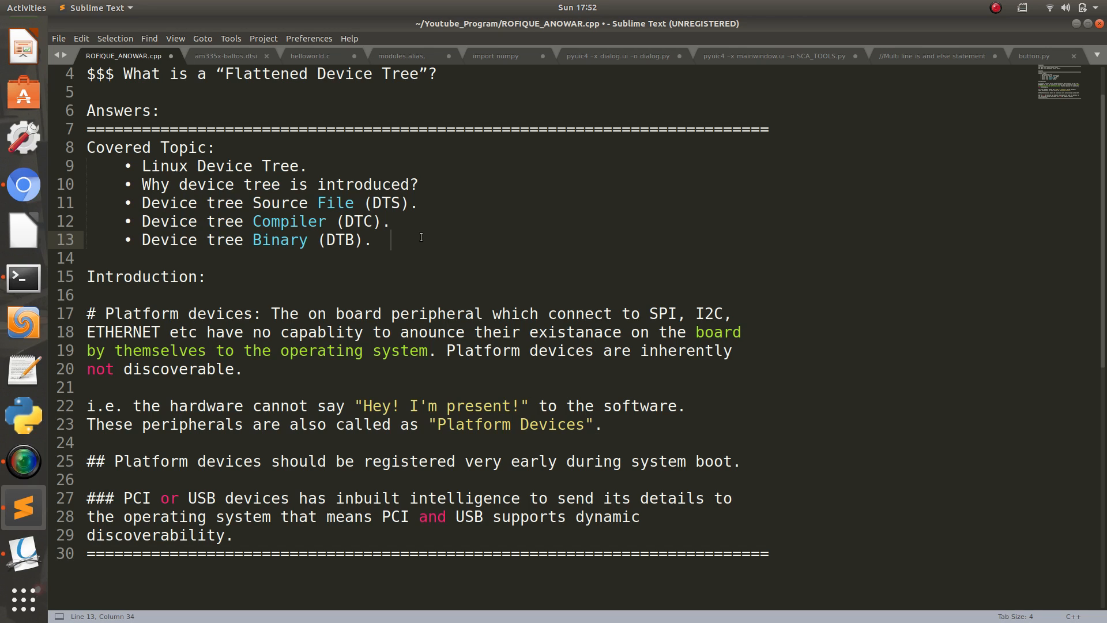
mouse_move(678, 373)
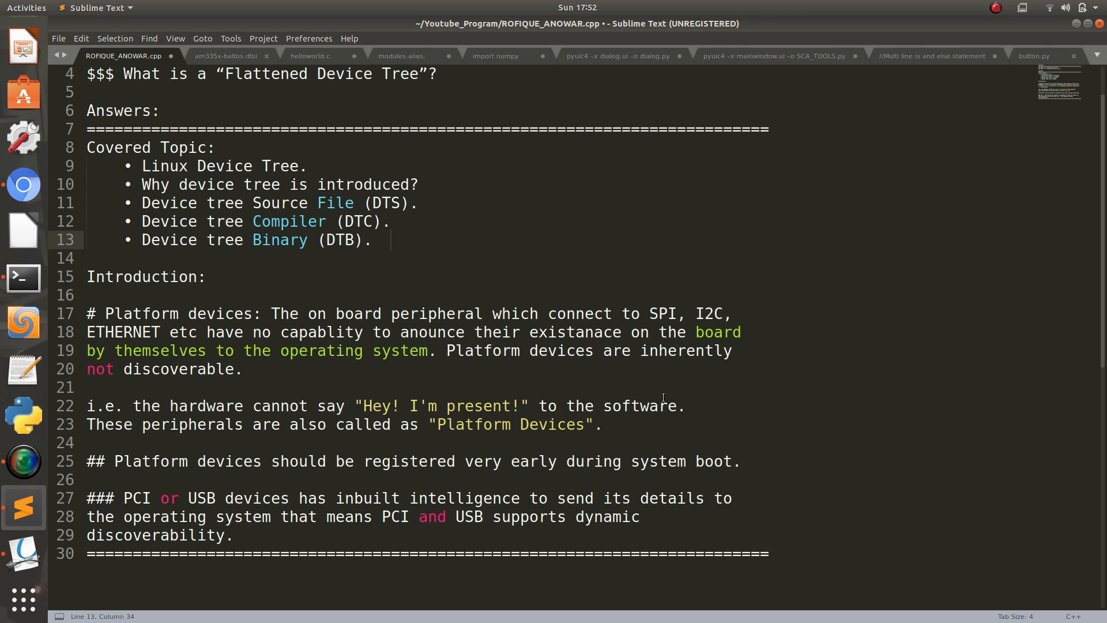
click(656, 351)
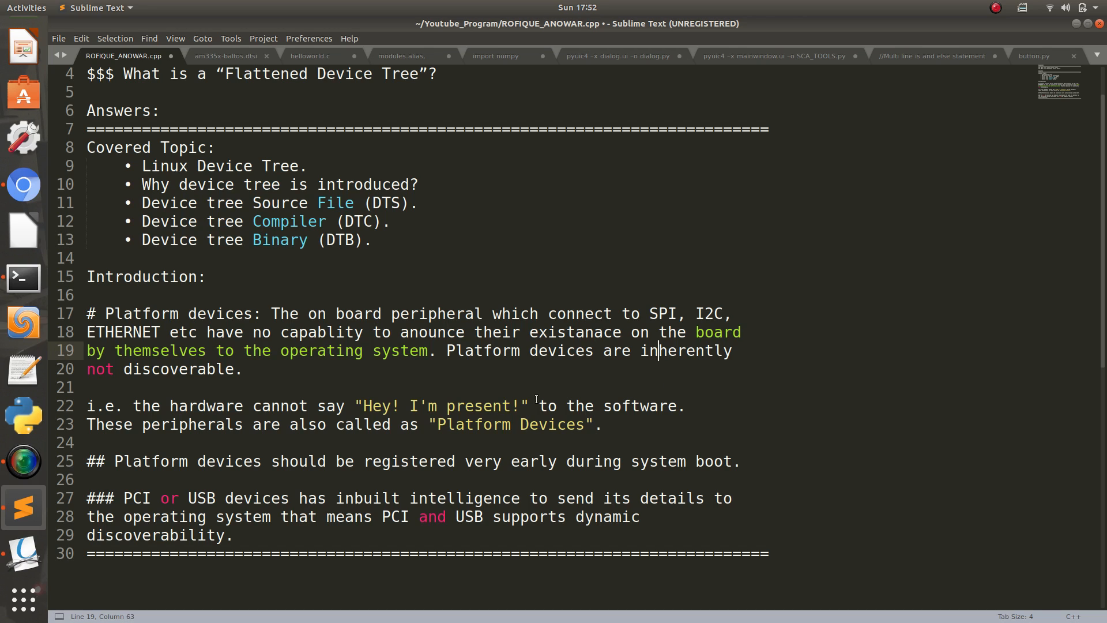
mouse_move(24, 277)
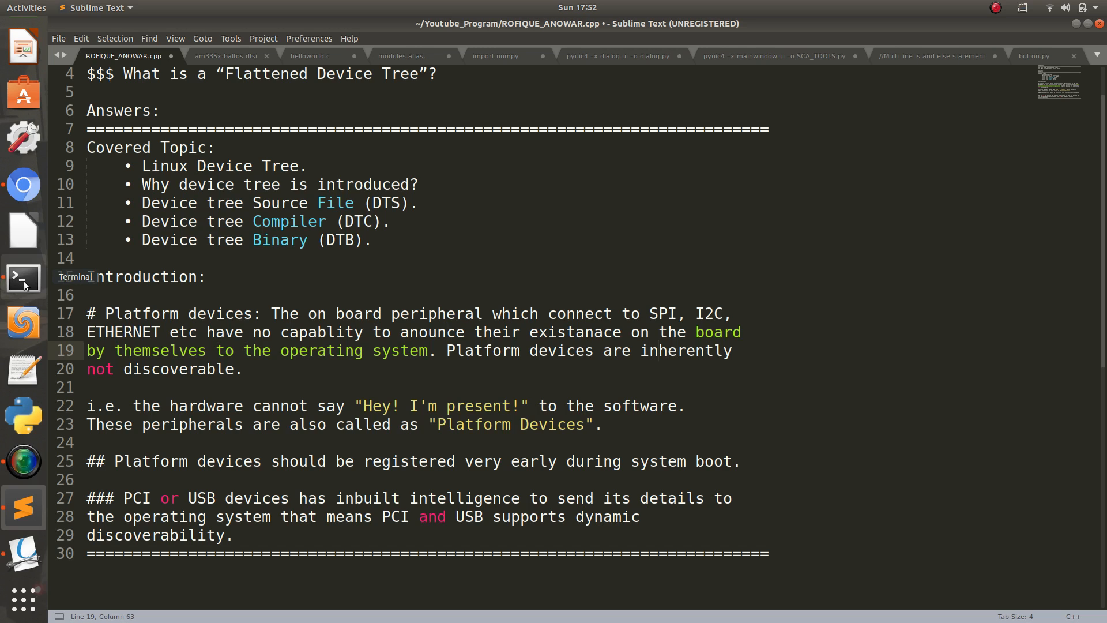
Step: In Terminal, cd into linux-4.20.6/ and list its contents with ls -al, starting cd arch/
click(23, 278)
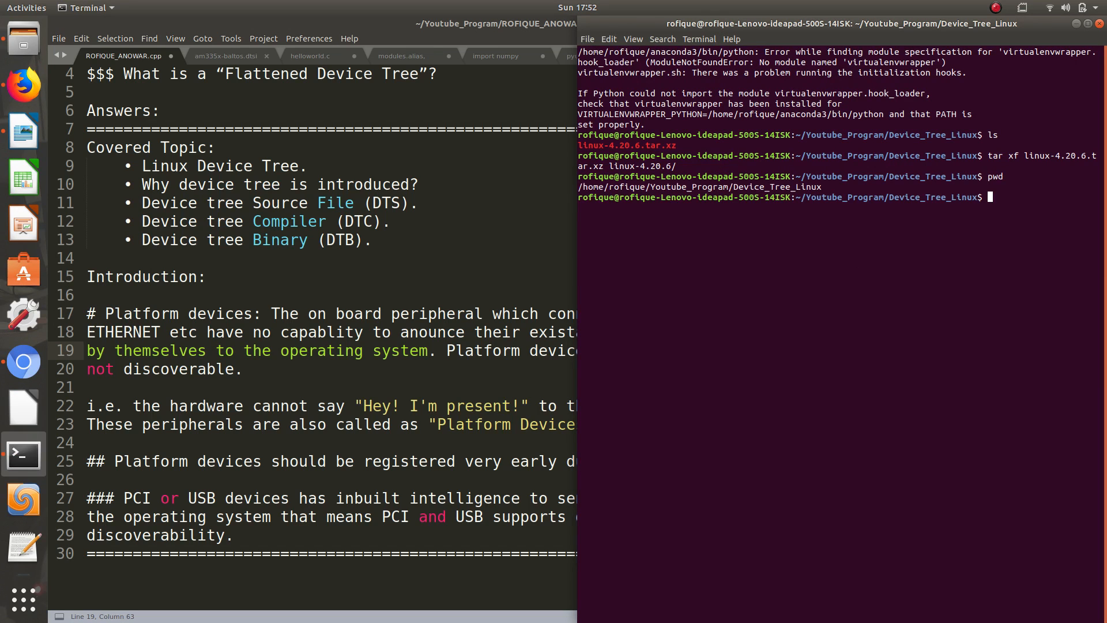
text(cd)
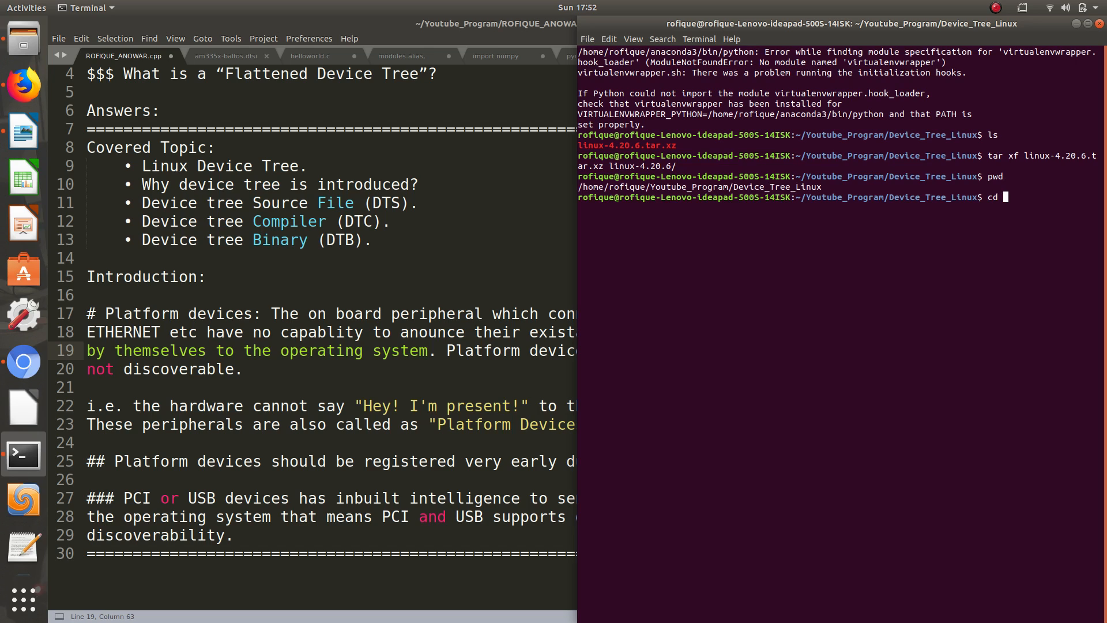
text(linux-4.20.6/)
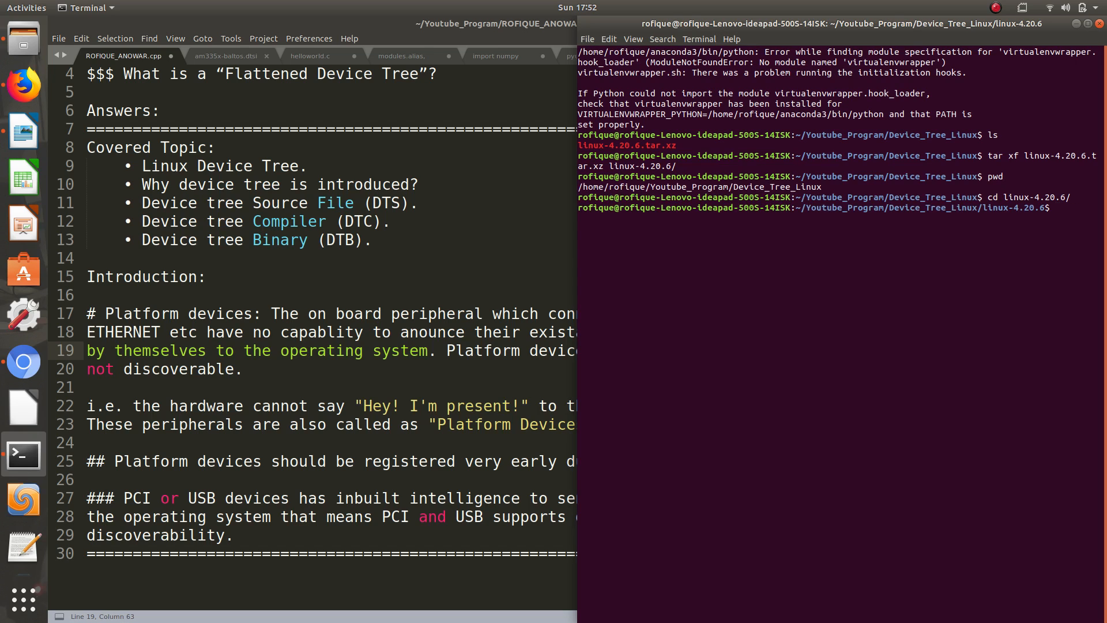
text(ls -al)
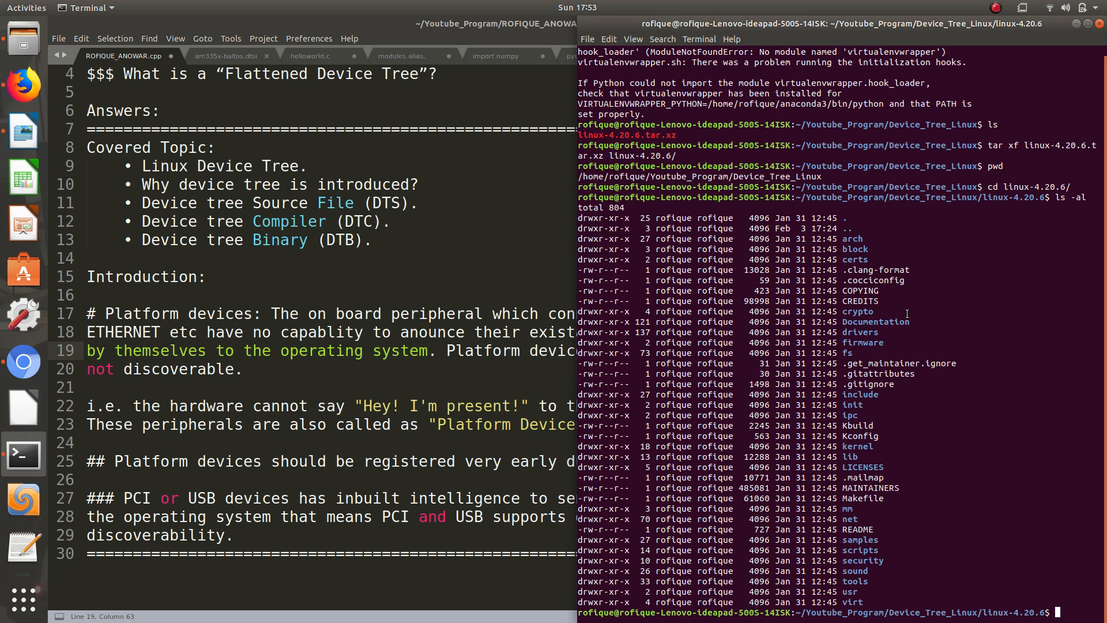
mouse_move(948, 336)
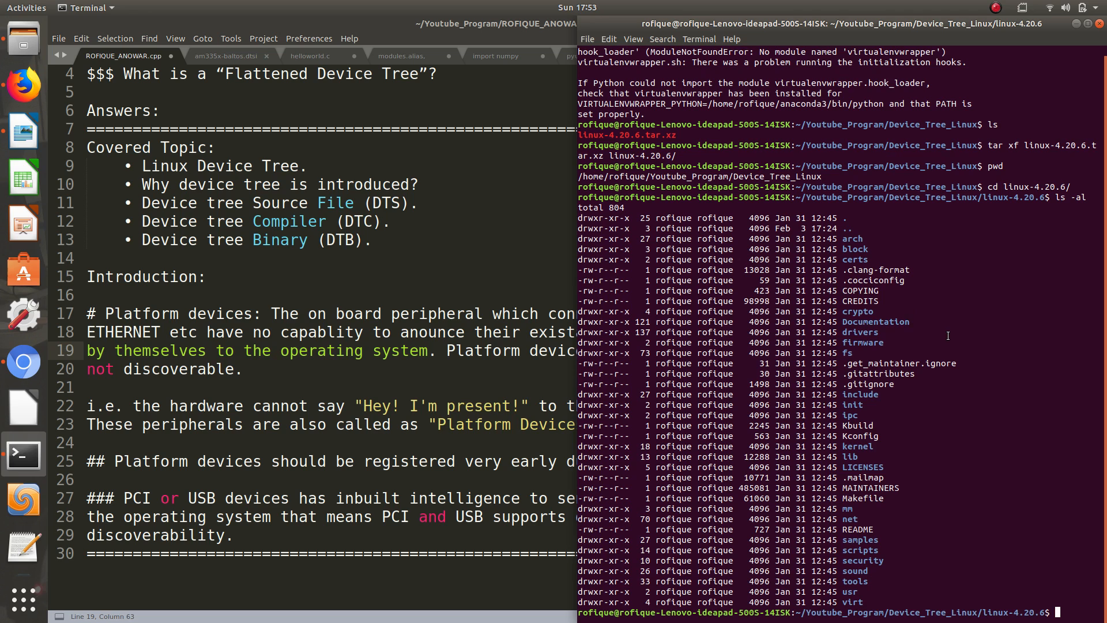
text(cd arch/)
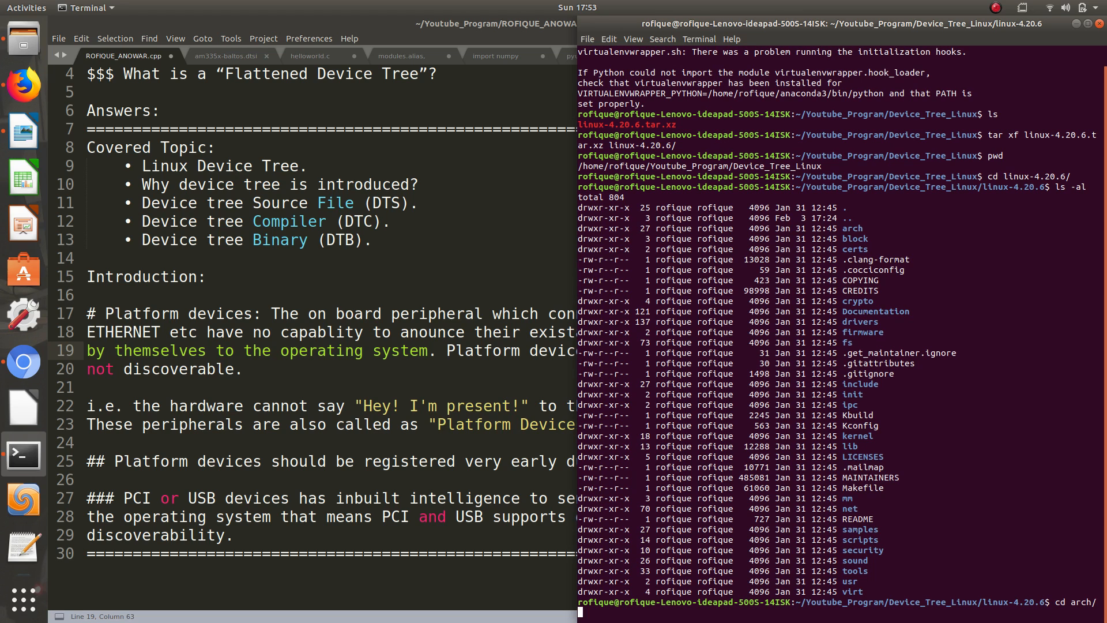
Step: List arch/arm with ls -al, then move into its boot folder to reveal the dts directory
text(r)
text(ls -a)
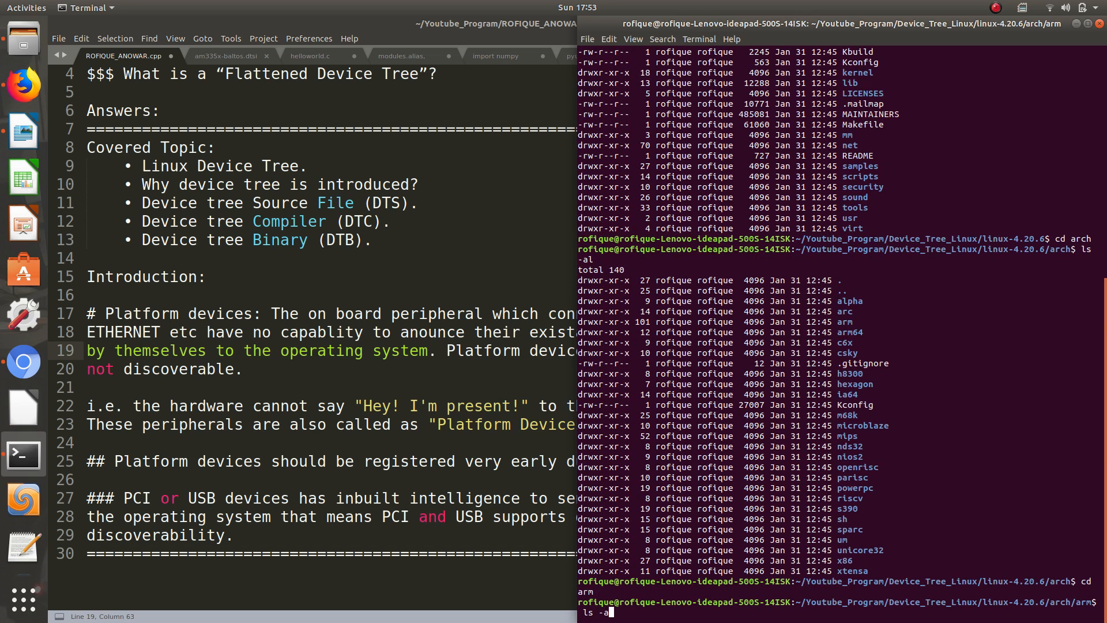
key(Return)
text(cd)
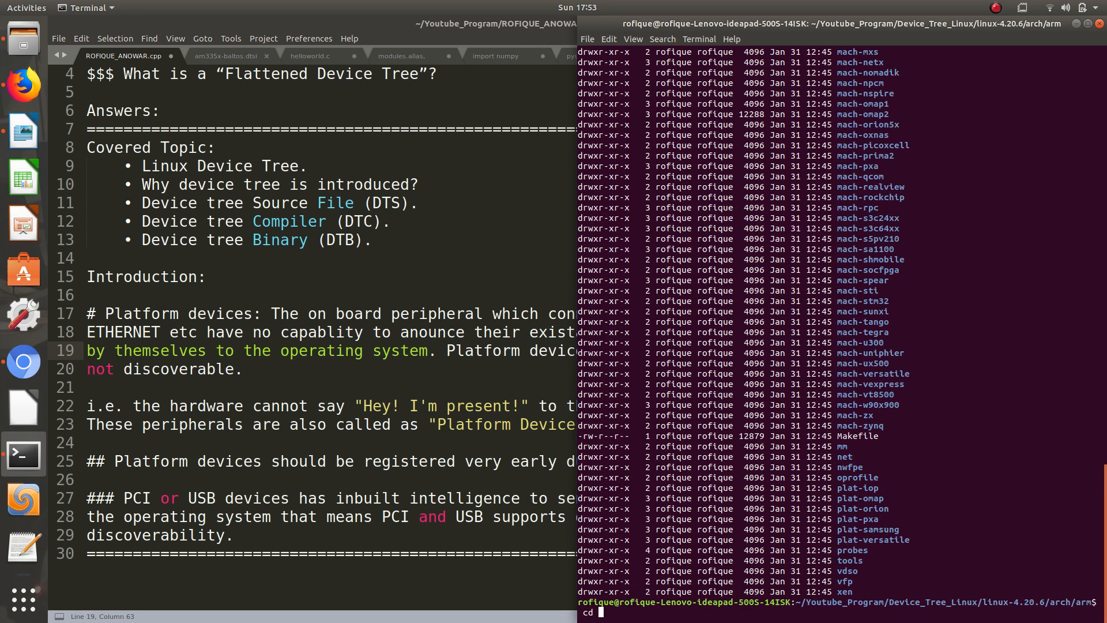
text(boot)
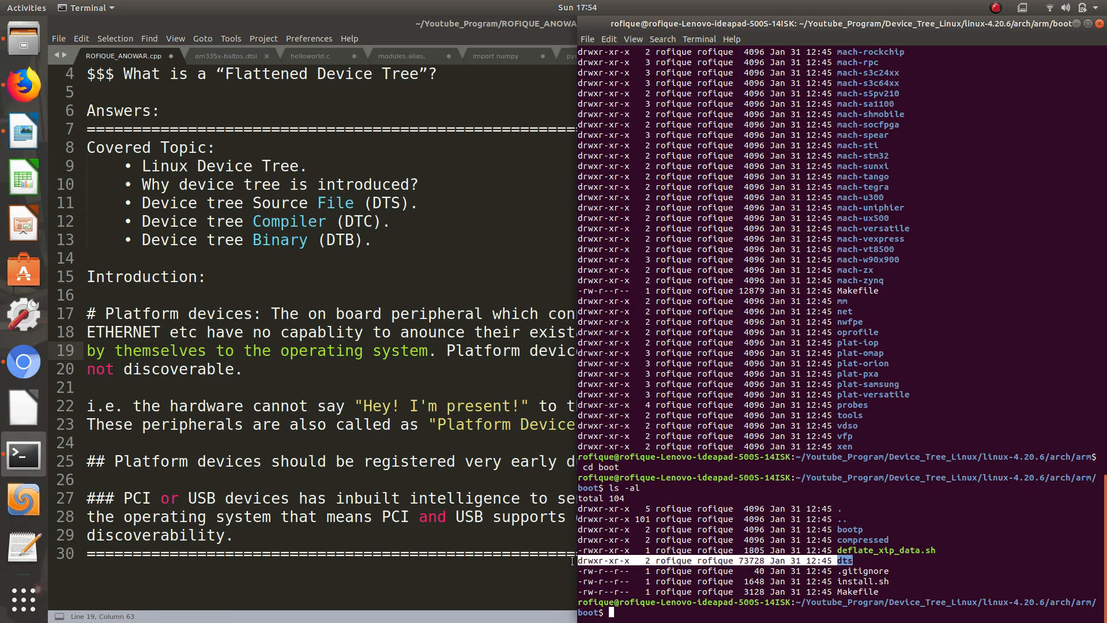
mouse_move(842, 596)
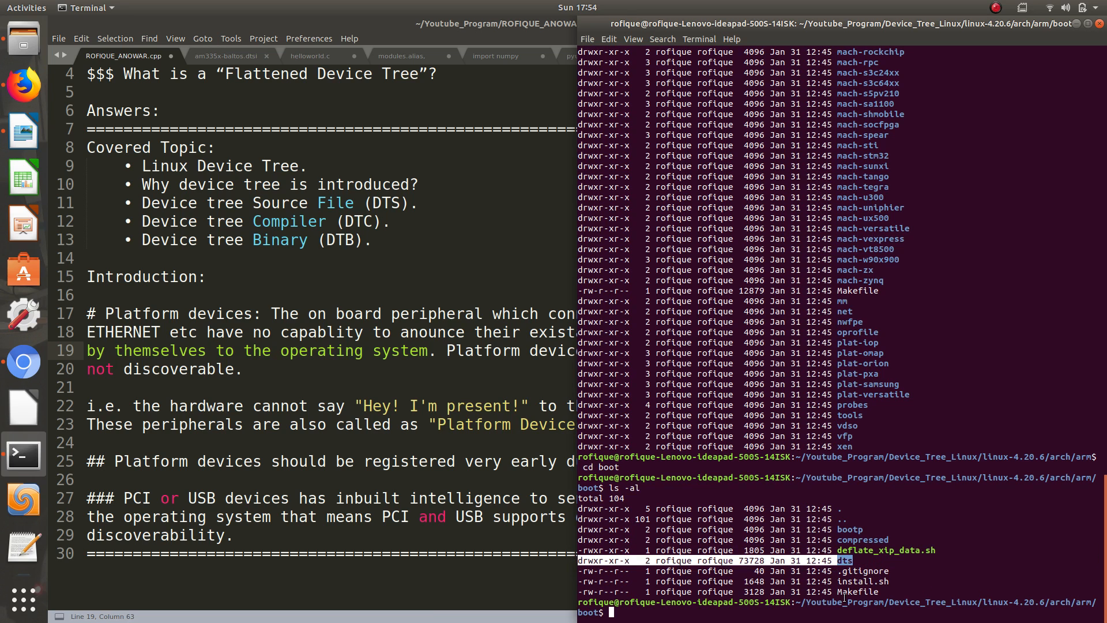
mouse_move(933, 522)
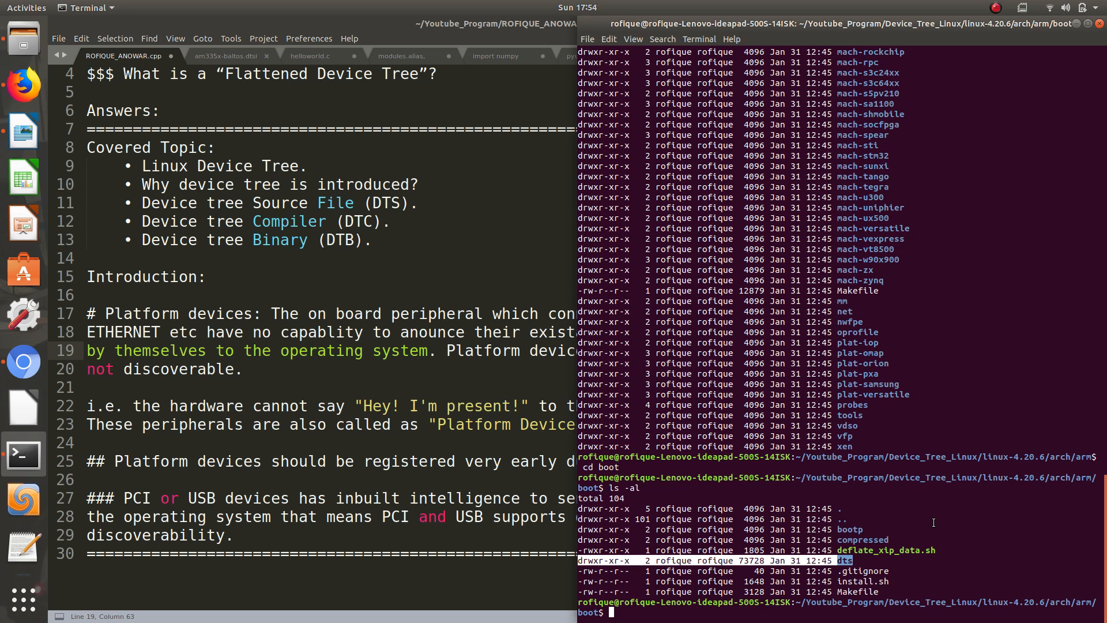
Step: cd into dts and scroll through the listing of .dts and .dtsi board files
text(cd)
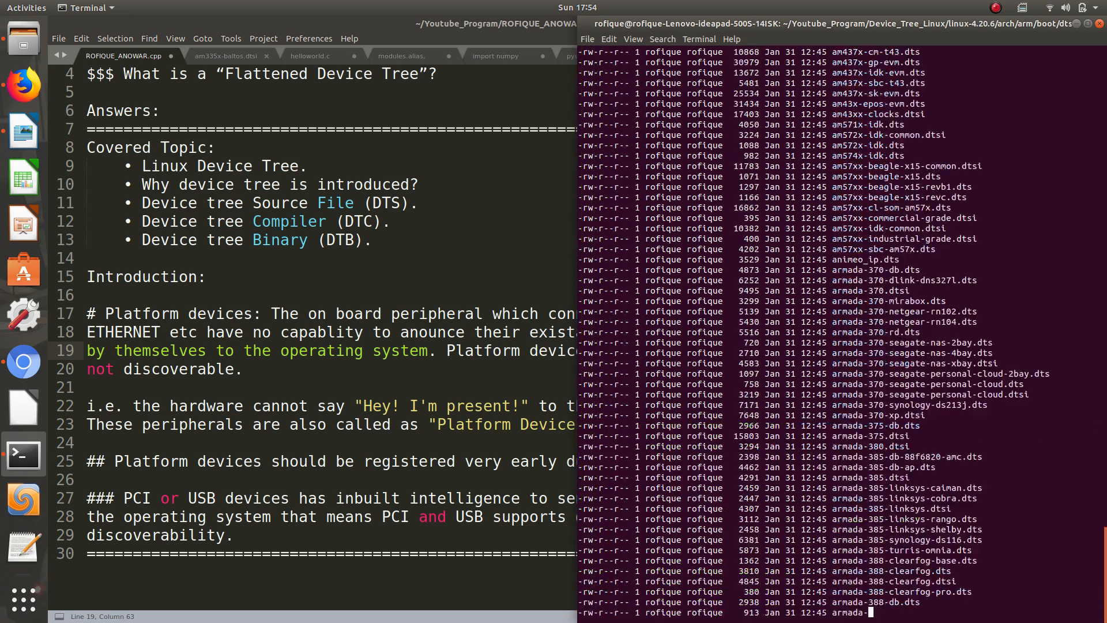
scroll(down, 3)
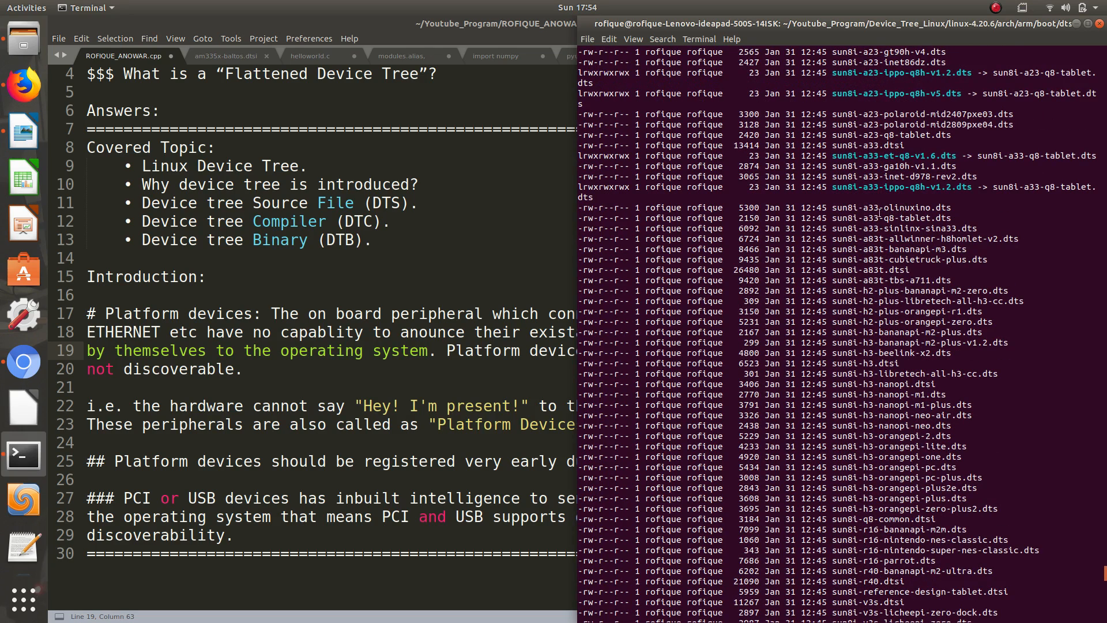
scroll(down, 3)
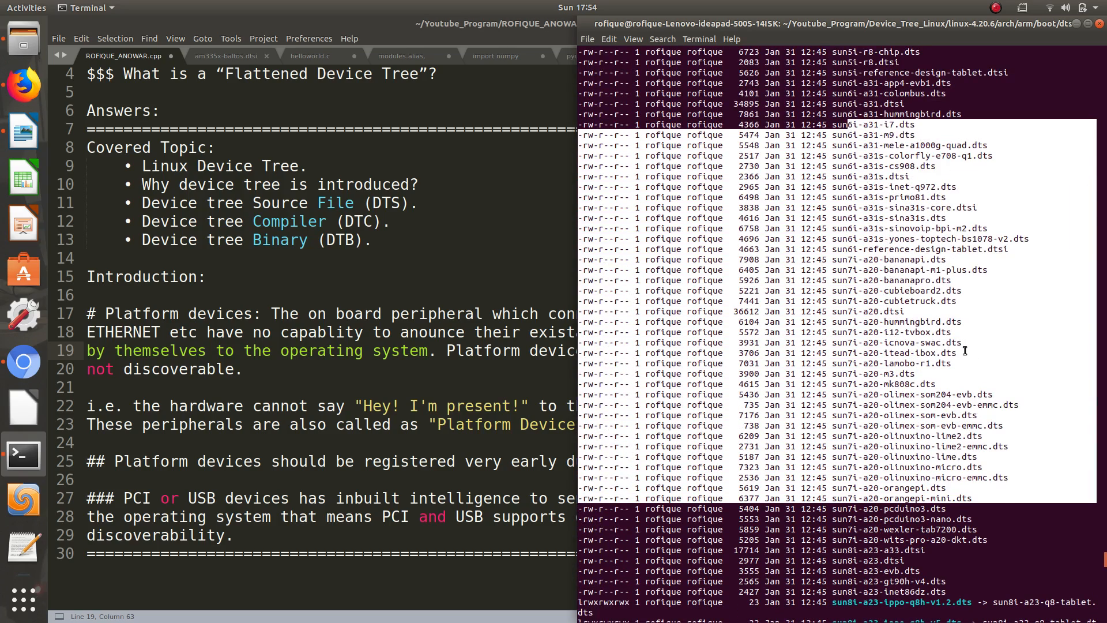
scroll(down, 3)
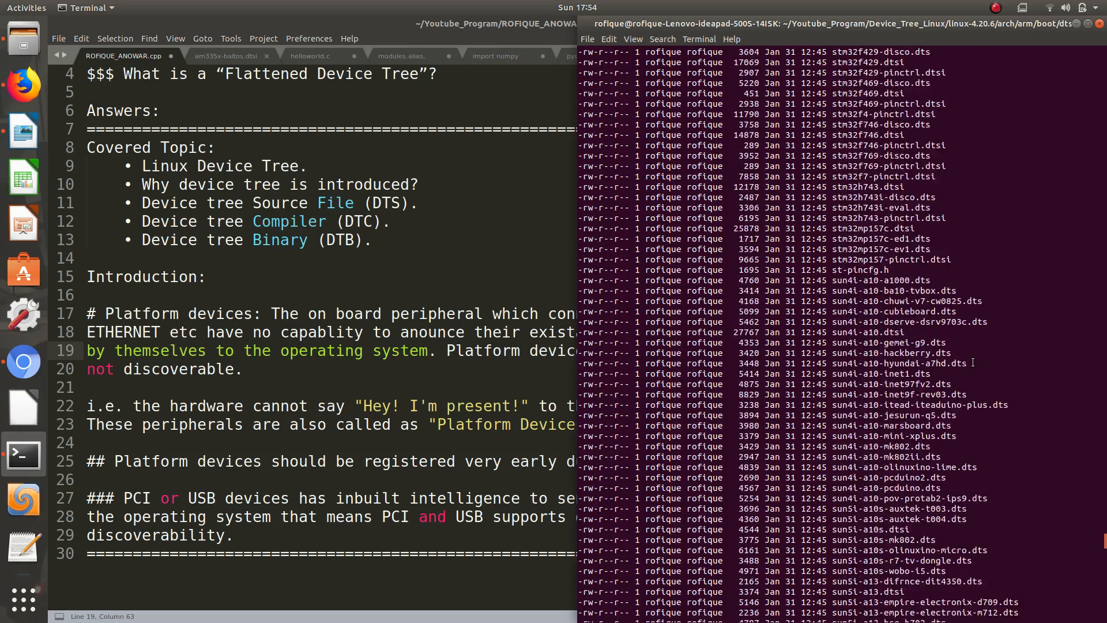
scroll(down, 3)
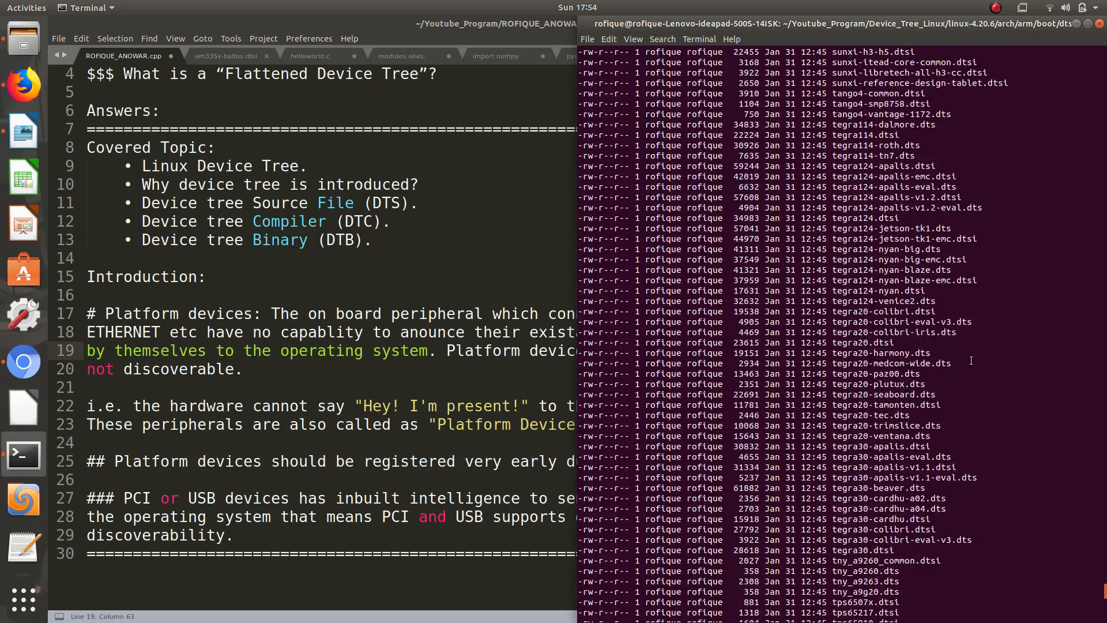
scroll(down, 3)
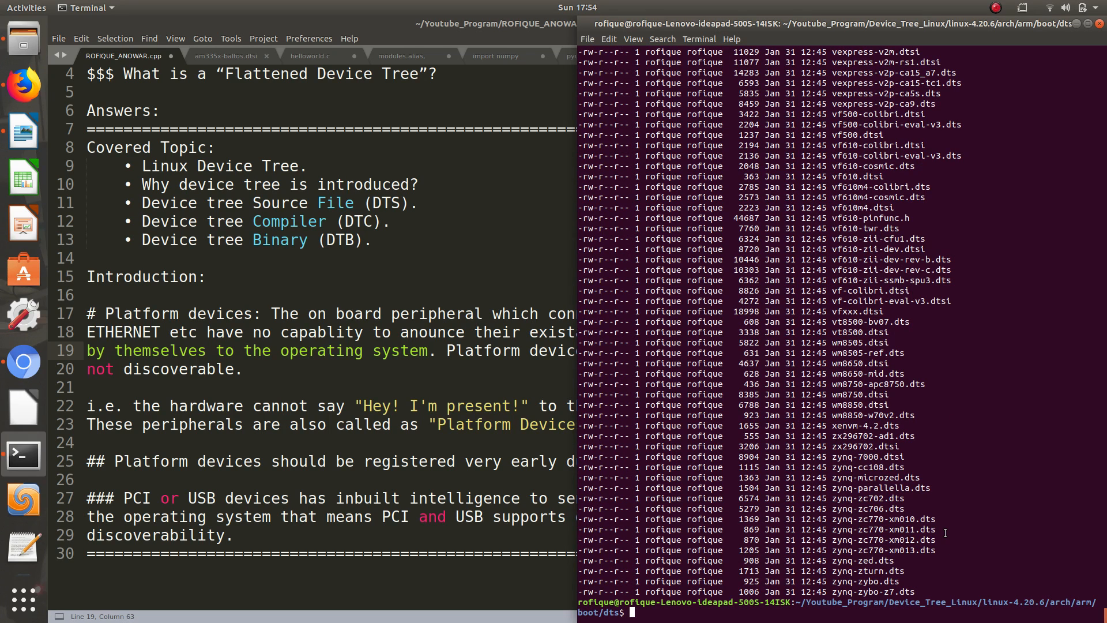
mouse_move(935, 438)
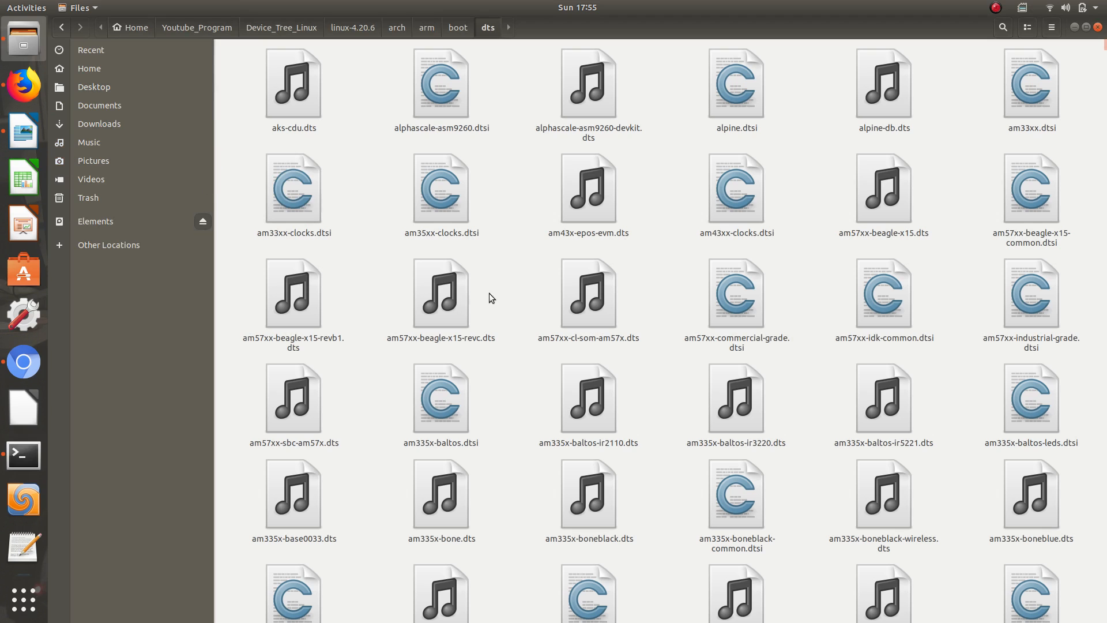
Step: Select am335x-baltos.dtsi in the dts folder and open it in Sublime Text
click(736, 292)
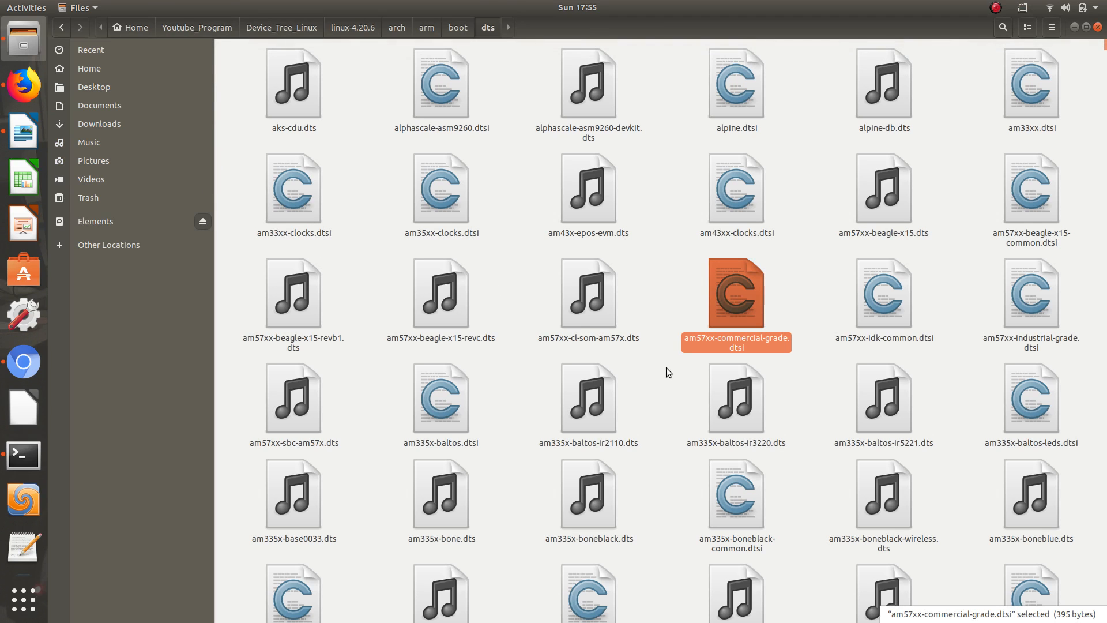
click(440, 407)
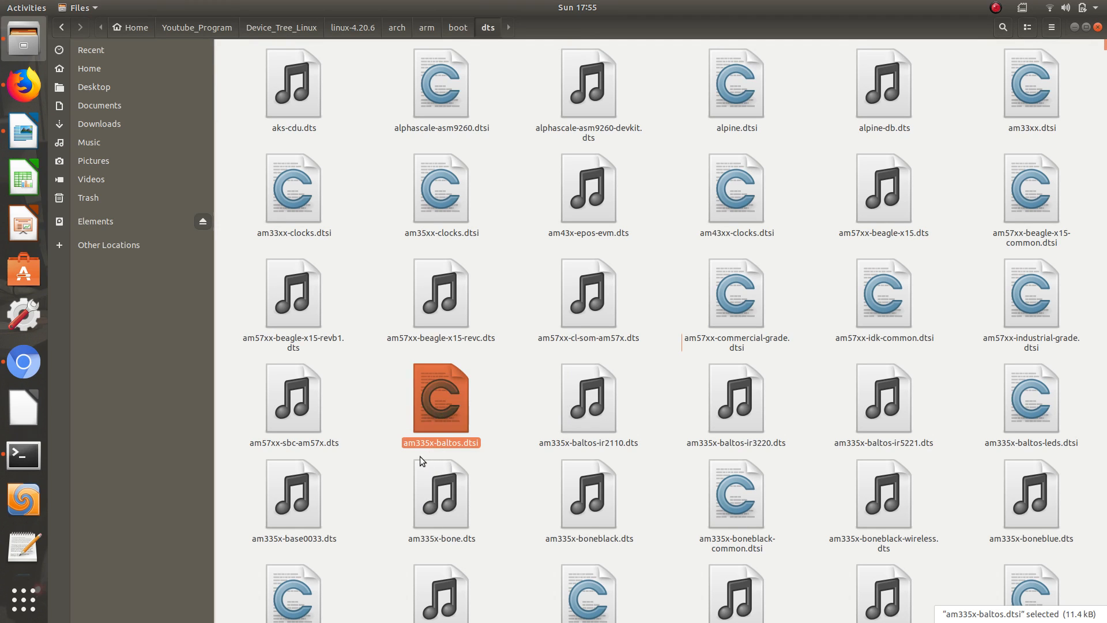
mouse_move(418, 456)
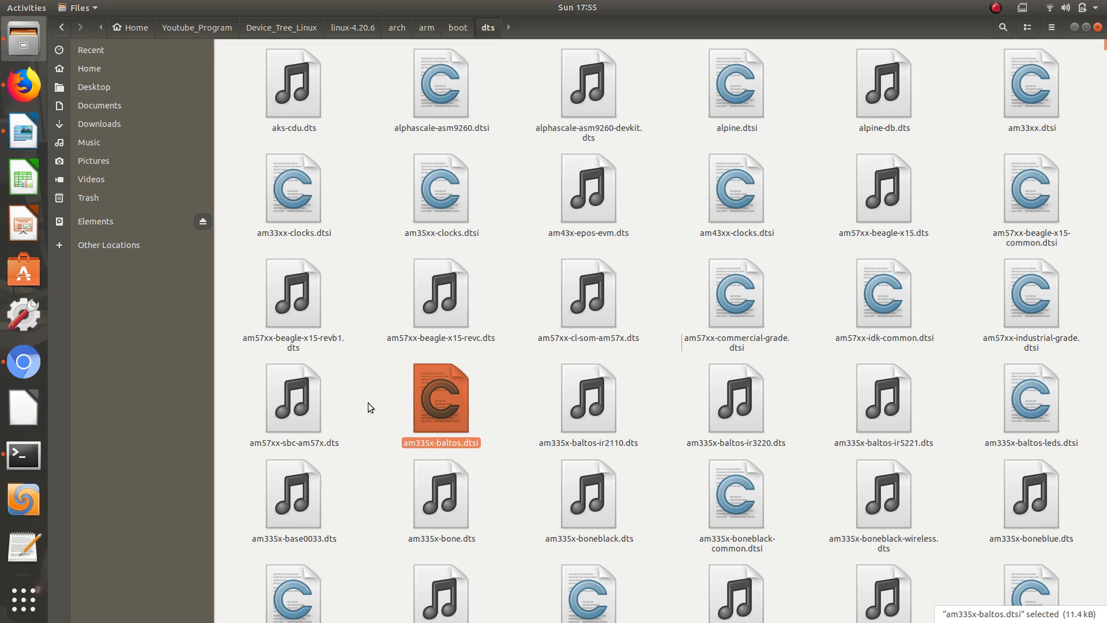
double_click(440, 400)
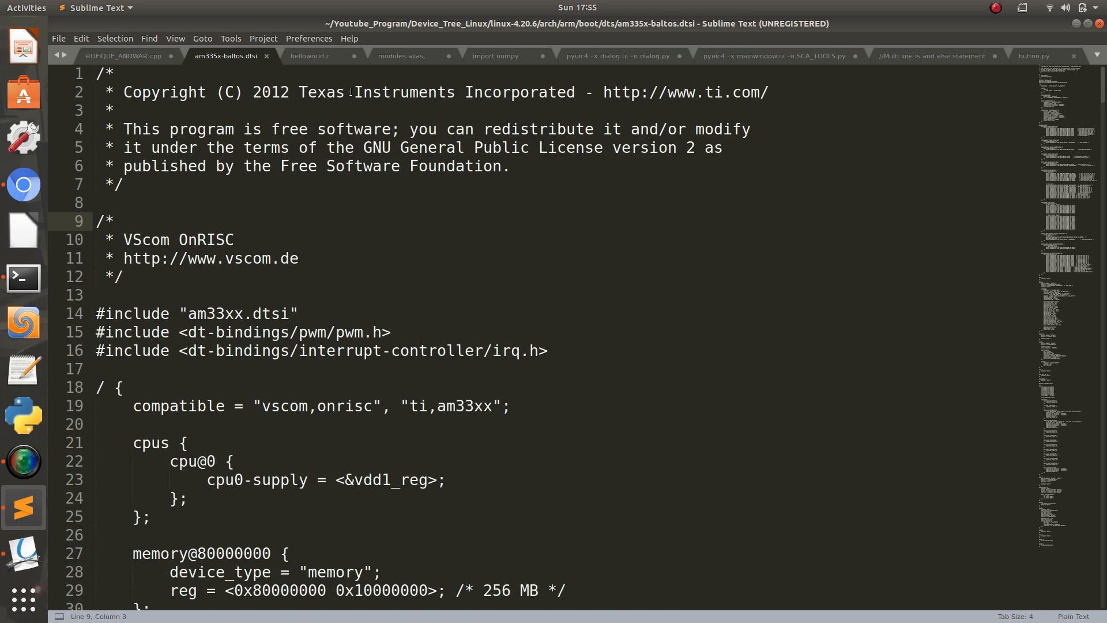
click(482, 147)
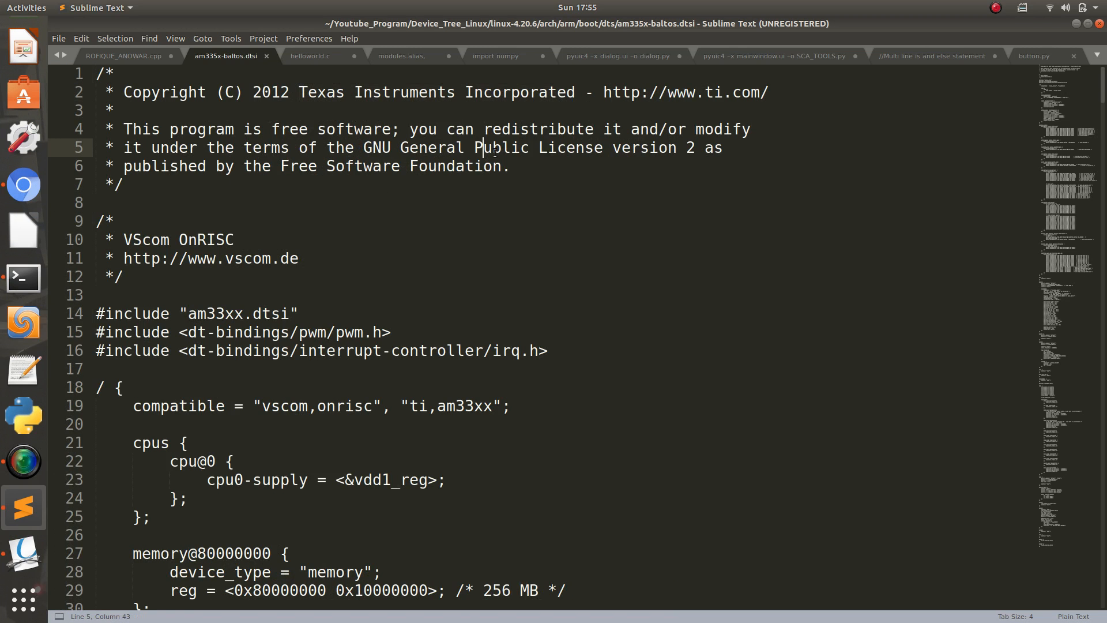
click(262, 258)
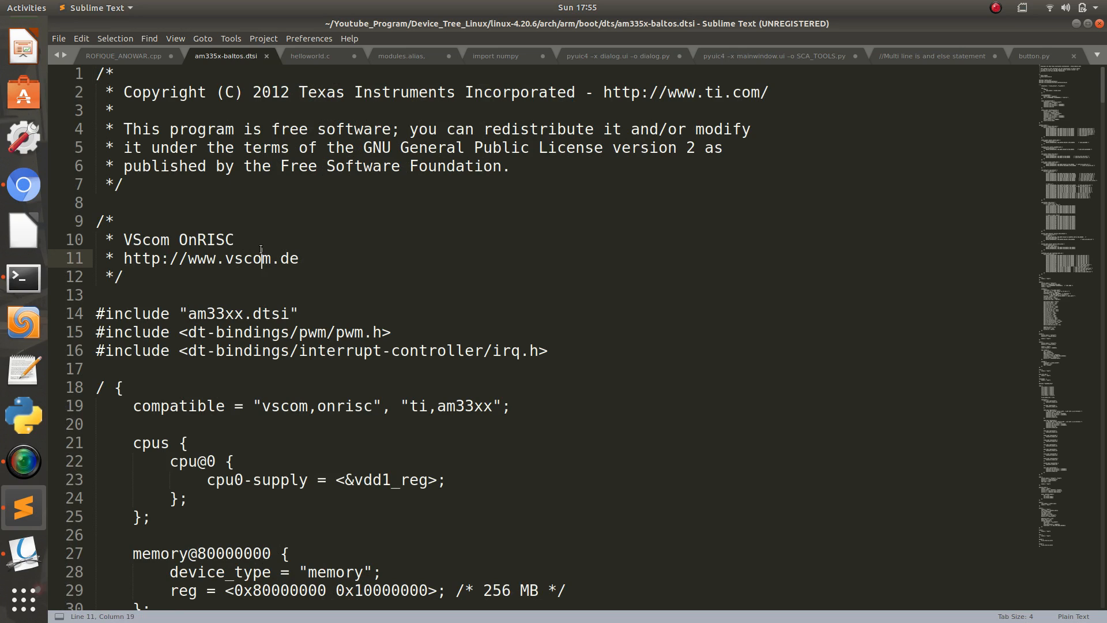
scroll(down, 3)
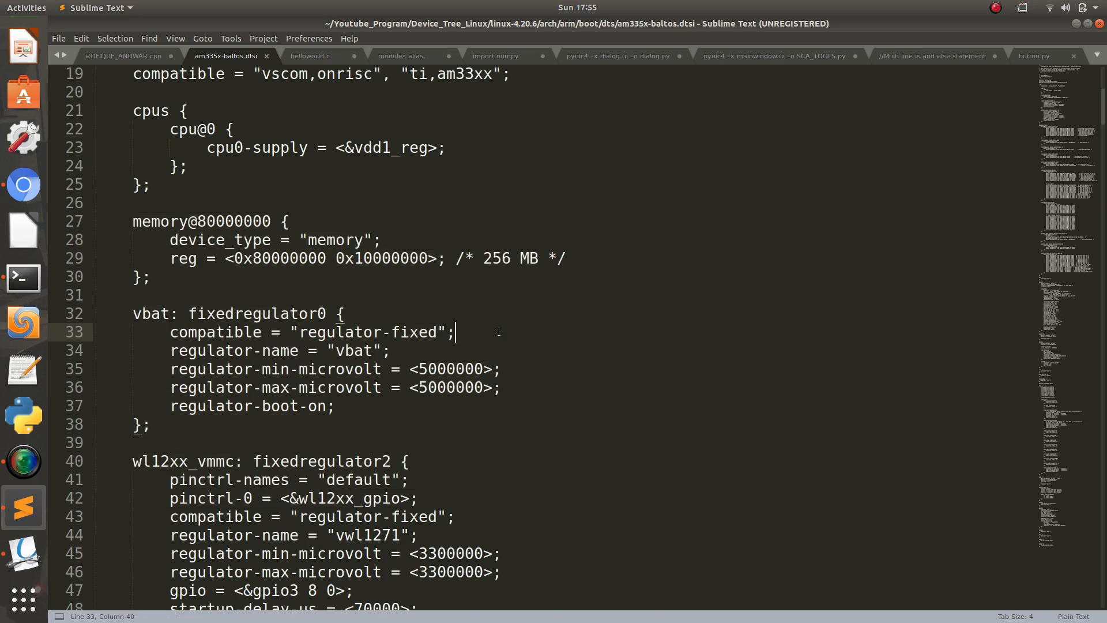
scroll(down, 3)
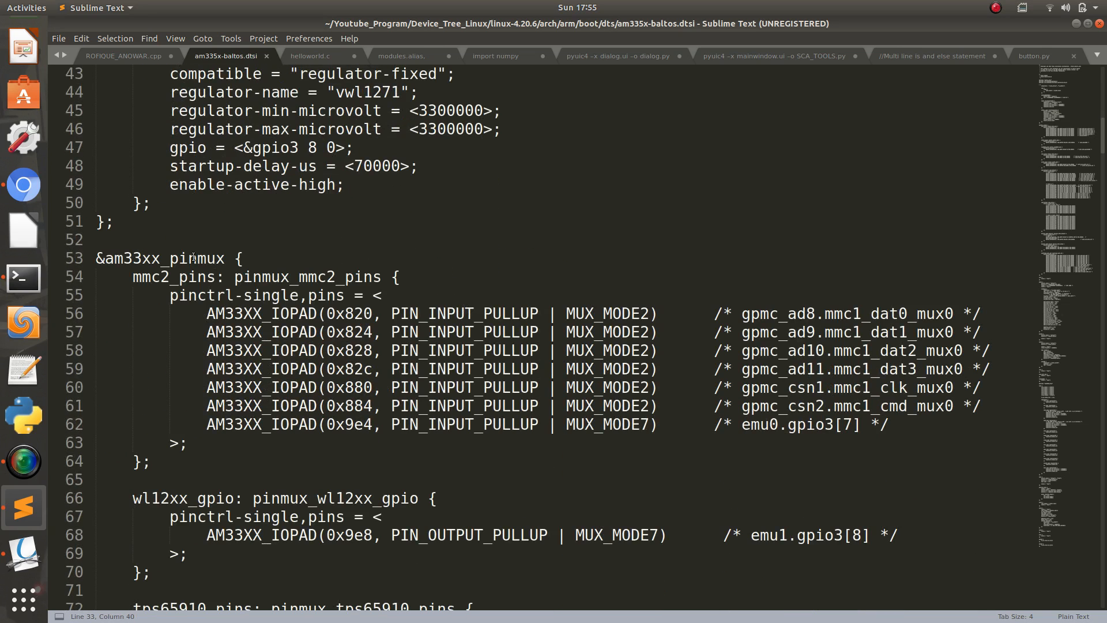
drag(97, 257, 279, 517)
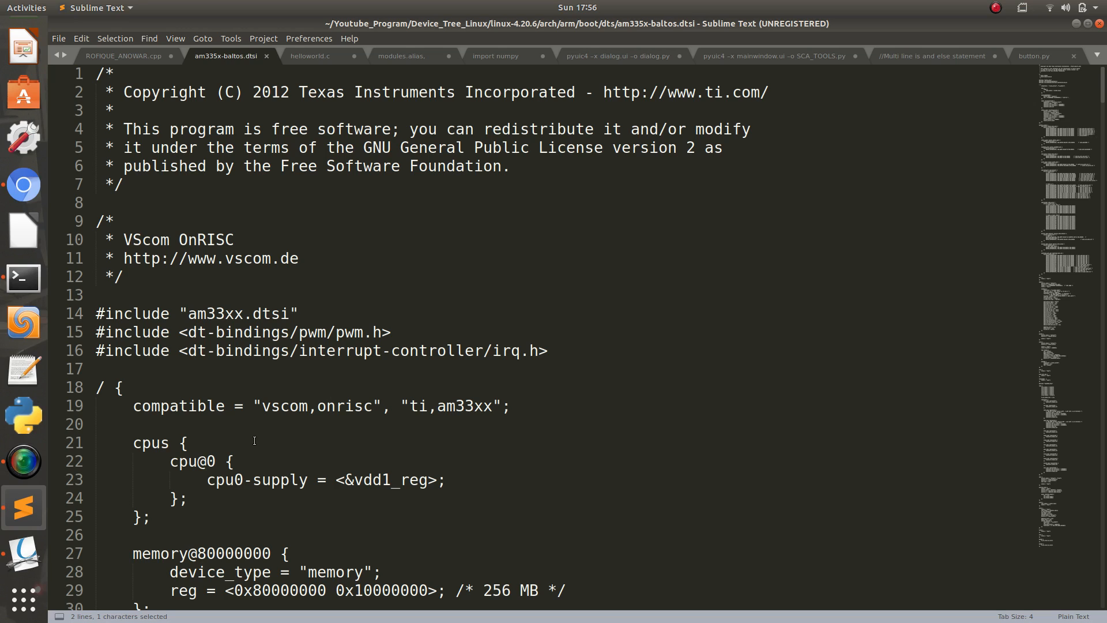
mouse_move(615, 414)
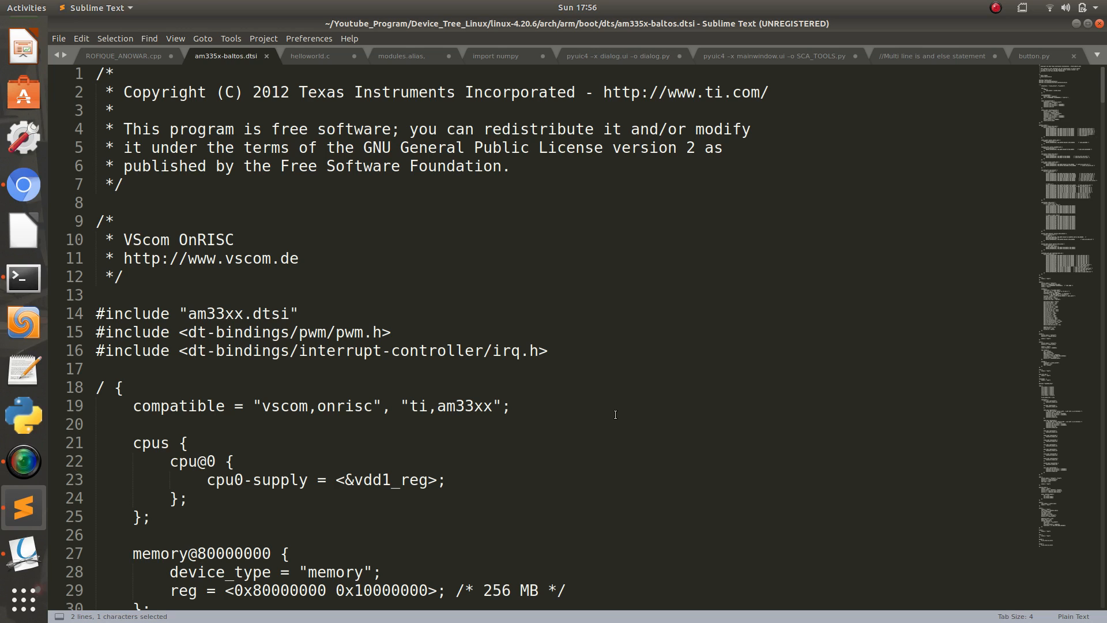
mouse_move(602, 400)
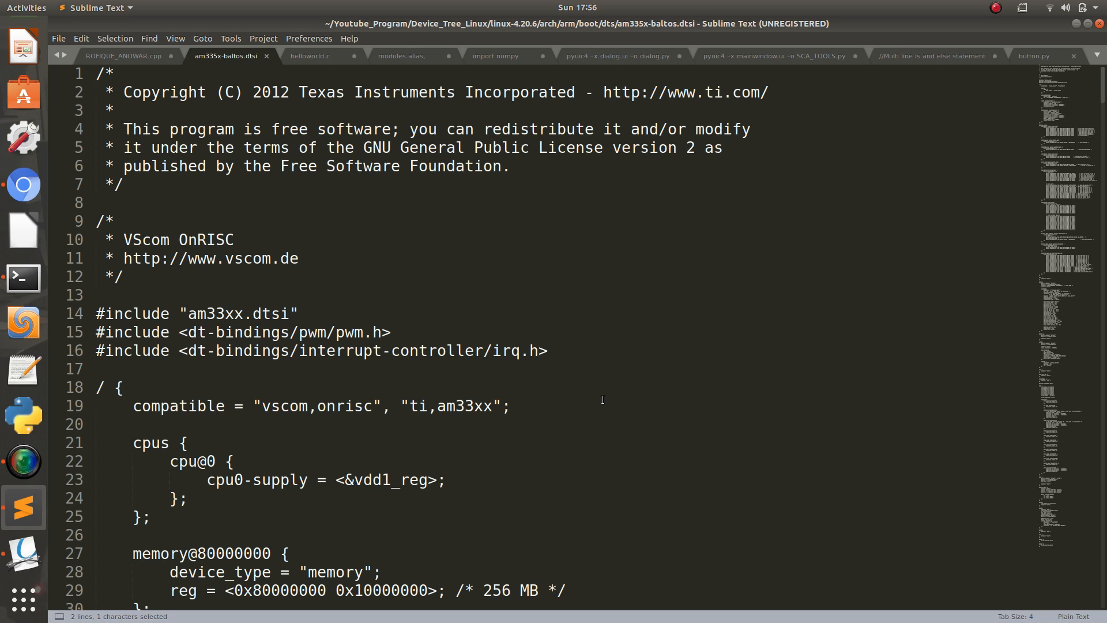
mouse_move(703, 196)
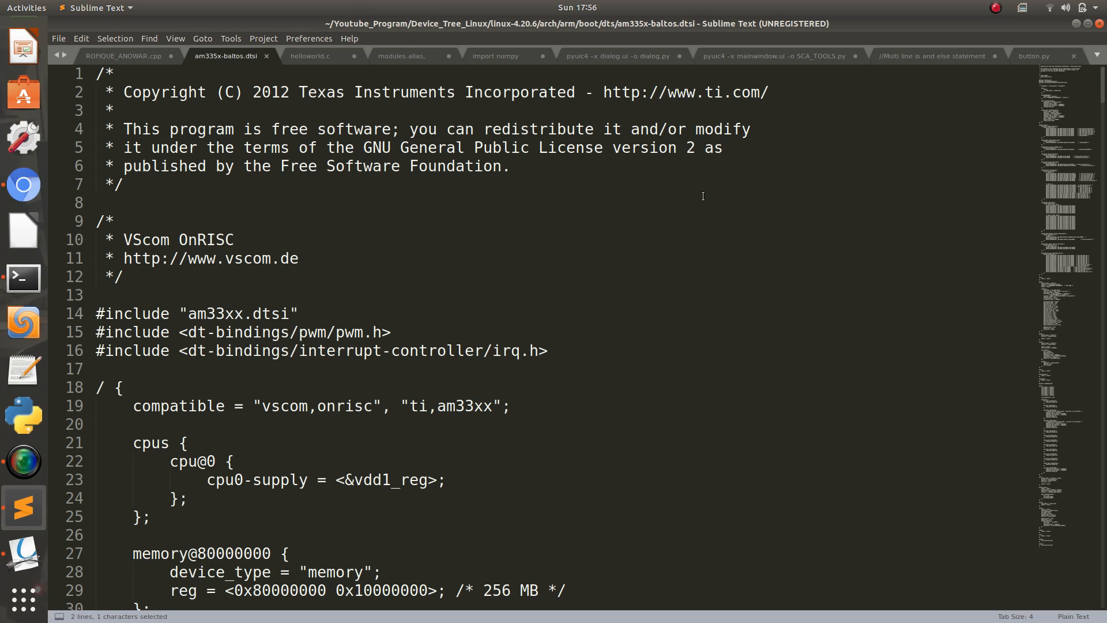
mouse_move(700, 201)
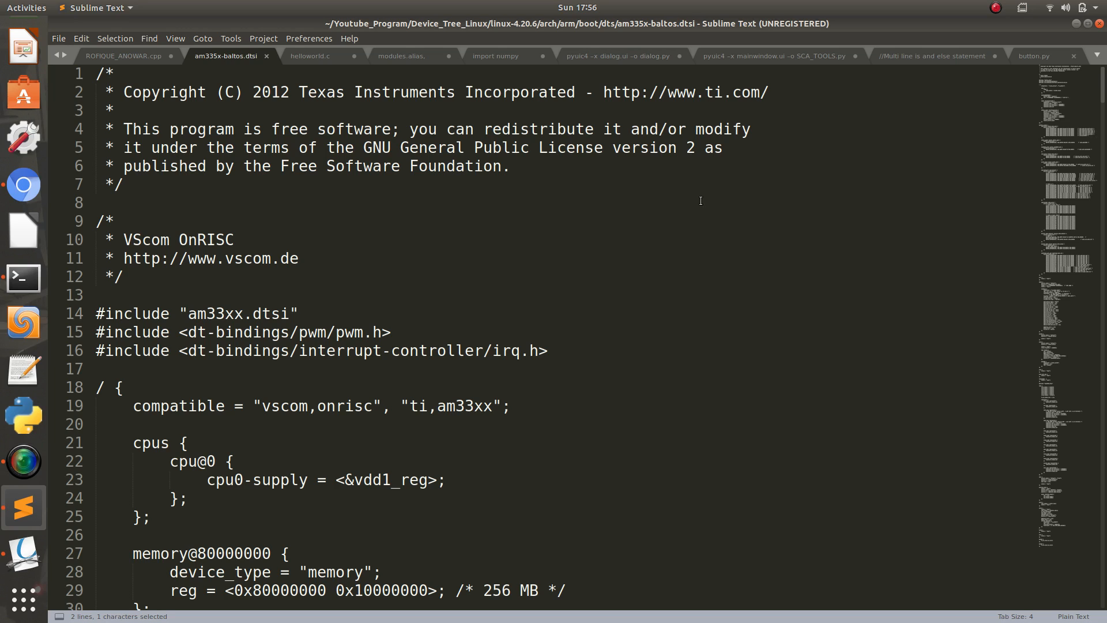
mouse_move(691, 232)
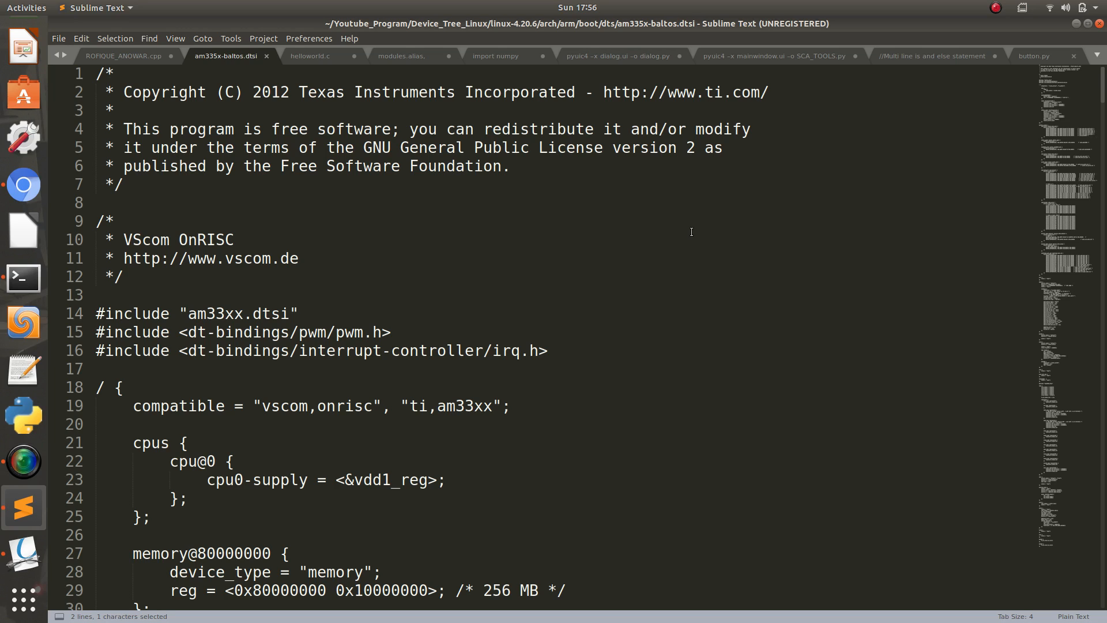